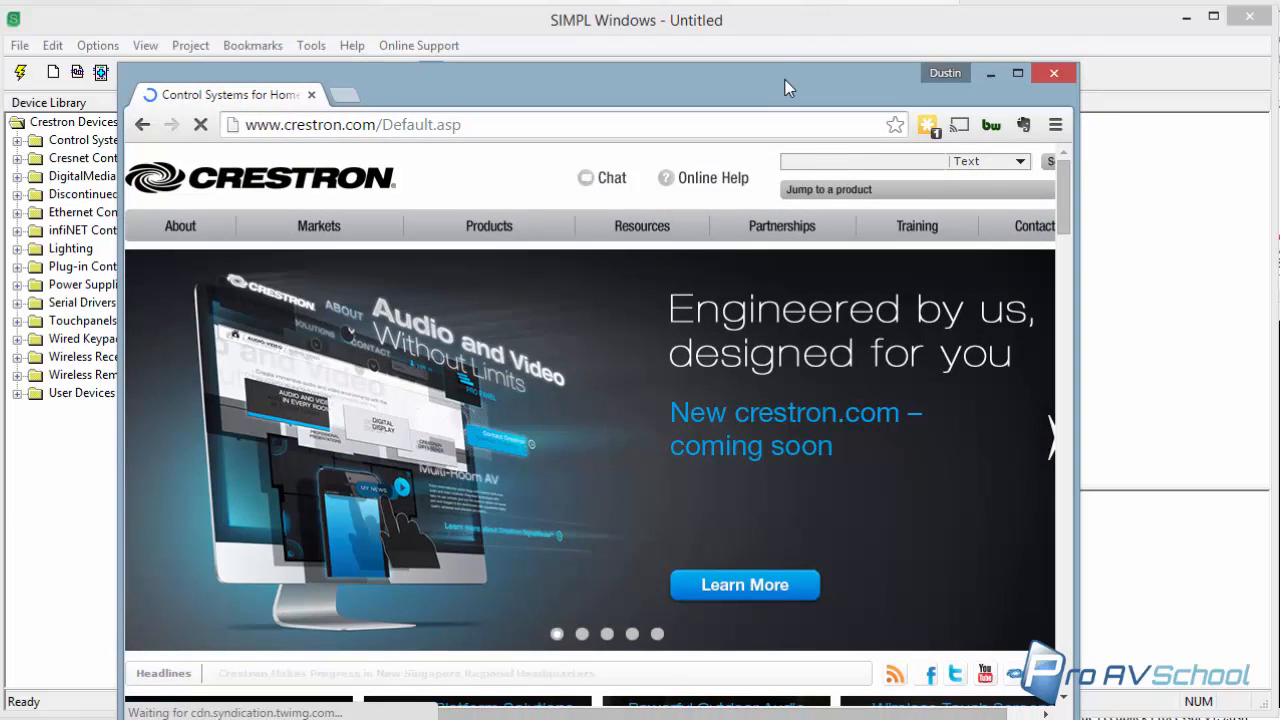
Step: Search the Crestron site for '170' to list the TPS-1700 and ST-1700C touchpanels
click(860, 160)
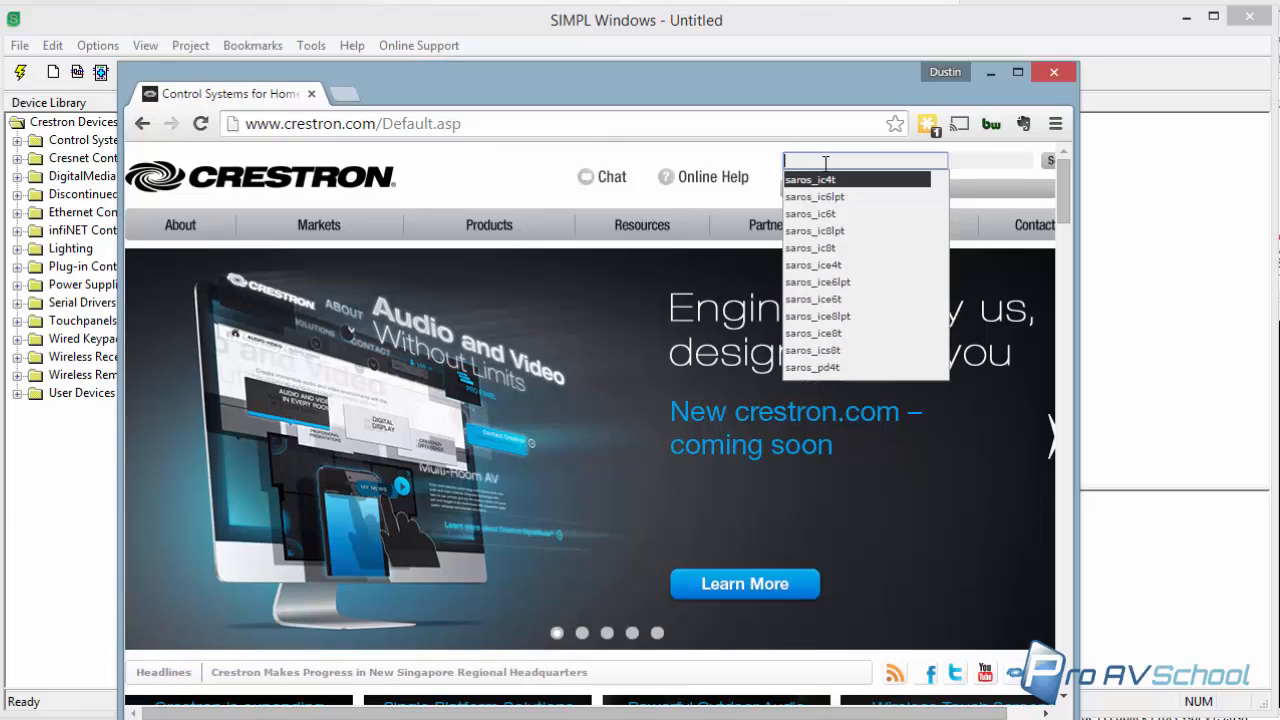
text(170)
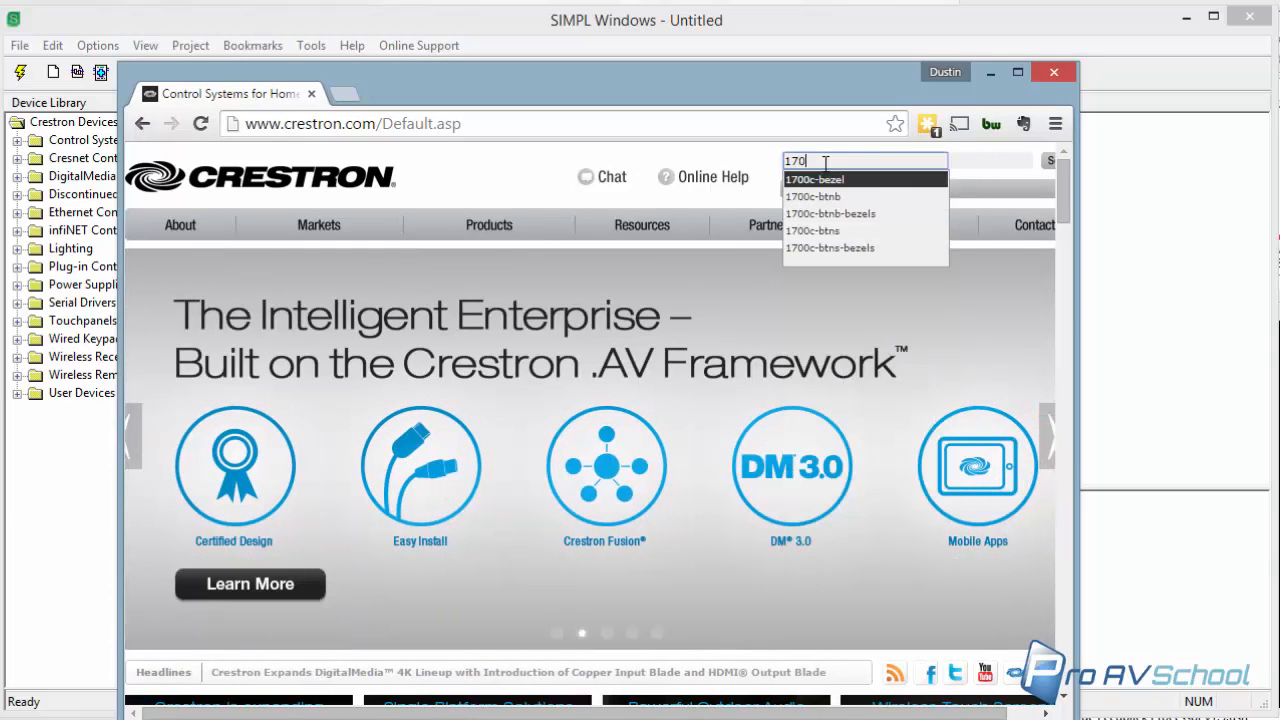
click(864, 160)
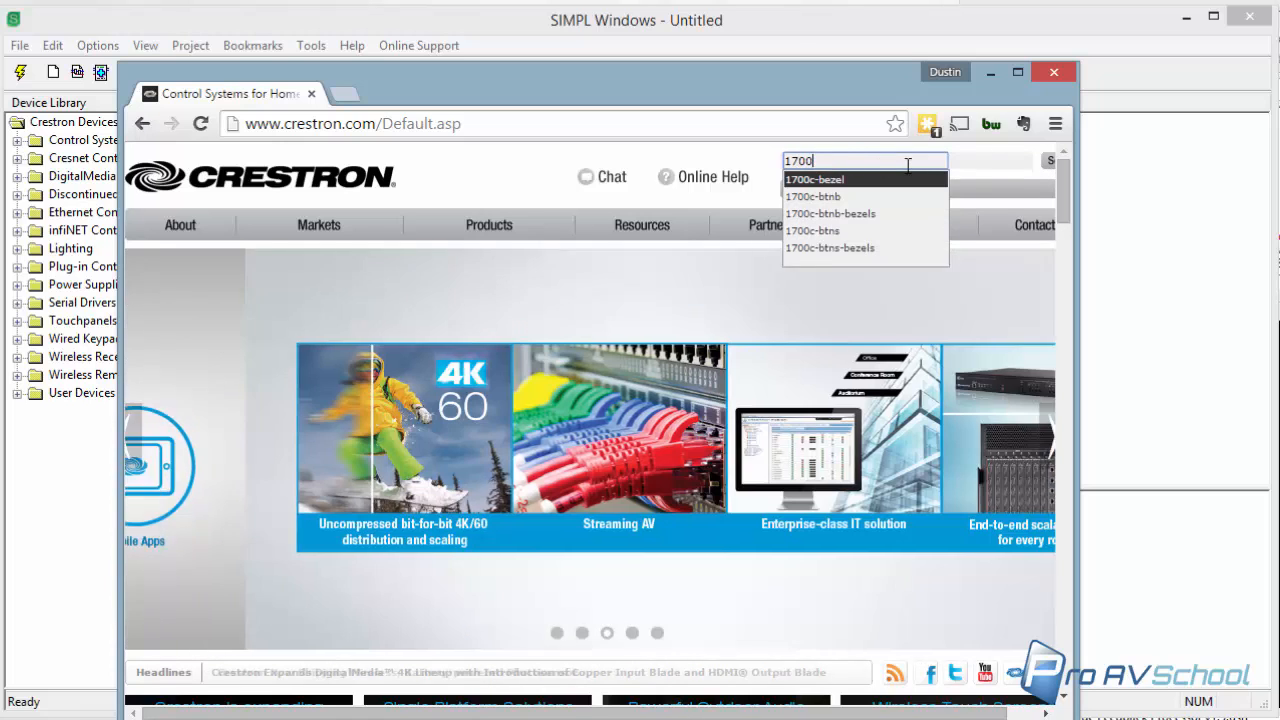
click(814, 180)
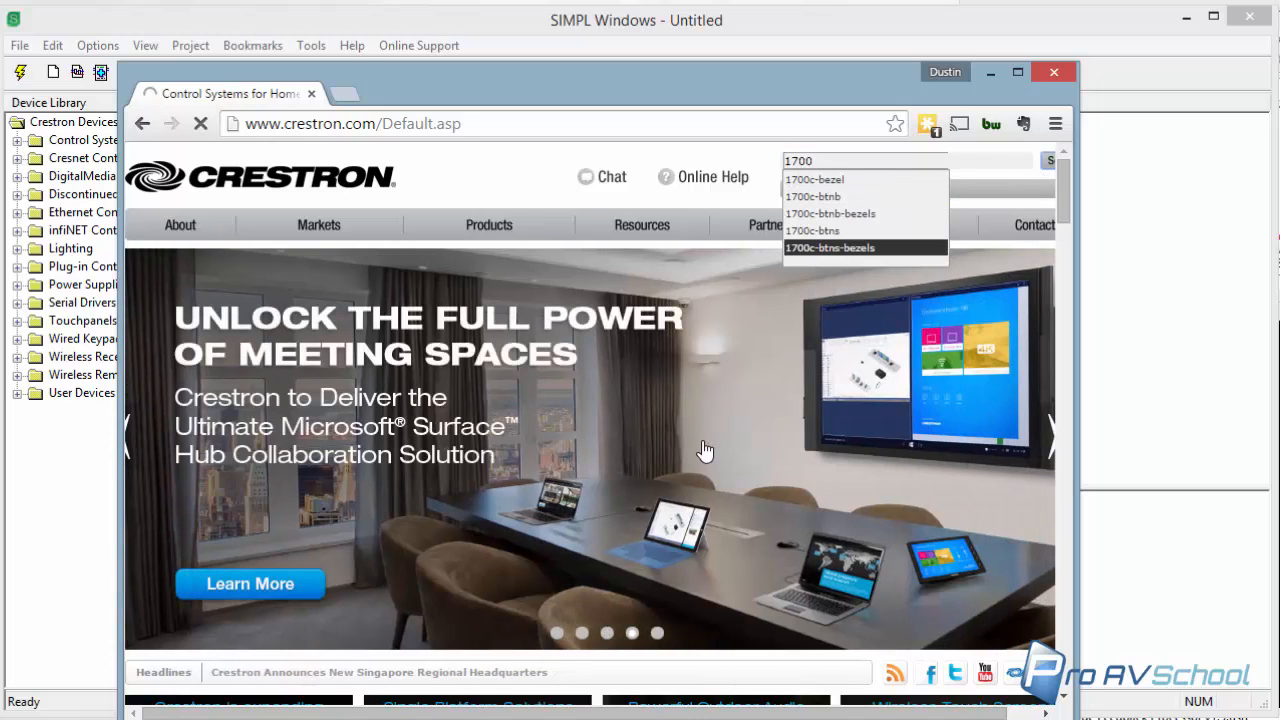
mouse_move(702, 420)
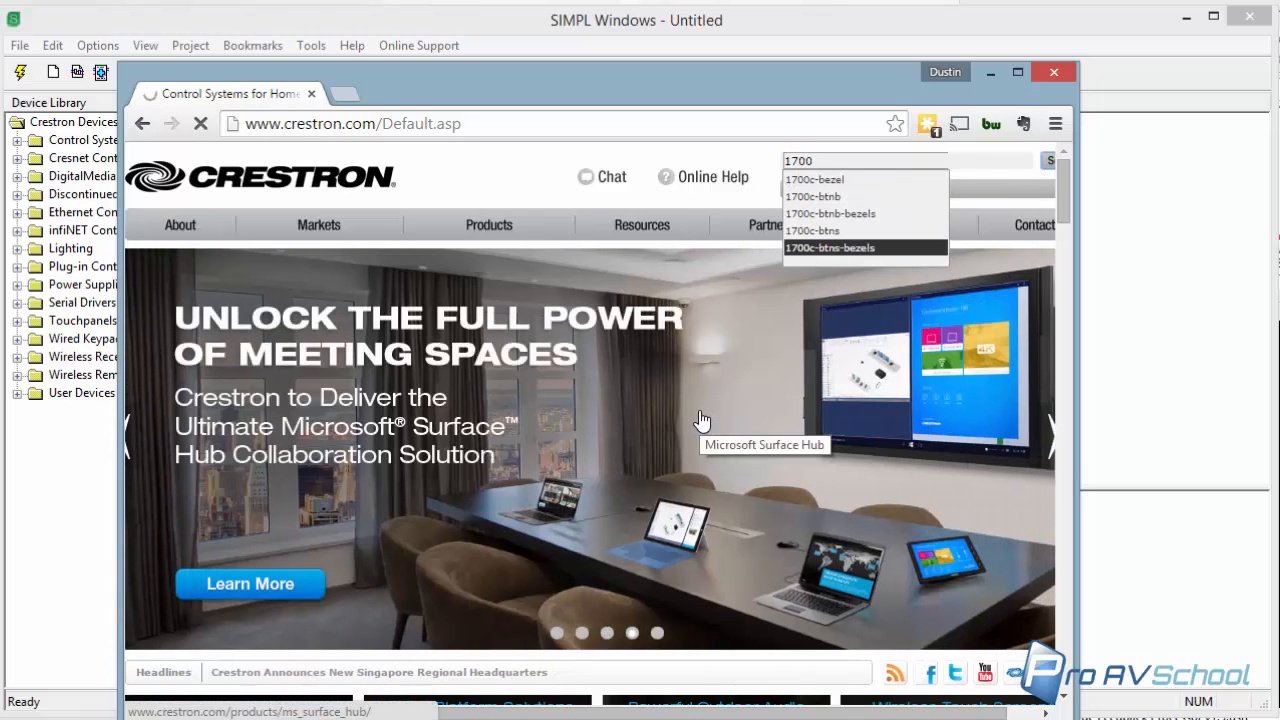
click(1050, 160)
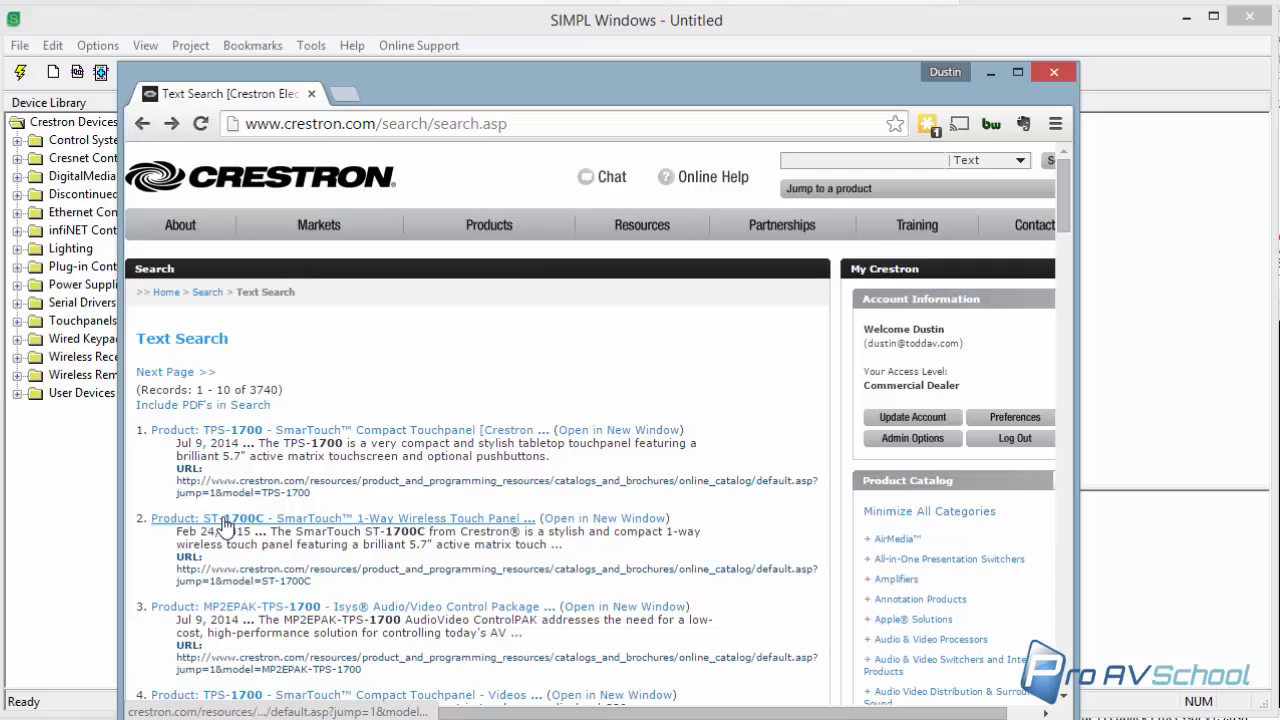
Step: View the ST-1700C SmarTouch page and read its 1-Way RF Wireless description
click(224, 518)
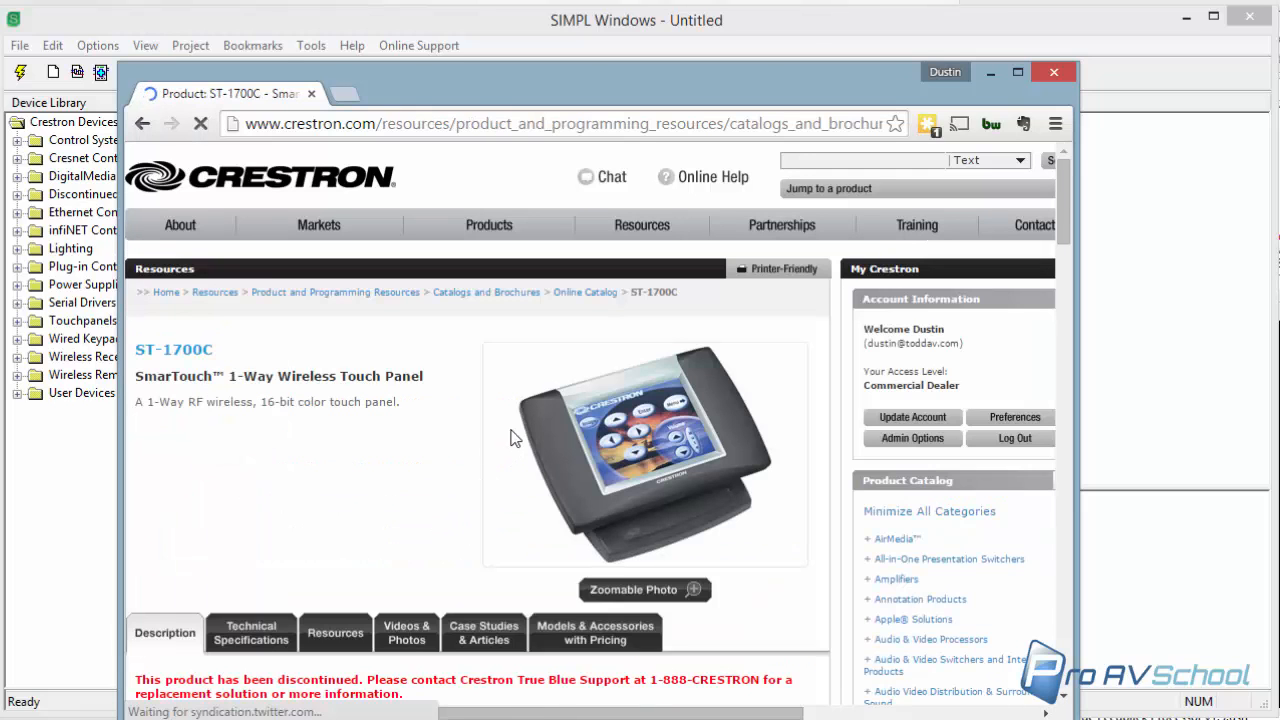
scroll(down, 3)
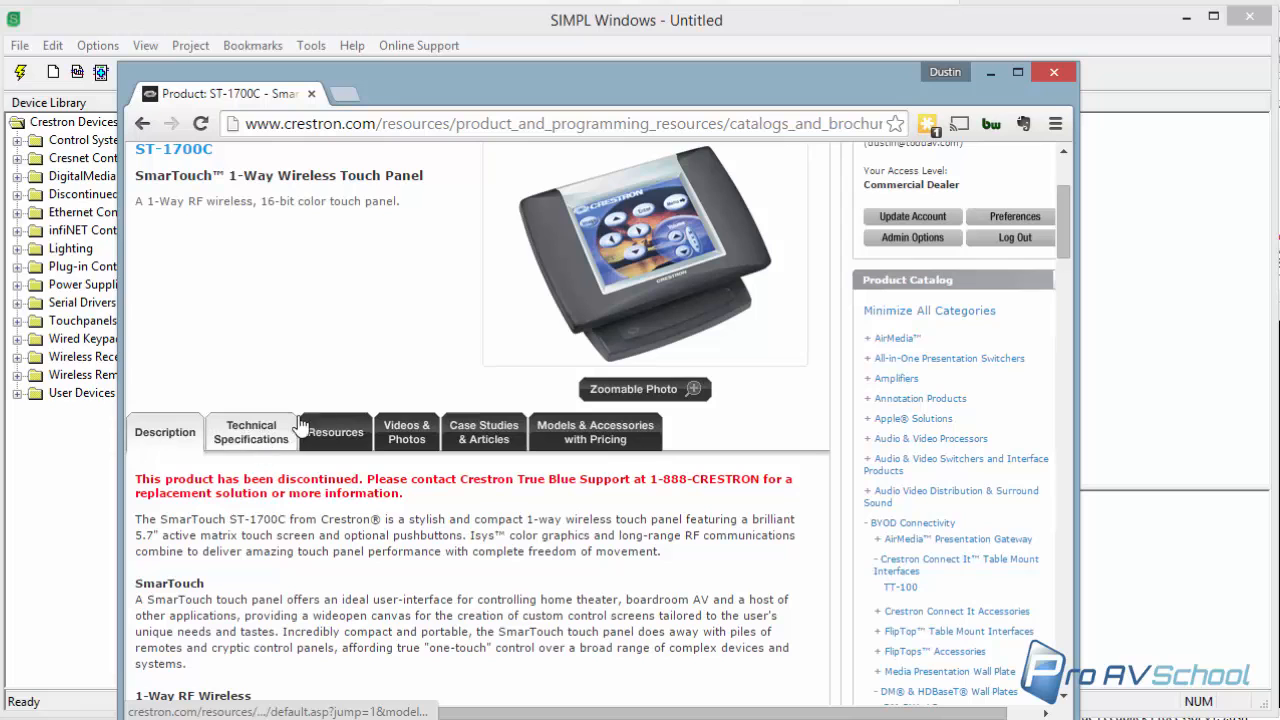
scroll(down, 3)
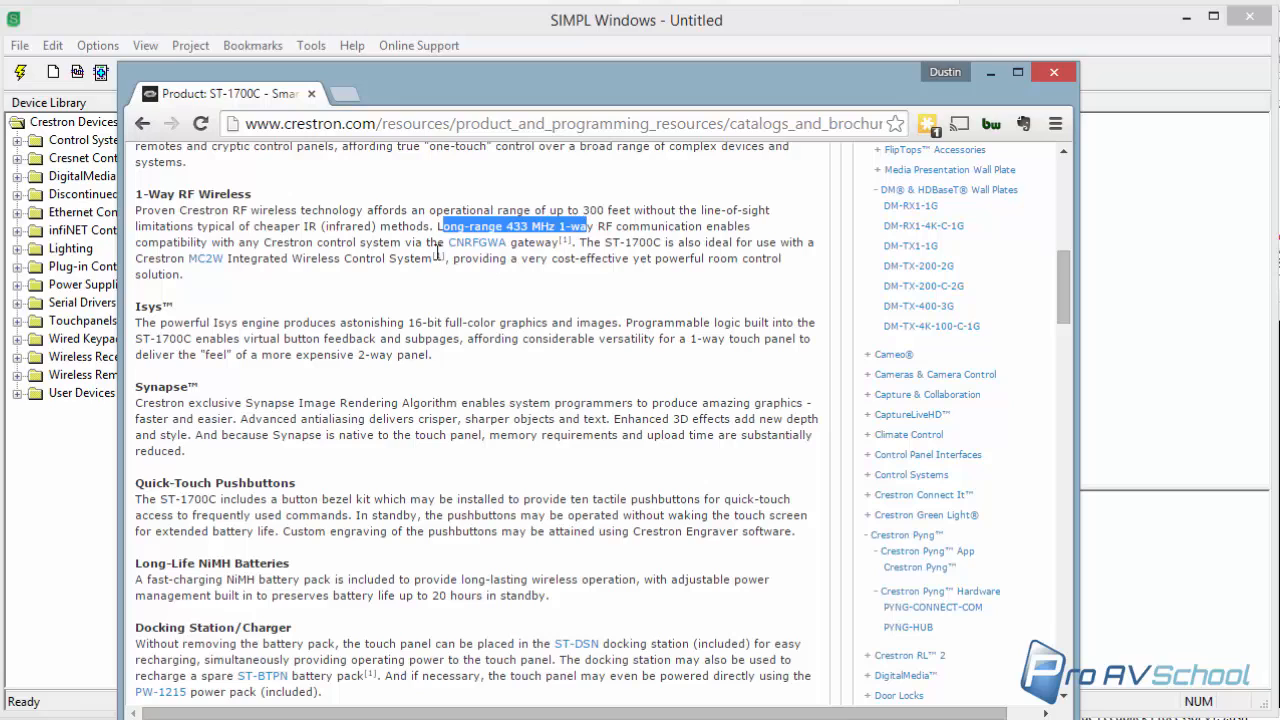
mouse_move(476, 242)
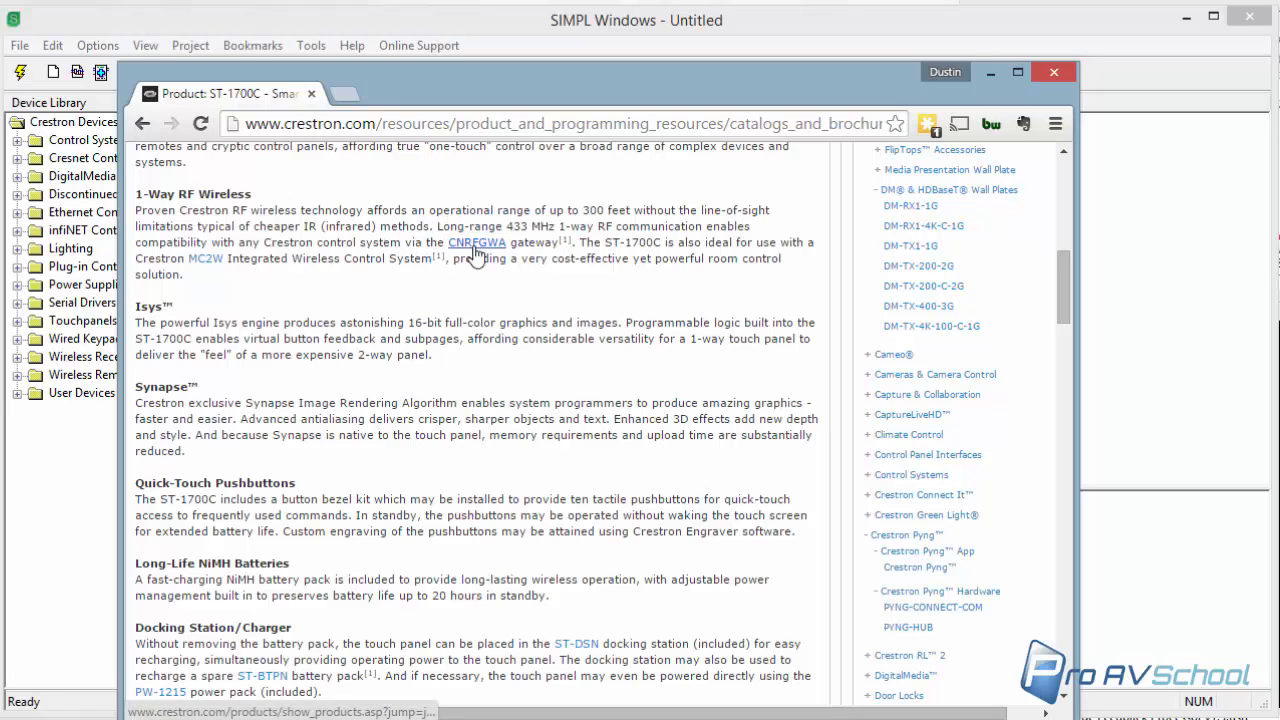
mouse_move(476, 248)
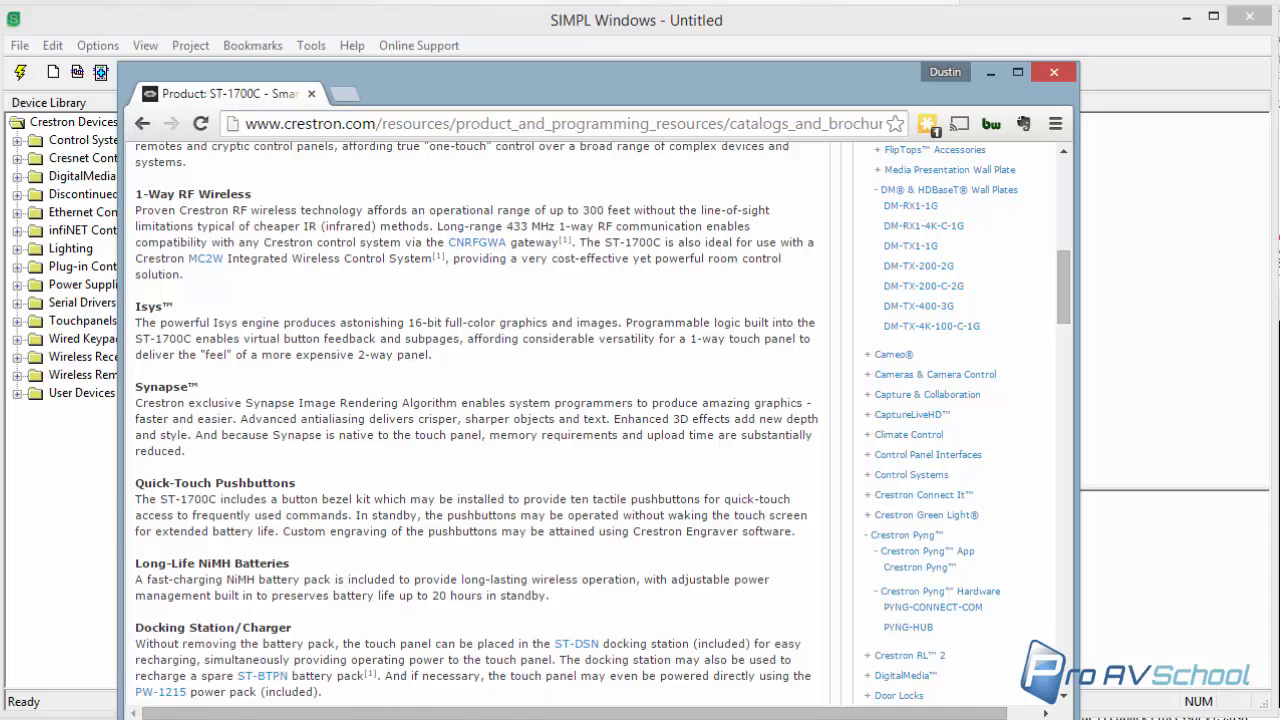
scroll(up, 3)
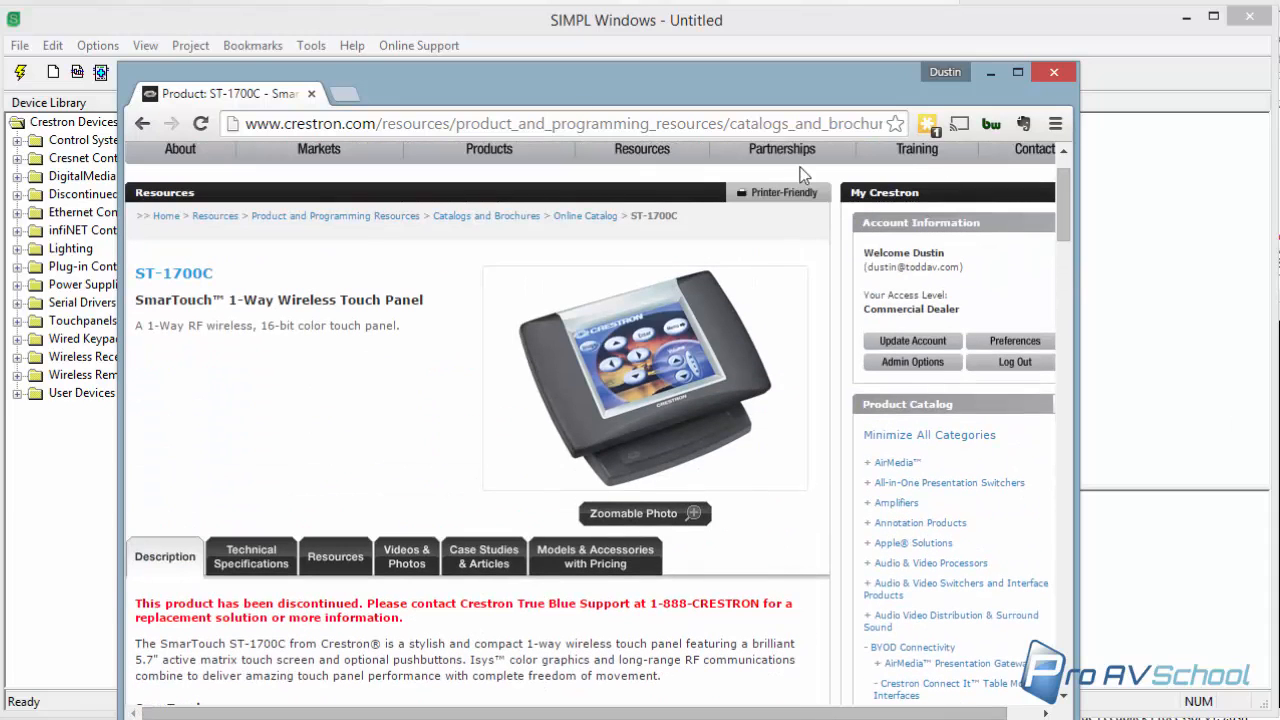
Step: Keep the Crestron home page in a second tab and return to the ST-1700C page
click(344, 94)
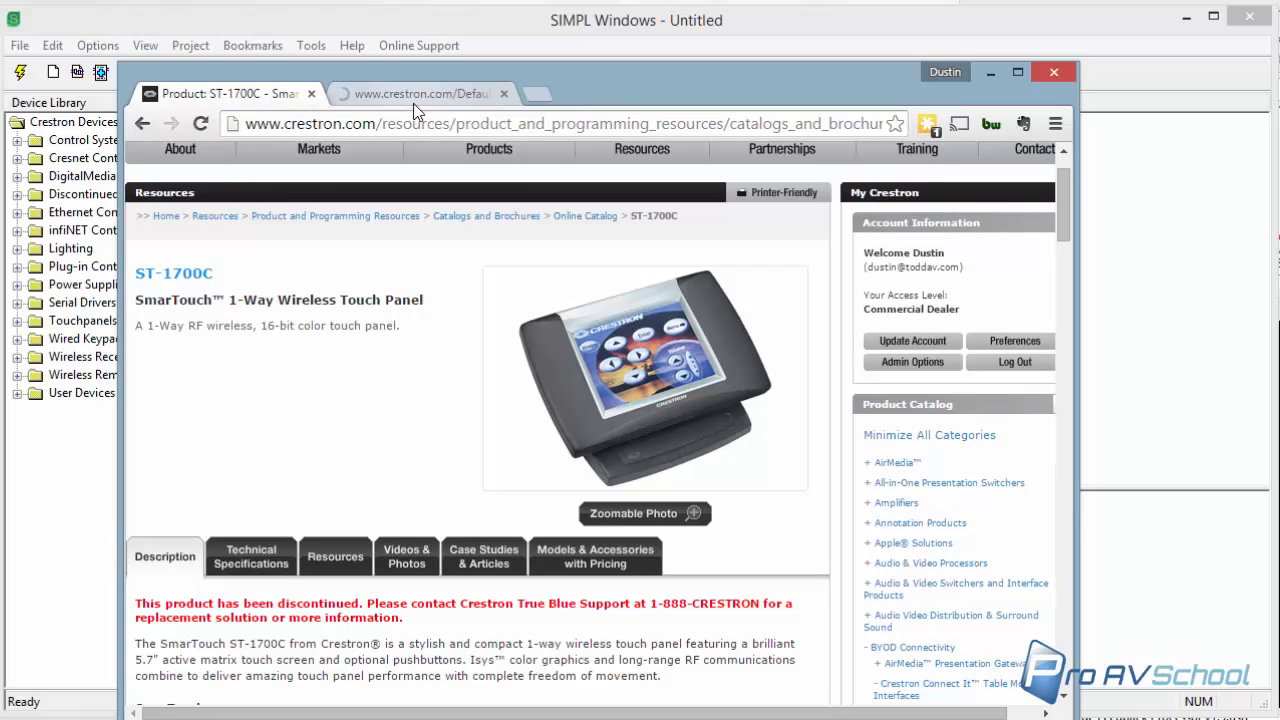
click(420, 94)
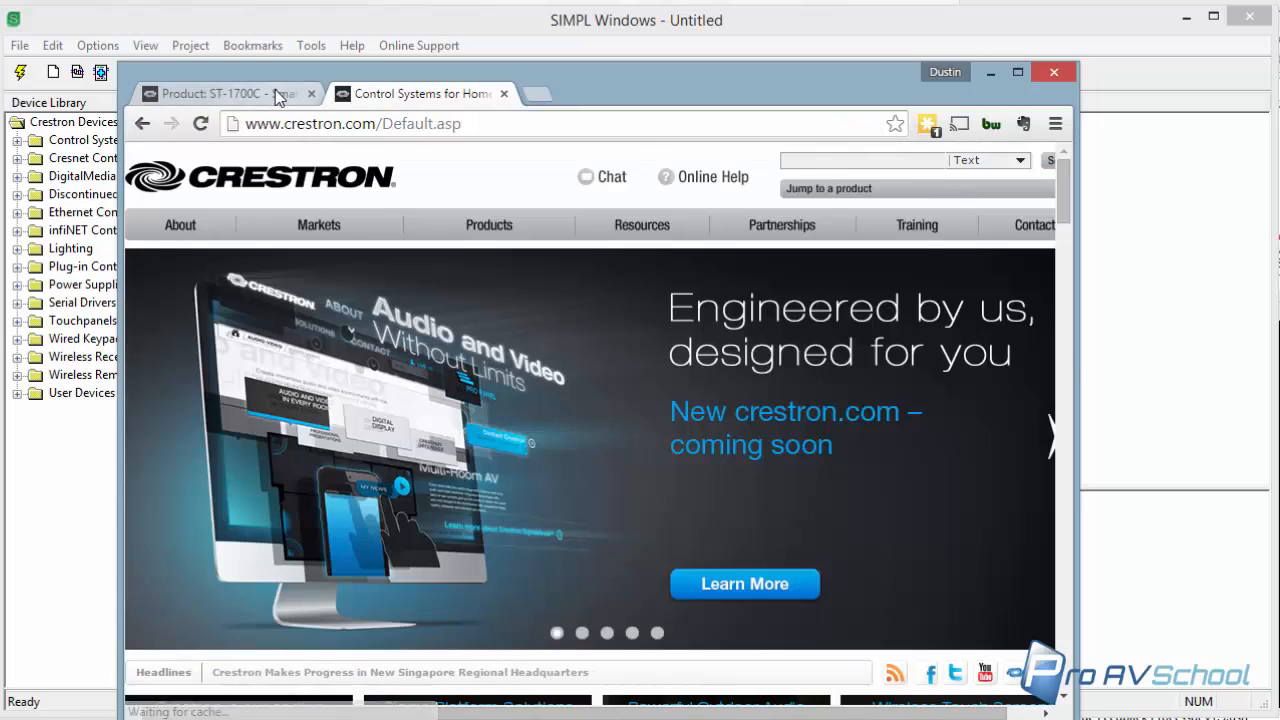
click(220, 94)
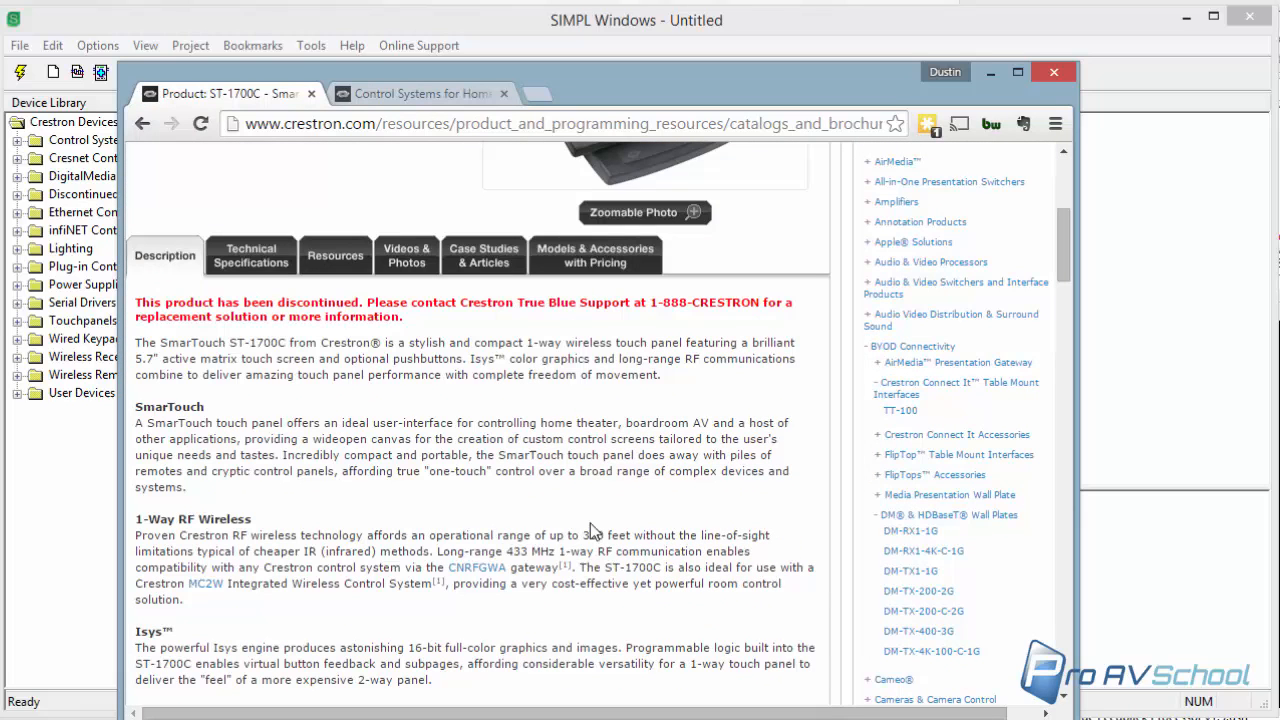
mouse_move(476, 568)
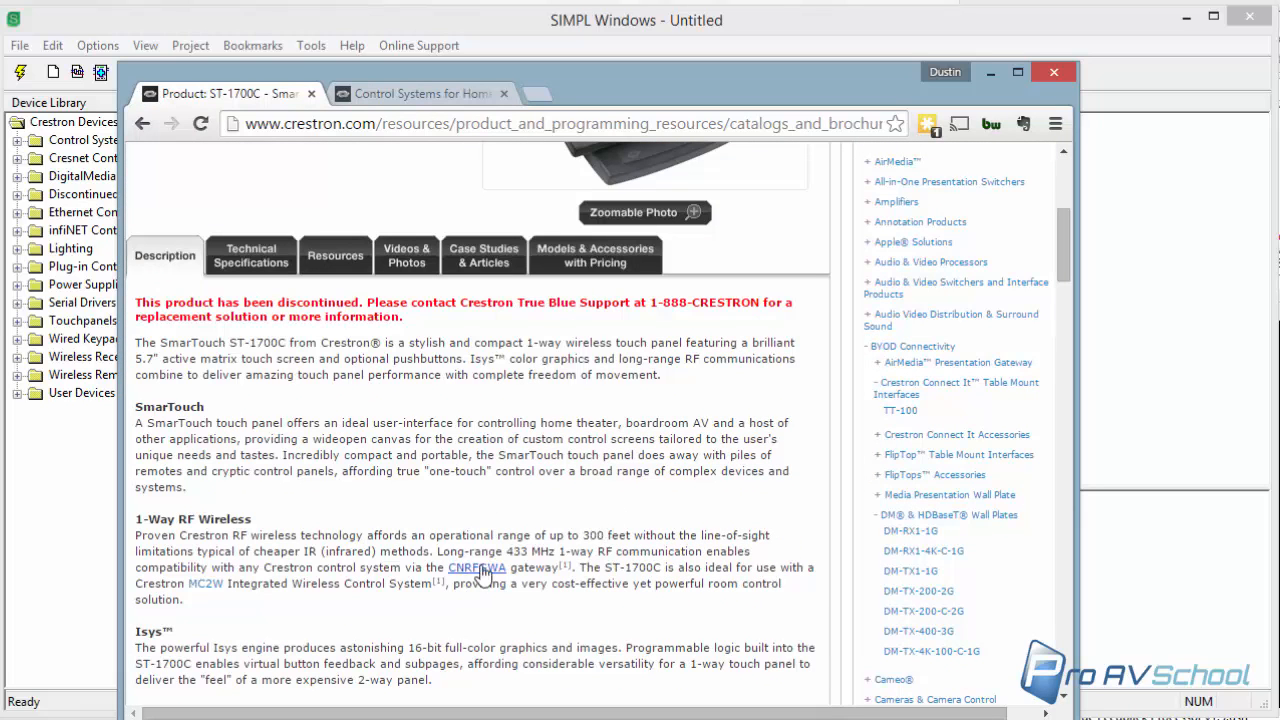
mouse_move(478, 568)
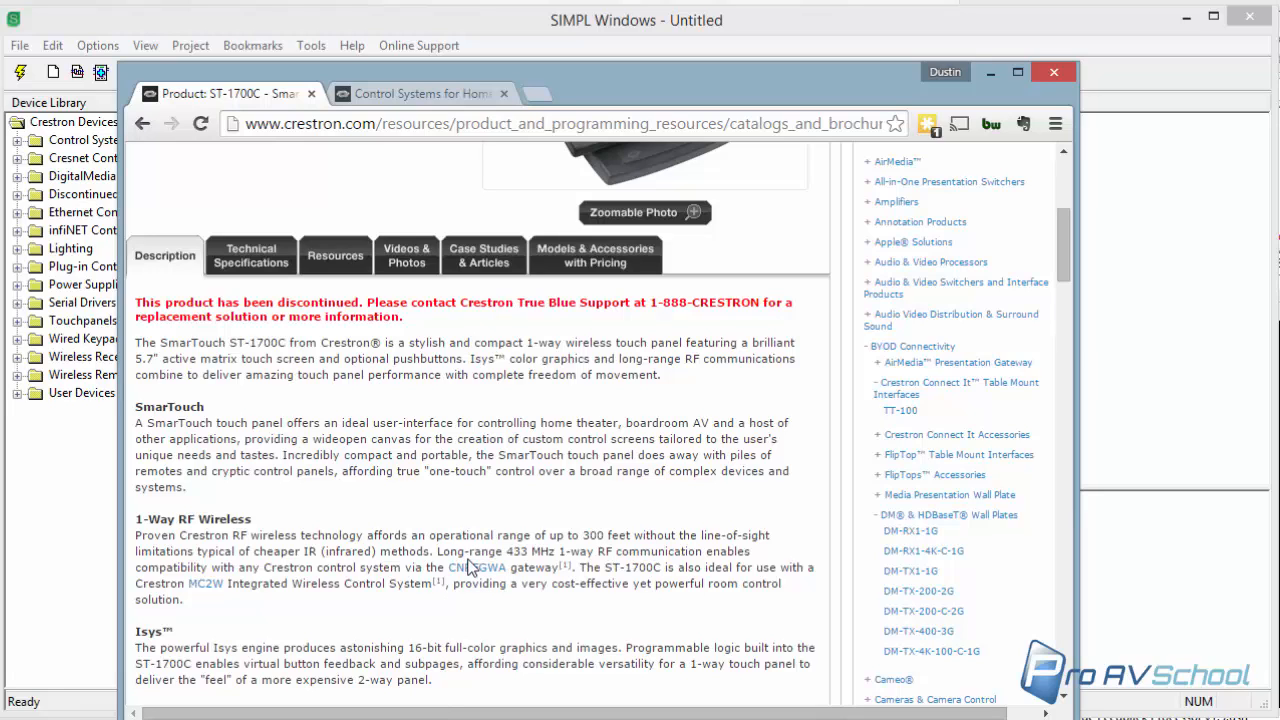
mouse_move(980, 108)
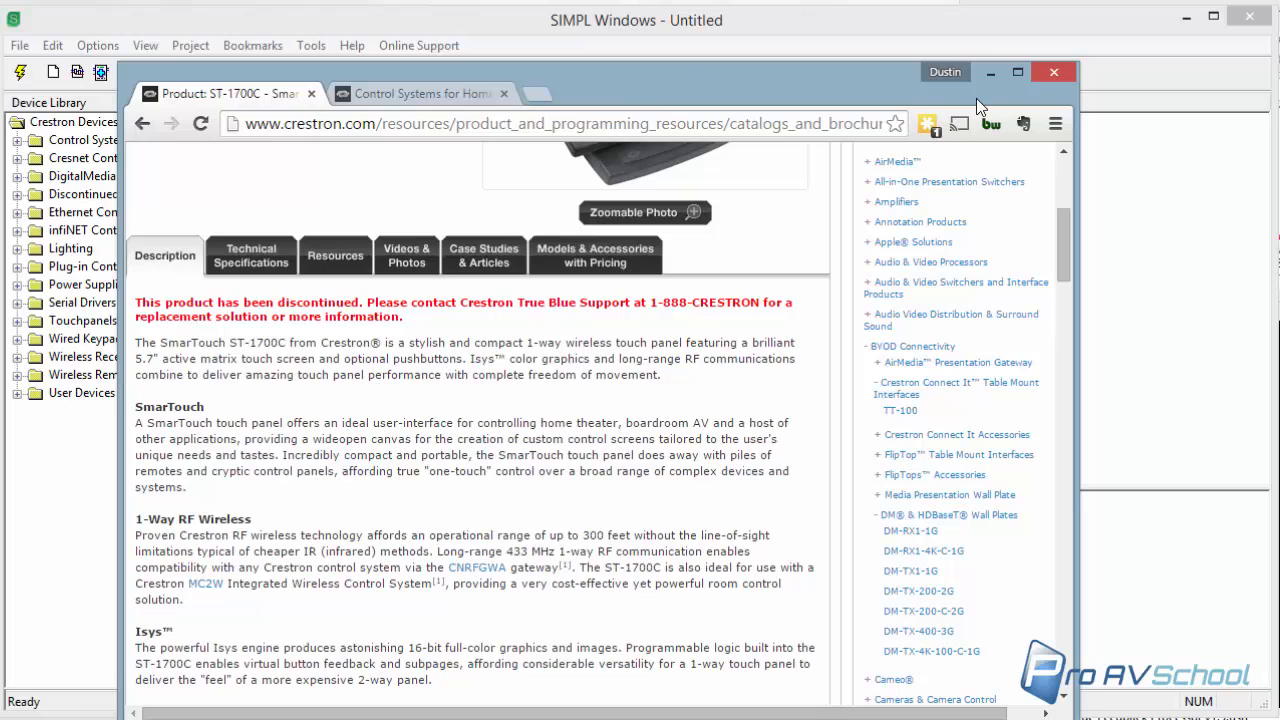
mouse_move(748, 56)
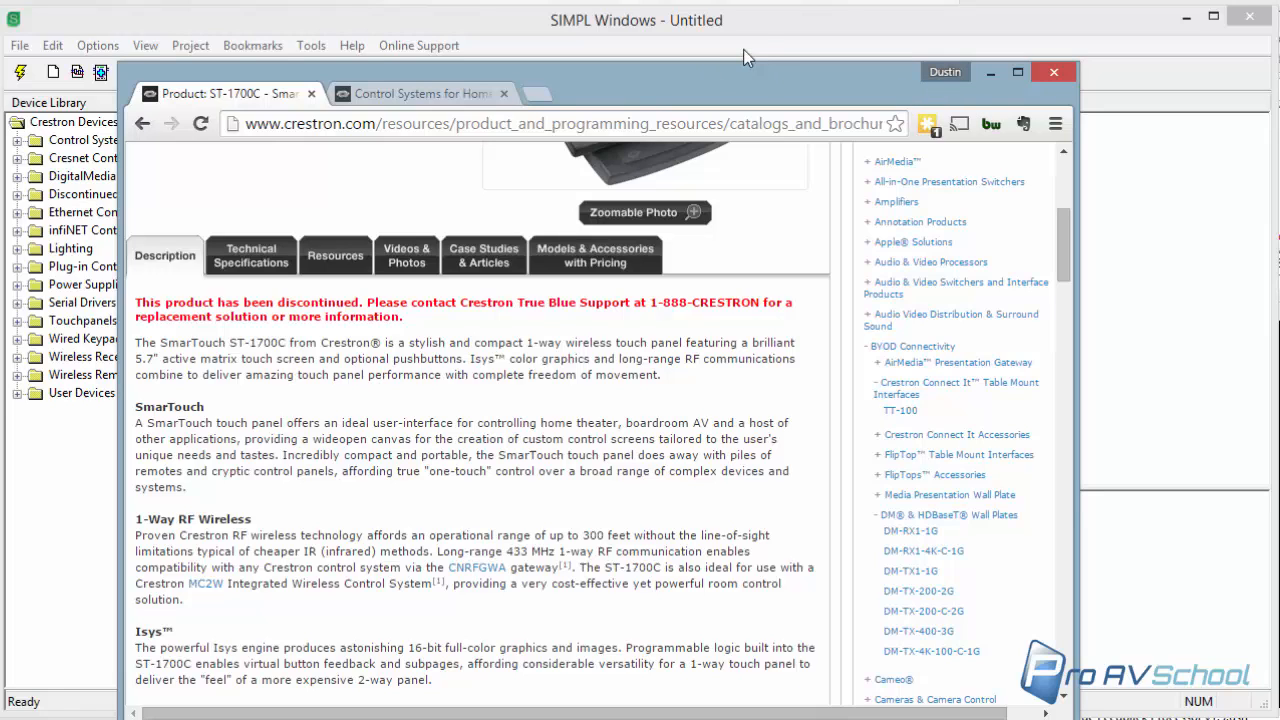
mouse_move(772, 36)
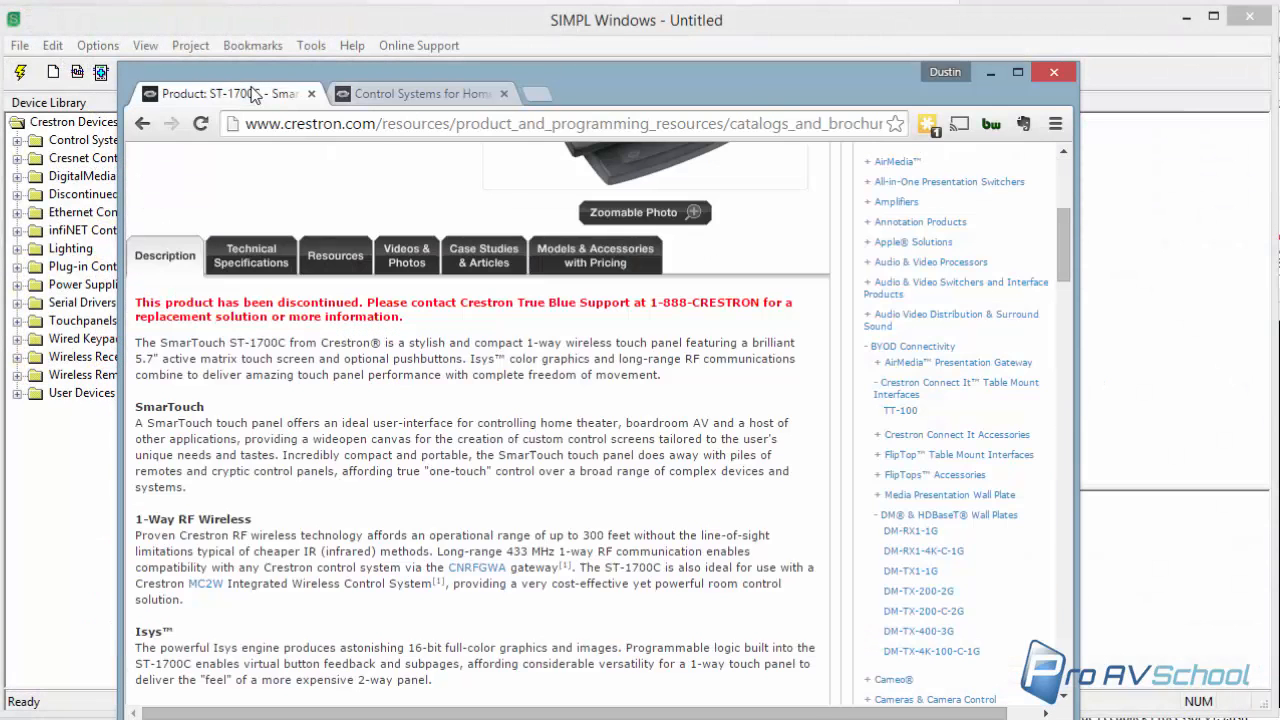
Step: Show the CNRFGWA gateway's zoomable photo in its own window and move it aside
scroll(down, 3)
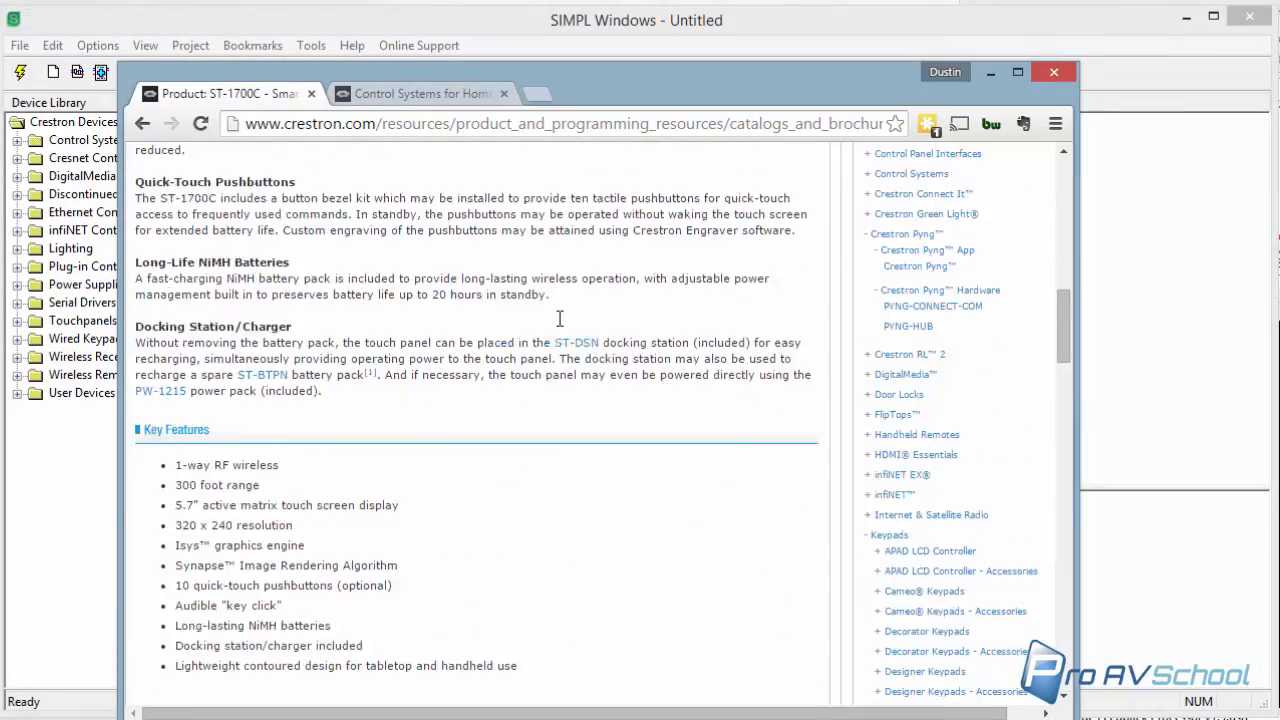
scroll(up, 3)
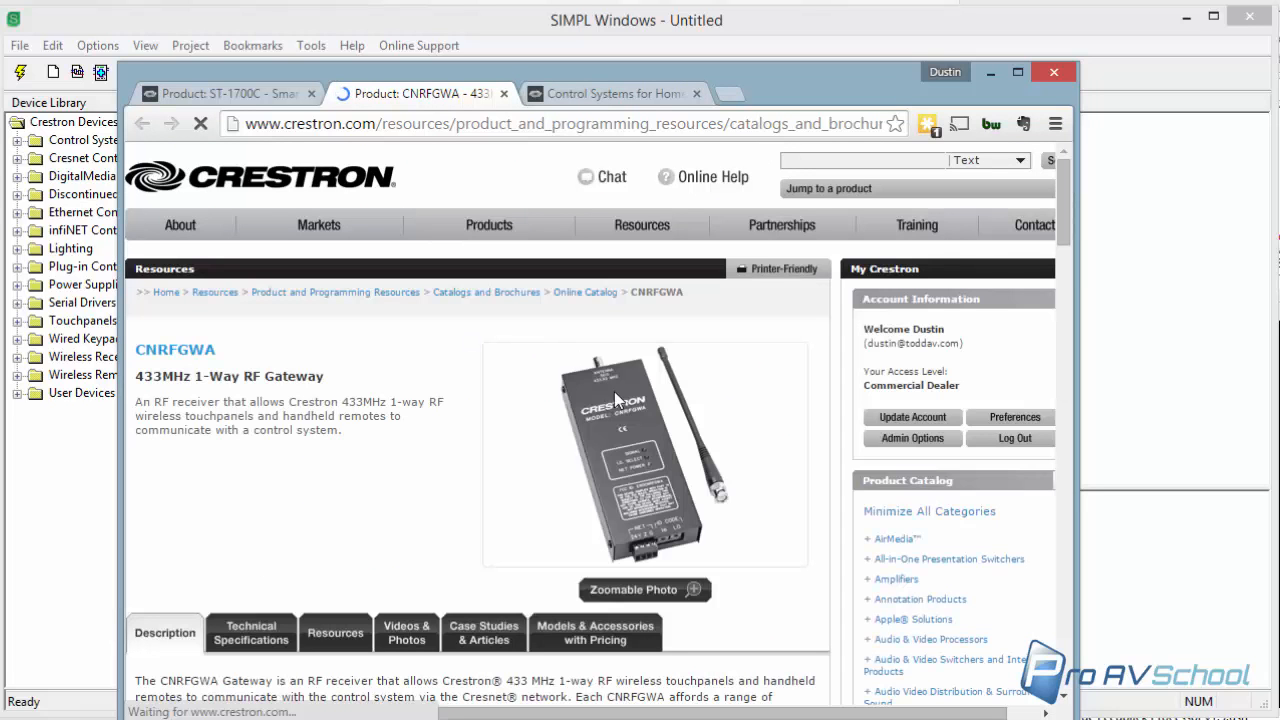
click(632, 588)
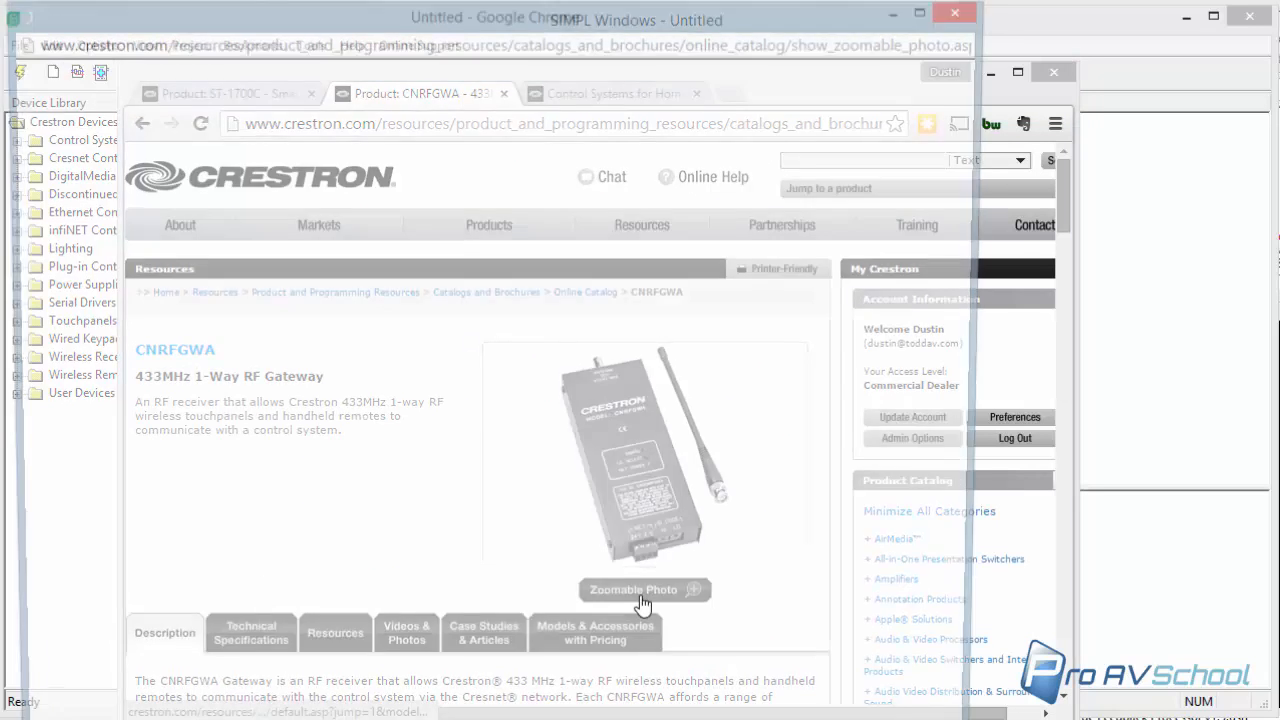
click(640, 590)
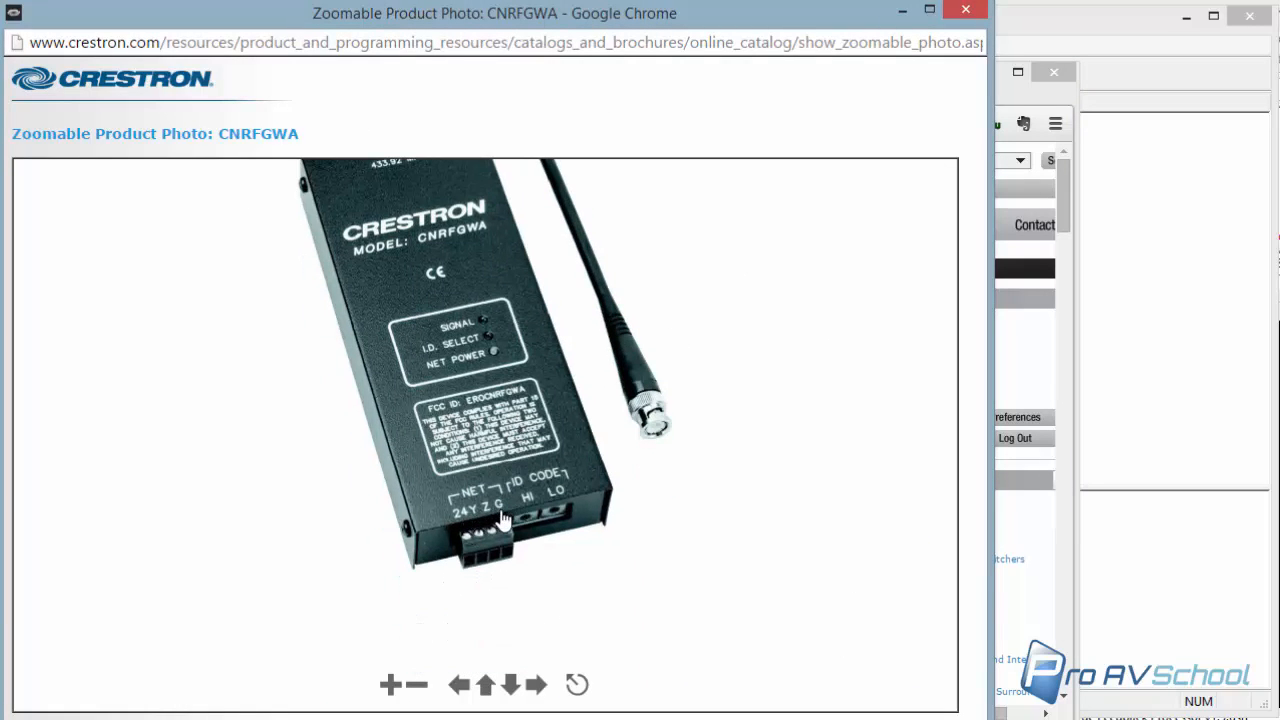
mouse_move(488, 376)
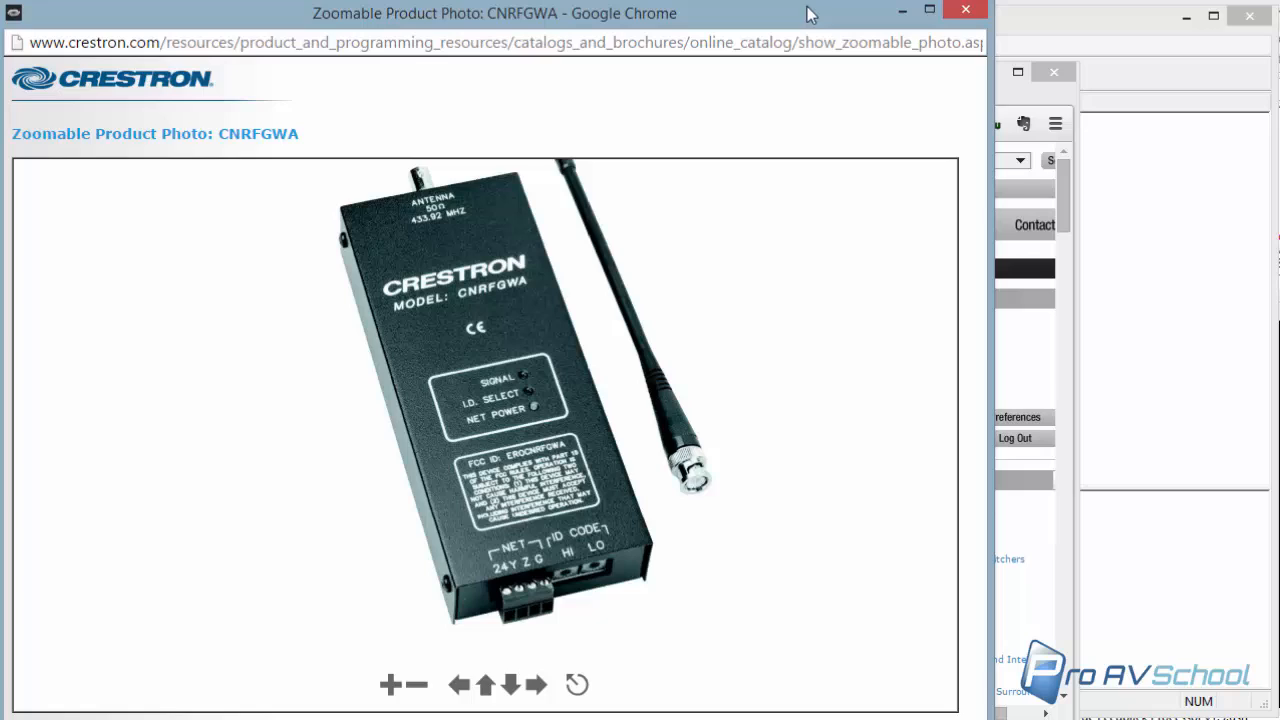
mouse_move(708, 560)
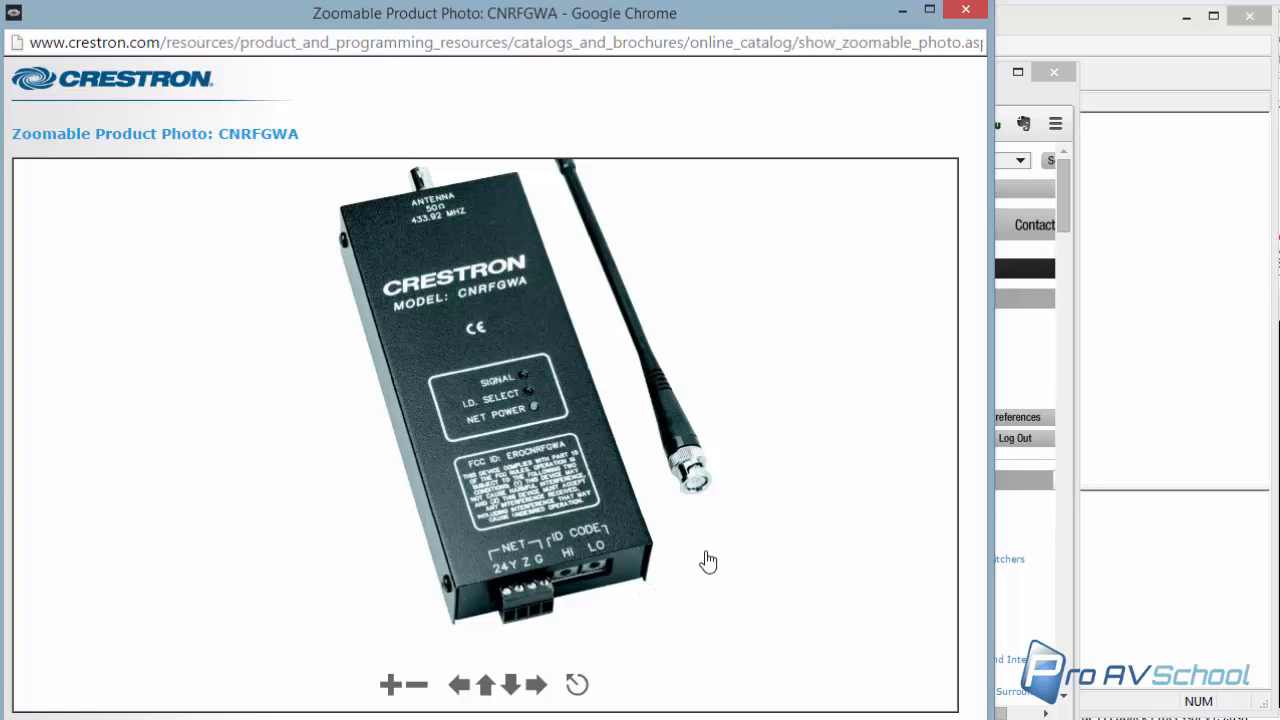
mouse_move(636, 580)
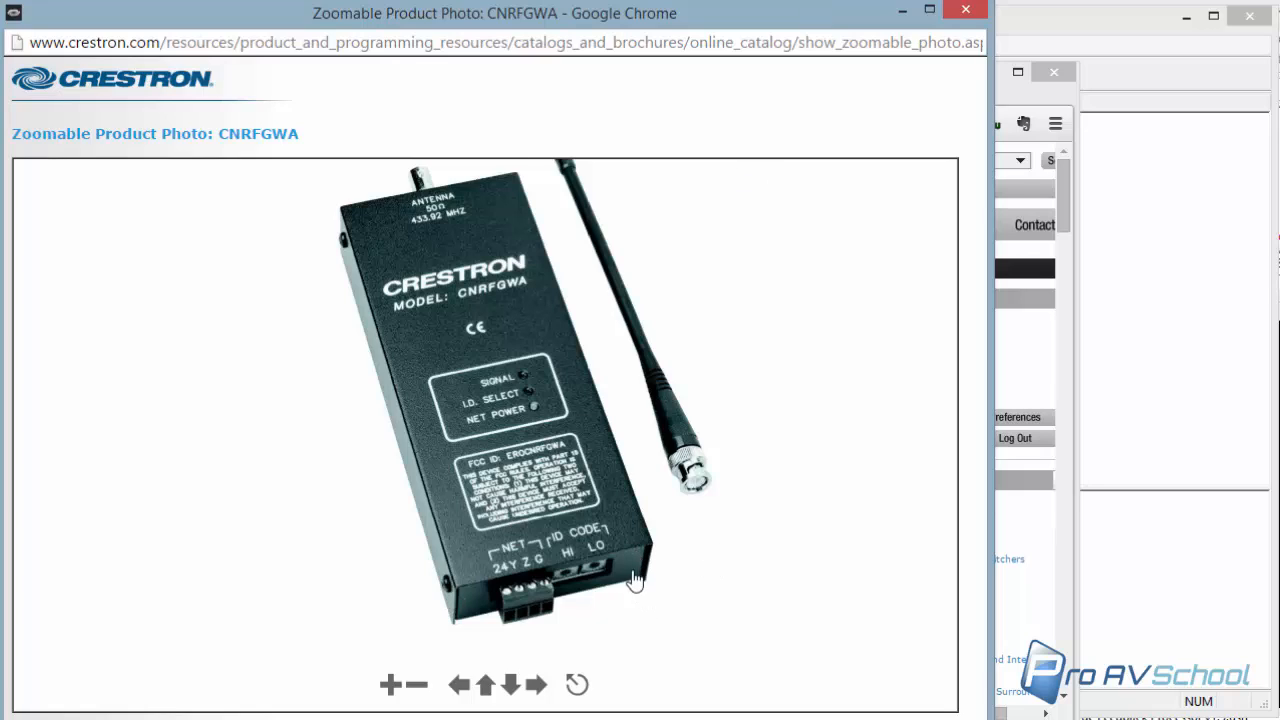
mouse_move(628, 596)
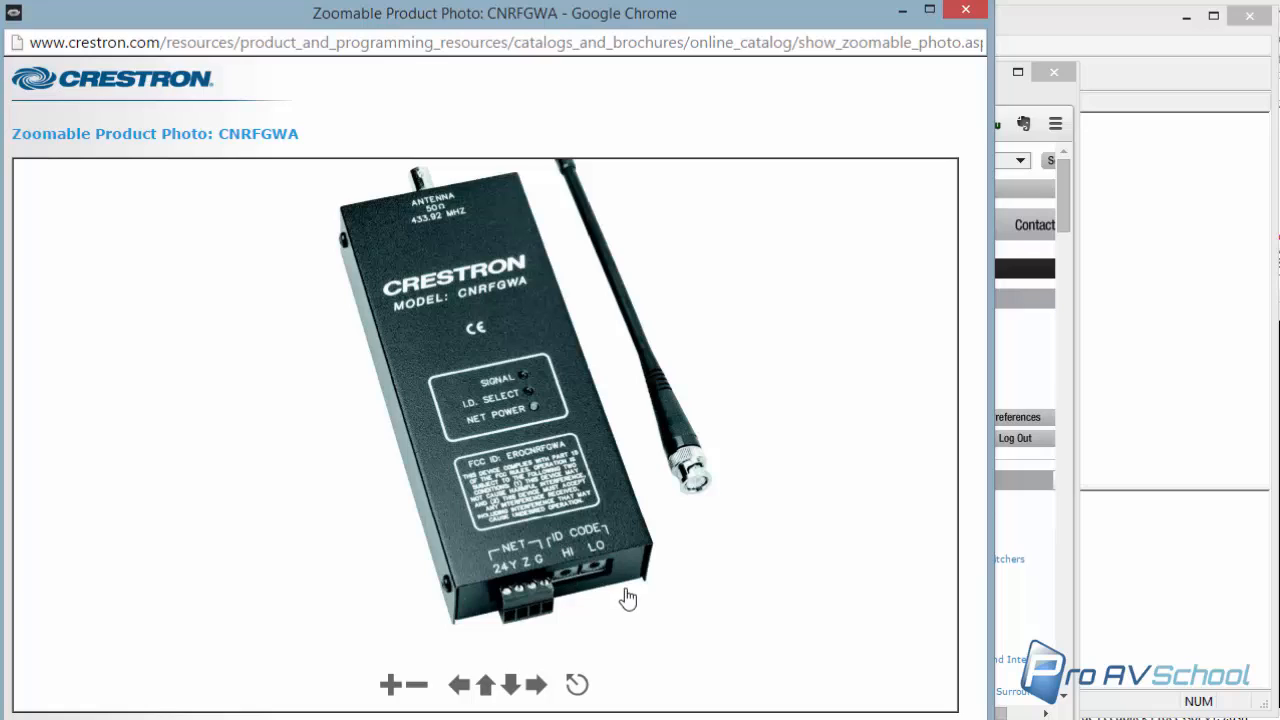
mouse_move(576, 584)
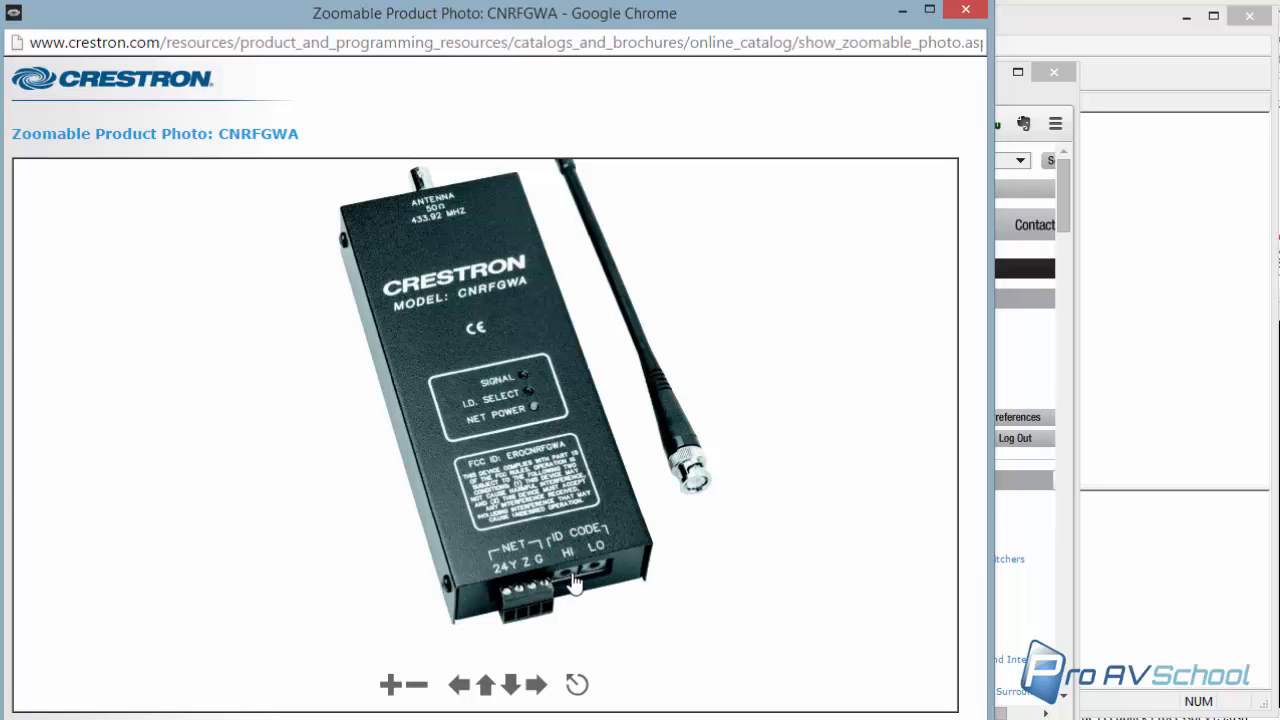
mouse_move(644, 584)
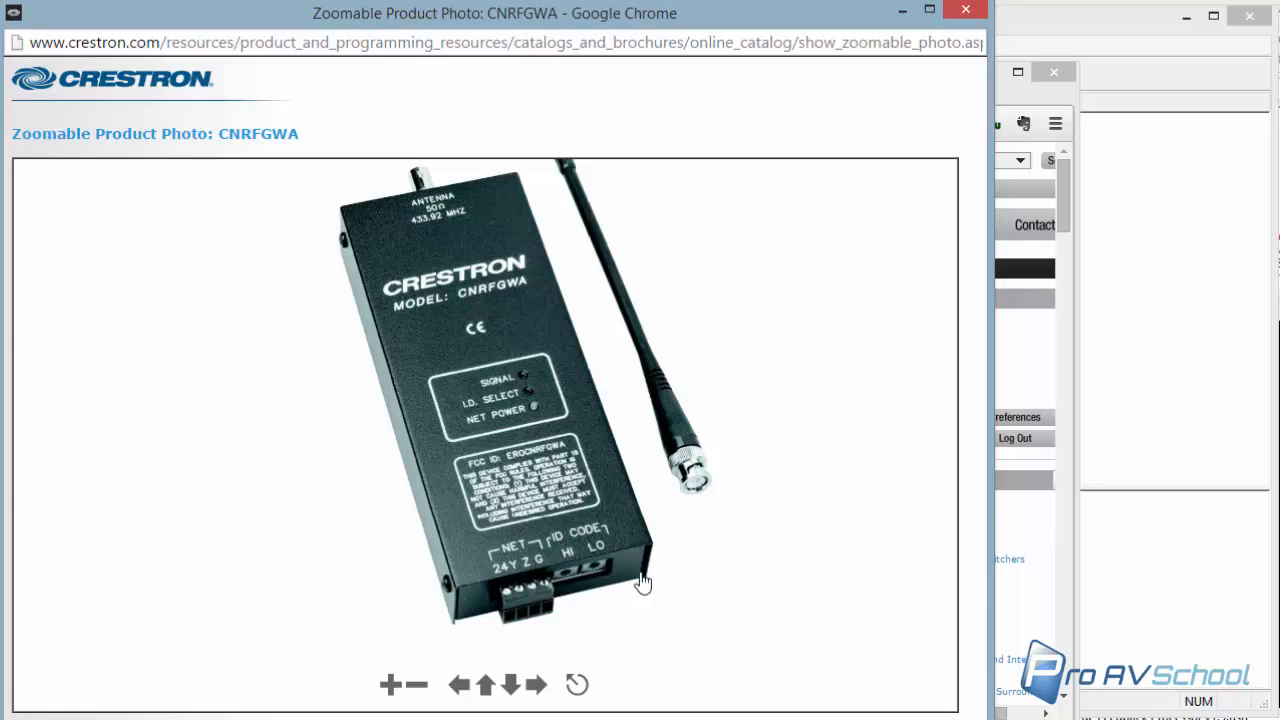
mouse_move(688, 108)
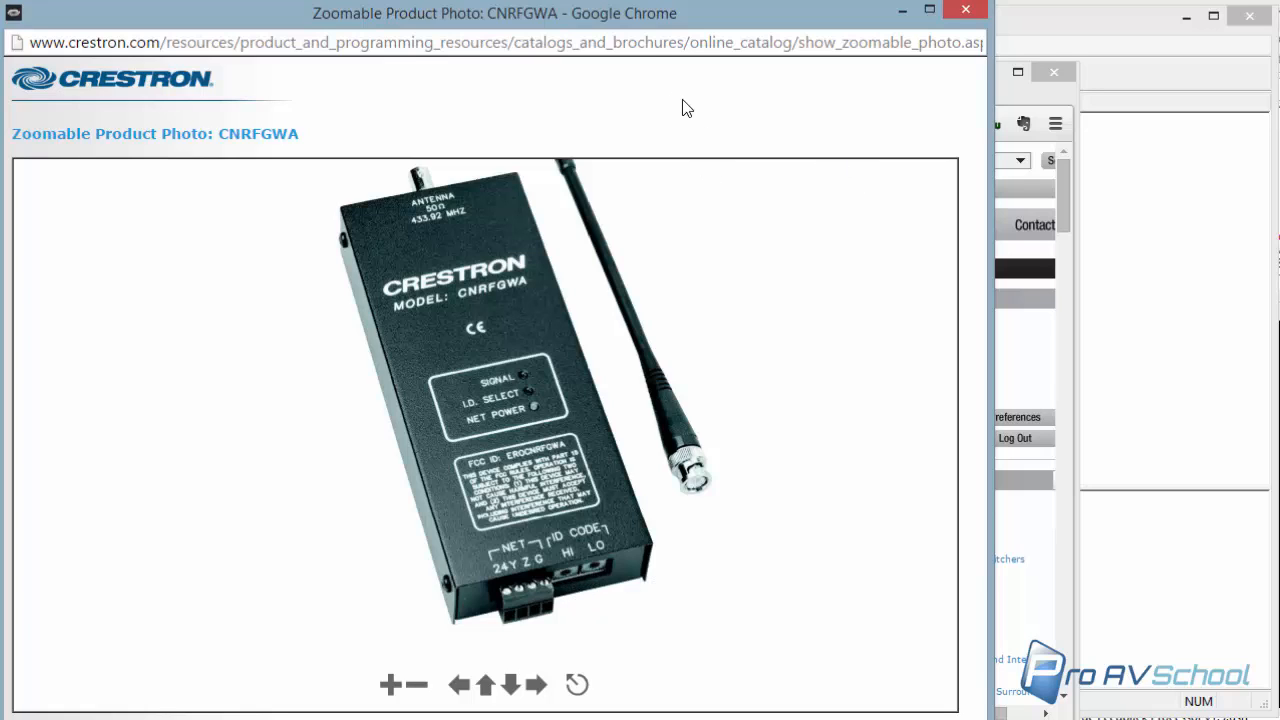
mouse_move(650, 18)
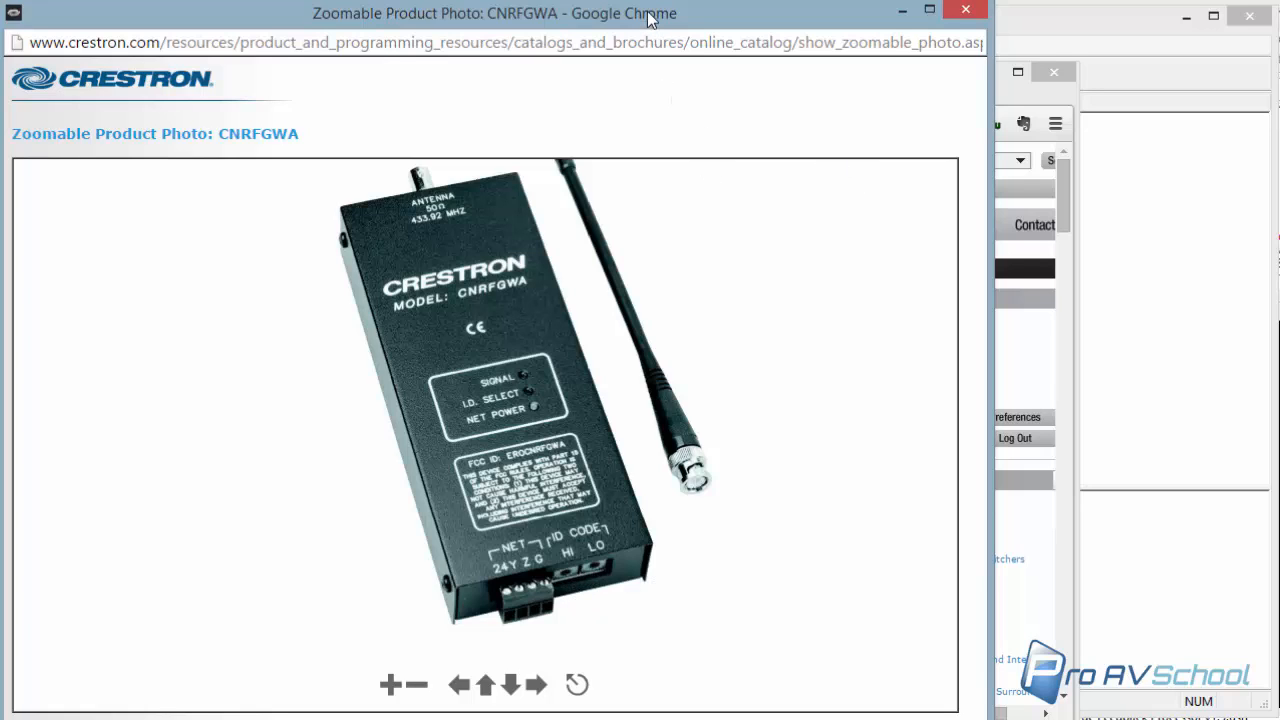
drag(648, 18, 640, 42)
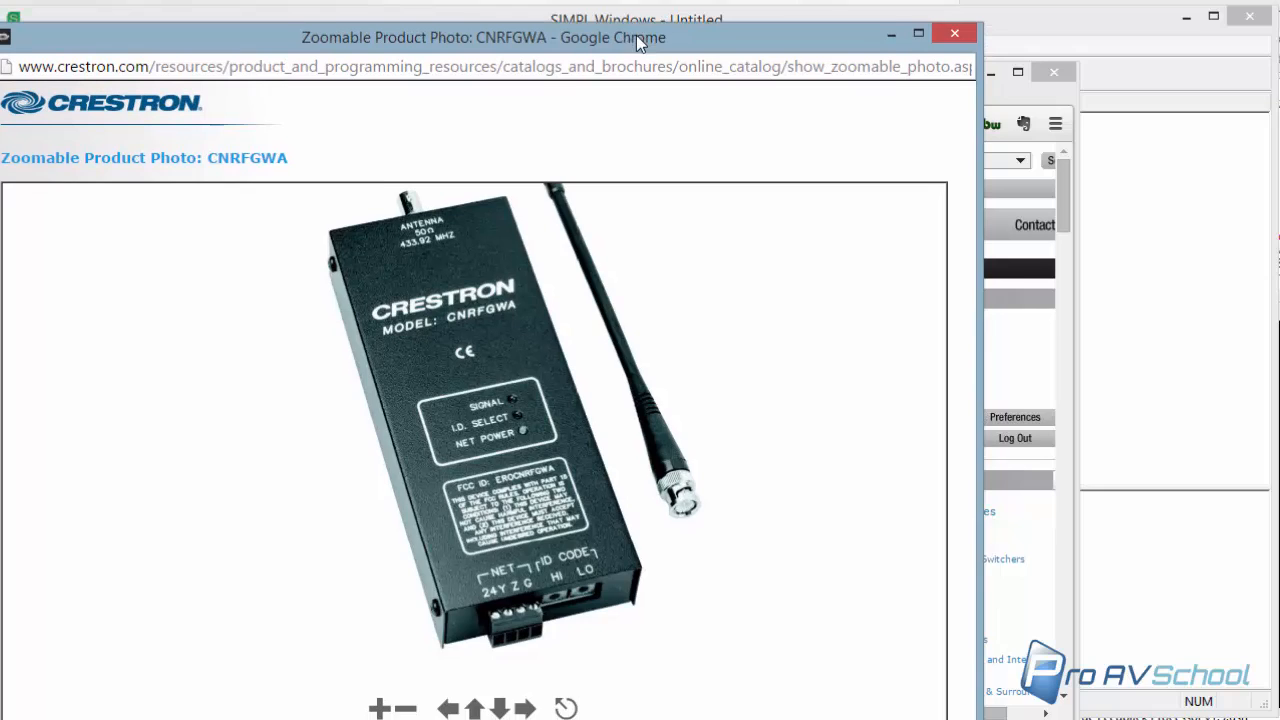
Step: Leave the photo window and bring up the control system list in SIMPL Windows
click(952, 32)
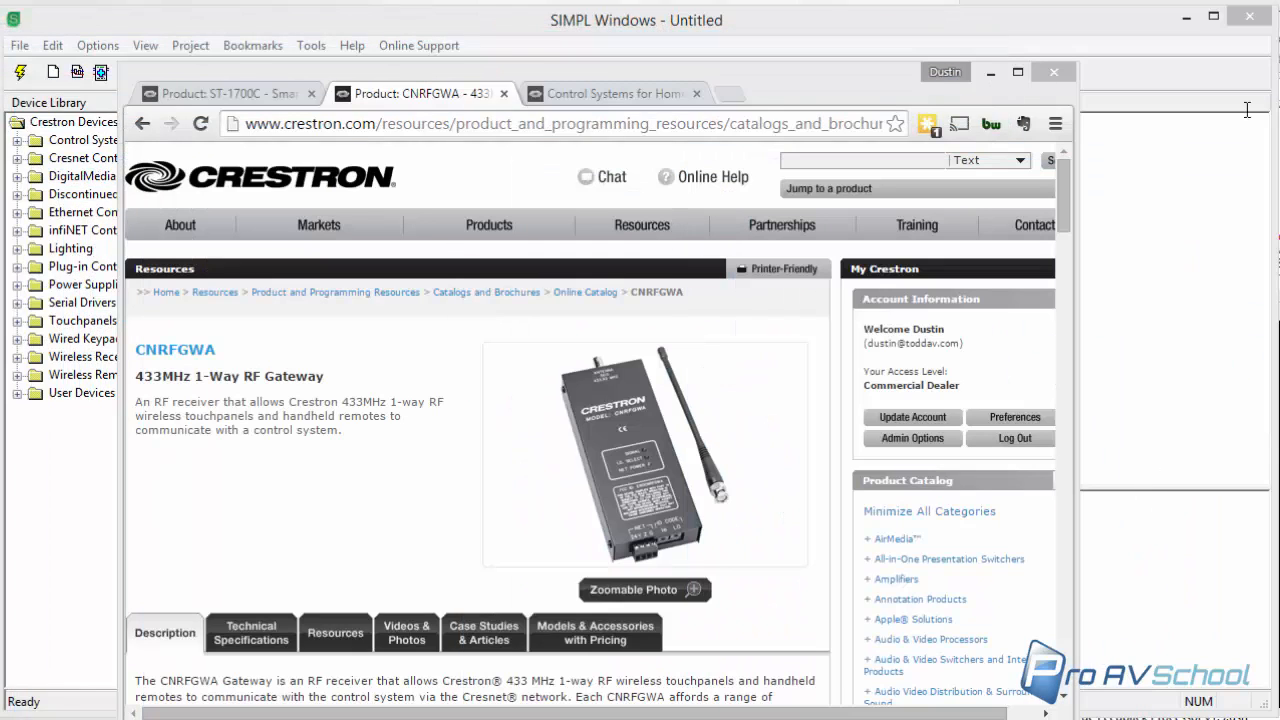
click(1052, 72)
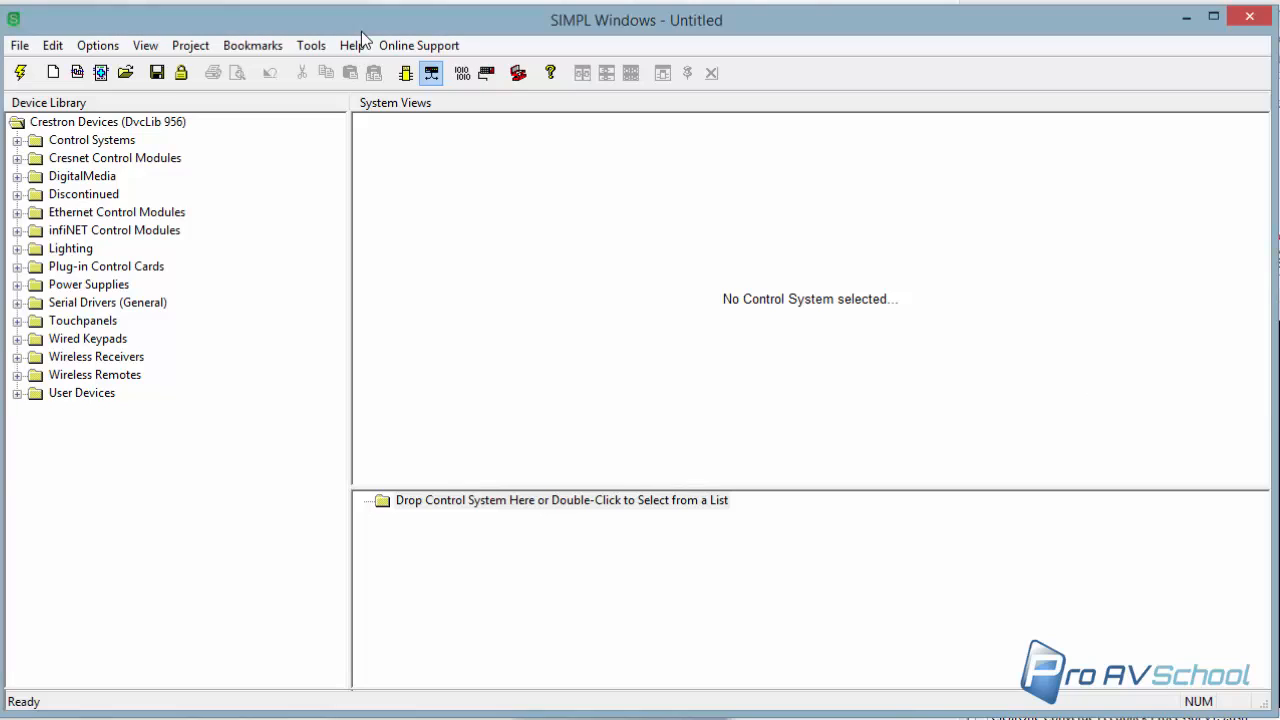
mouse_move(490, 368)
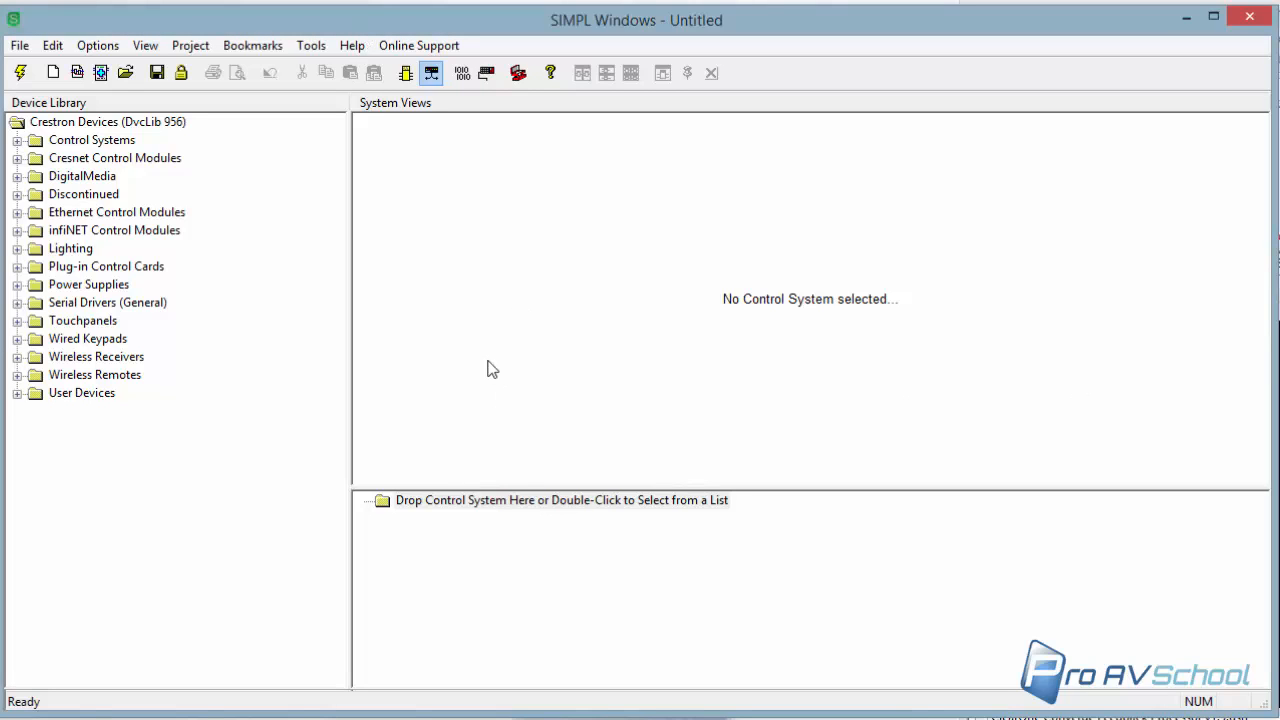
mouse_move(572, 508)
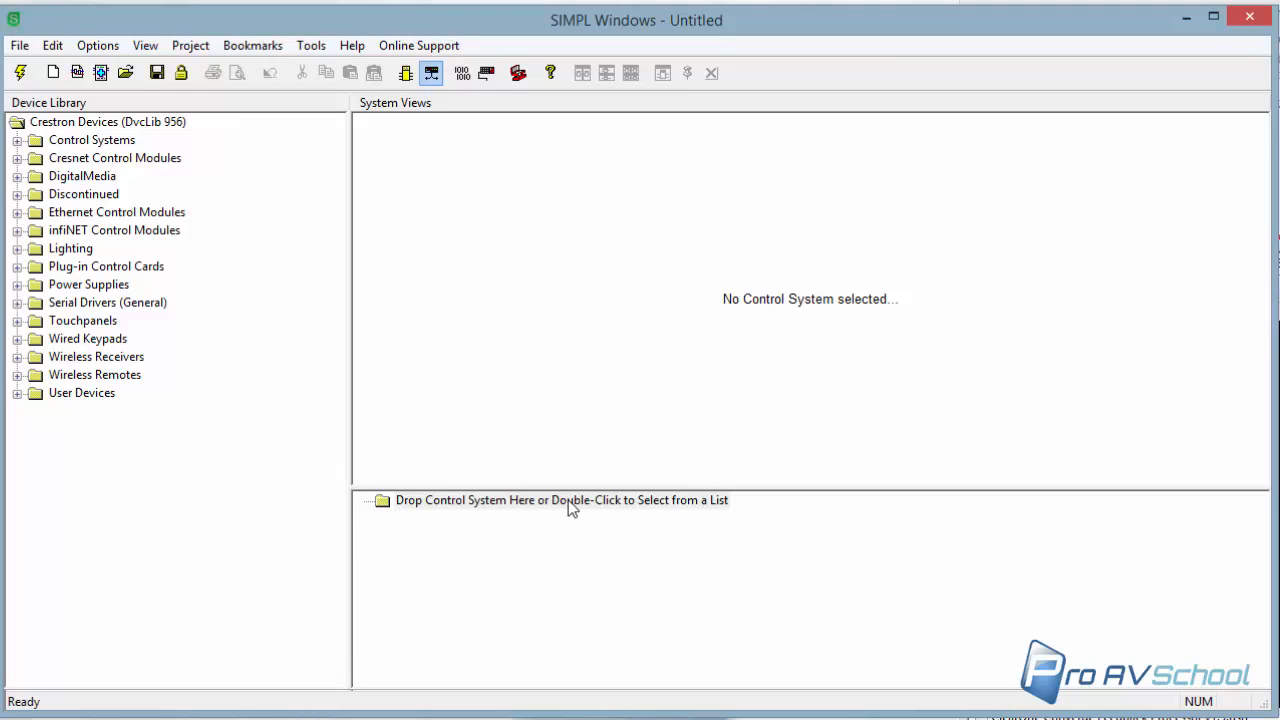
mouse_move(16, 40)
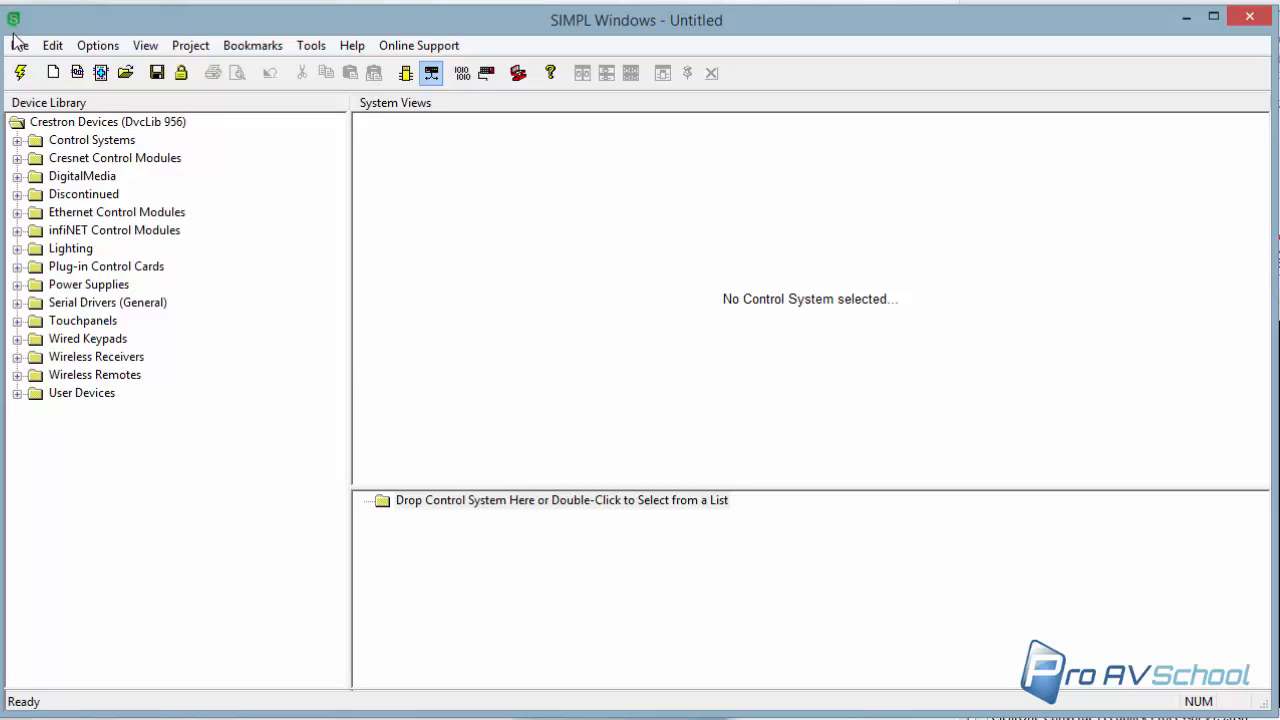
double_click(560, 500)
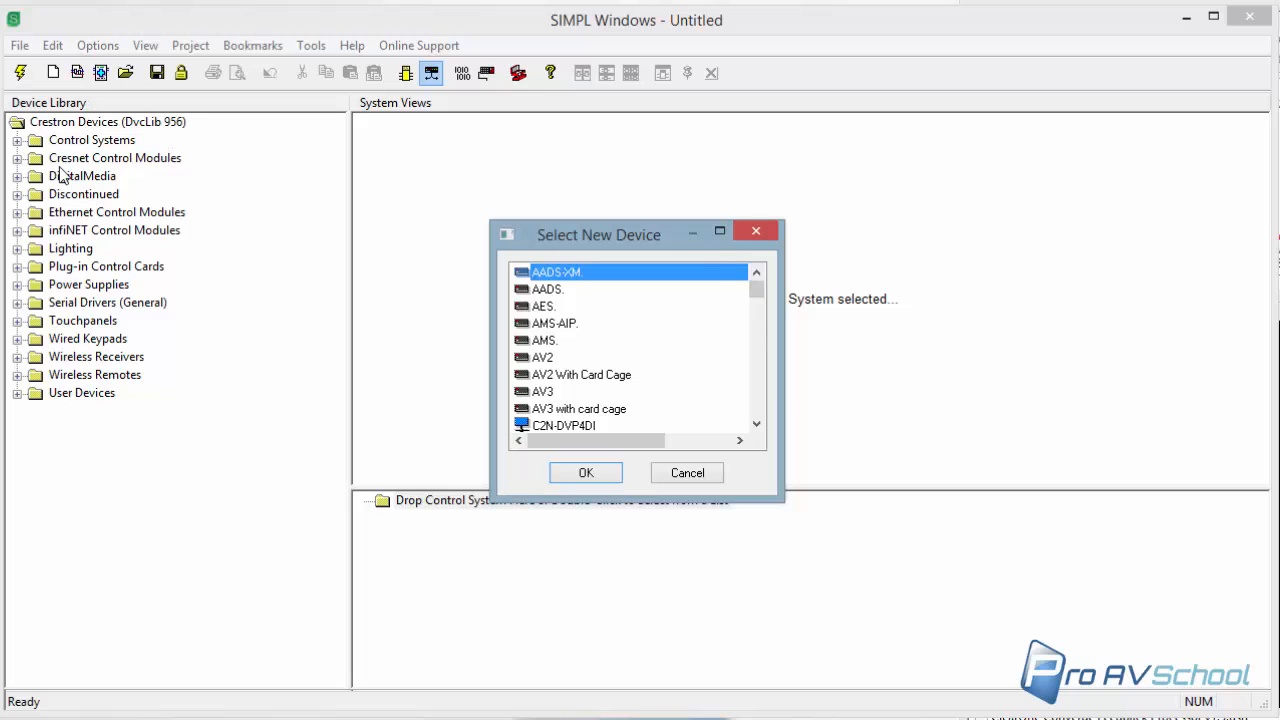
Step: Make the PRO2 processor the control system and expand its card slots
scroll(down, 3)
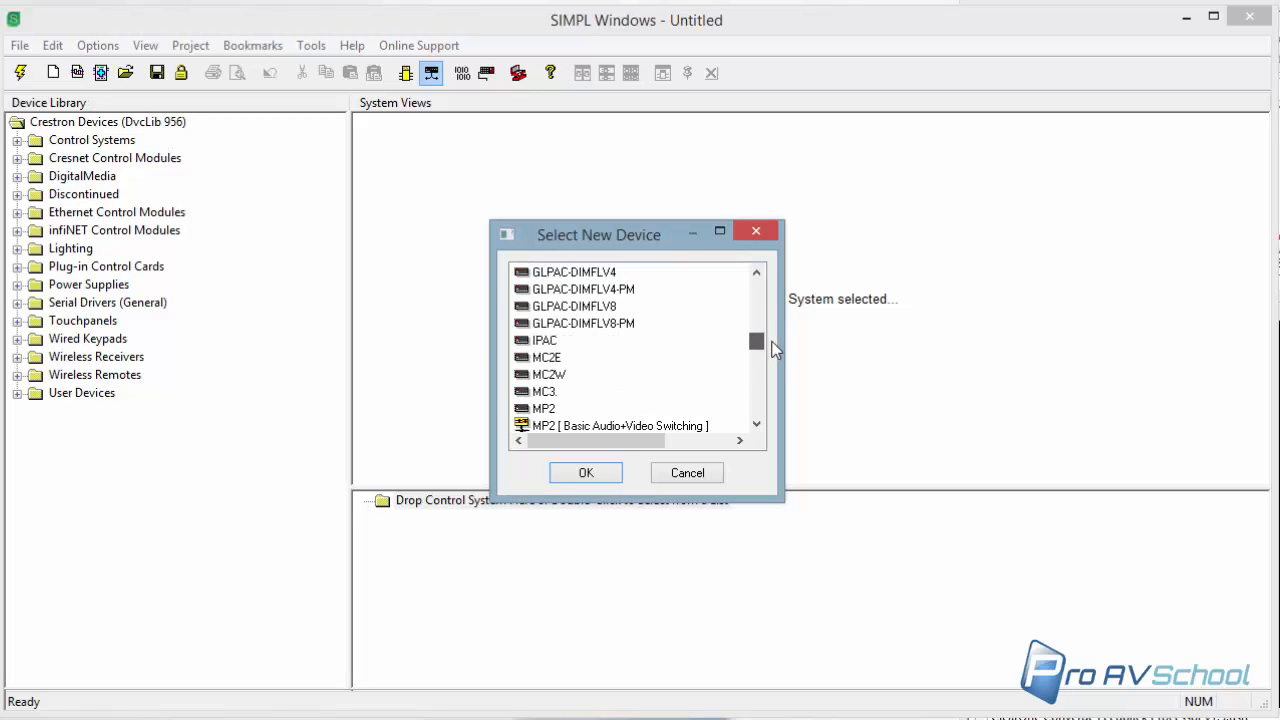
scroll(down, 3)
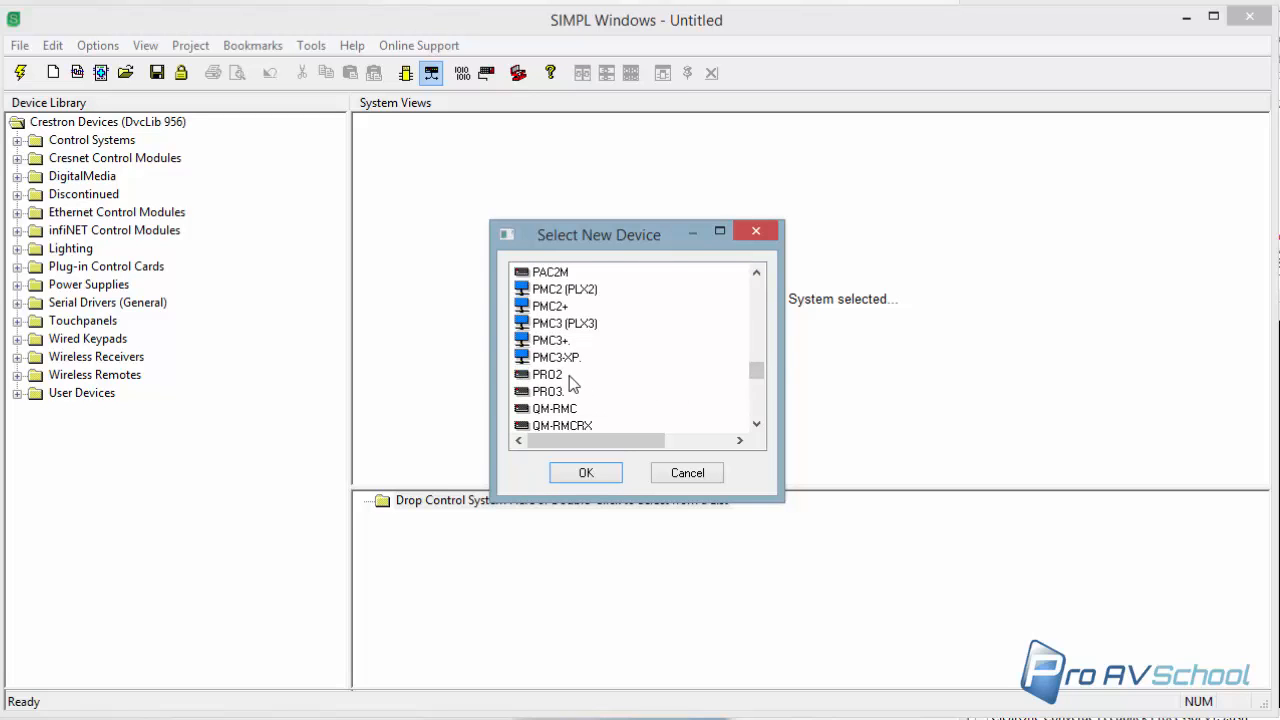
click(586, 472)
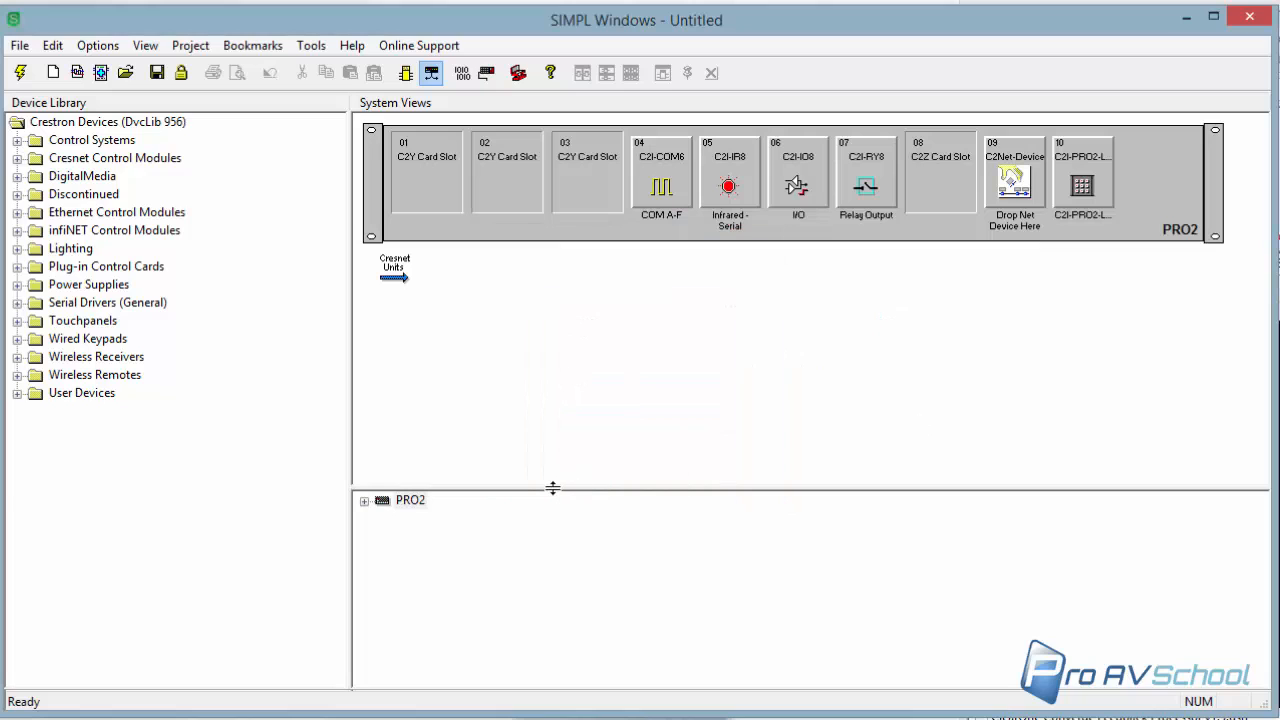
click(364, 388)
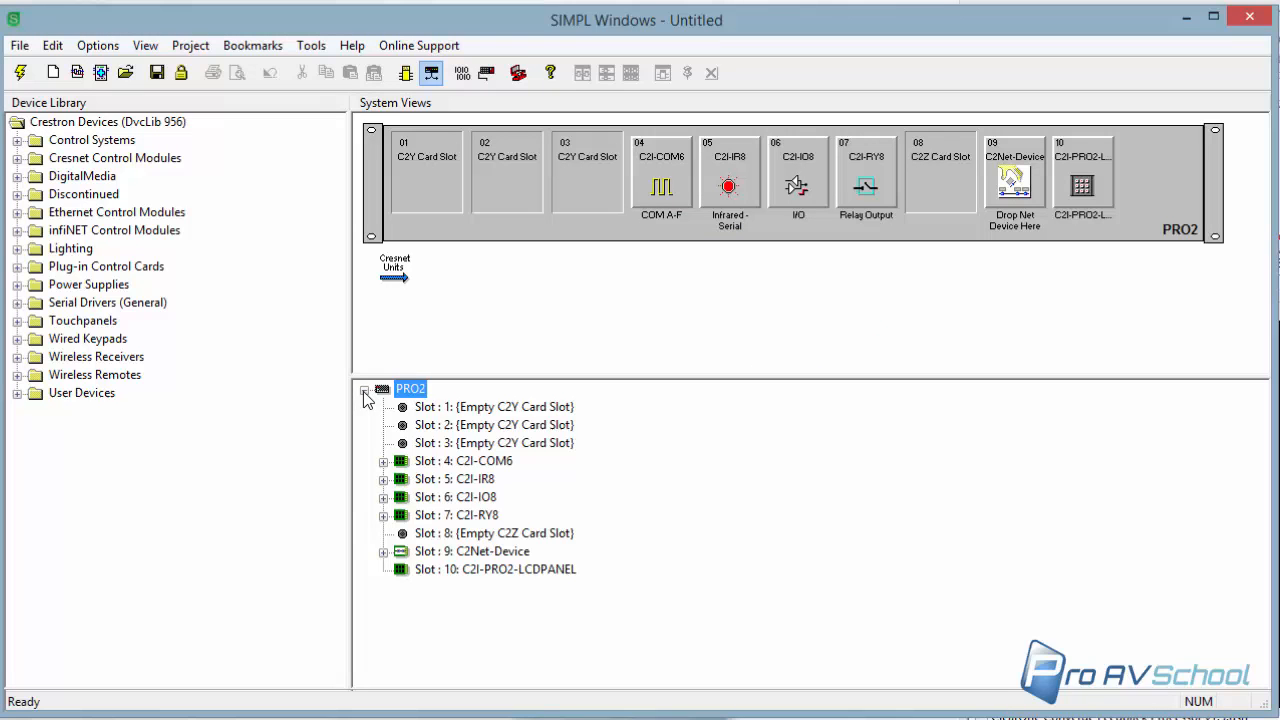
mouse_move(724, 262)
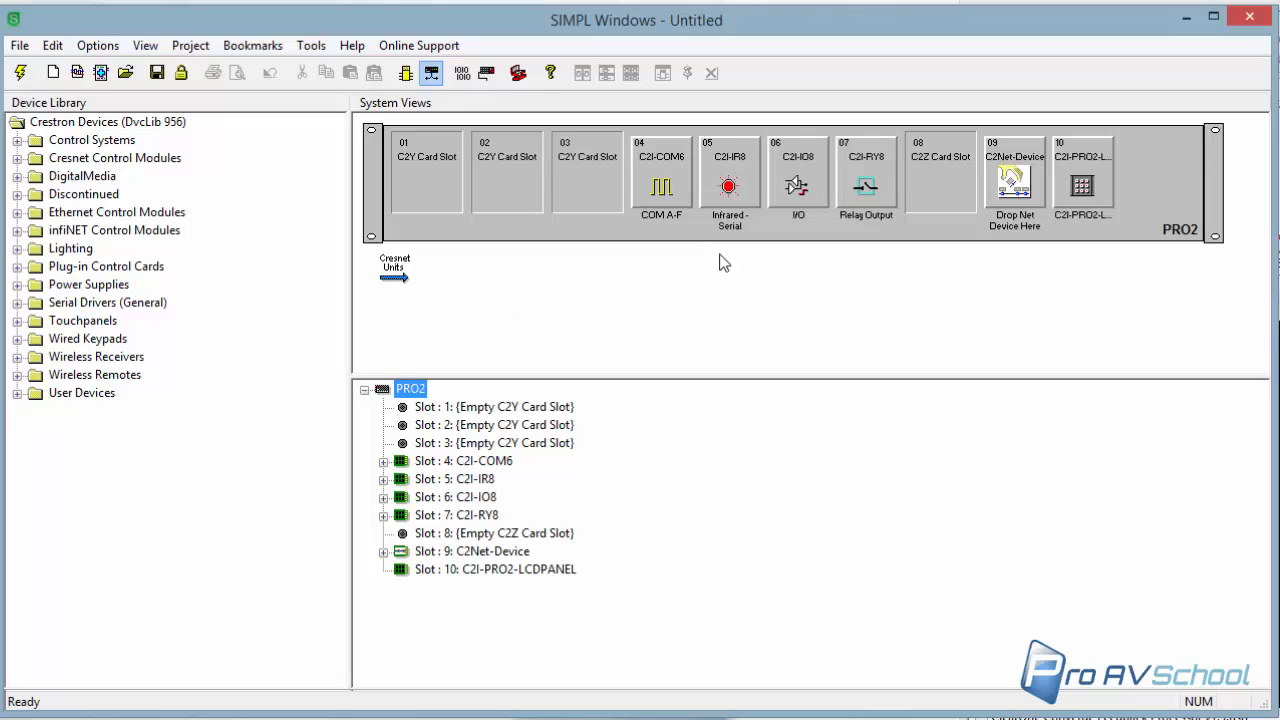
mouse_move(674, 432)
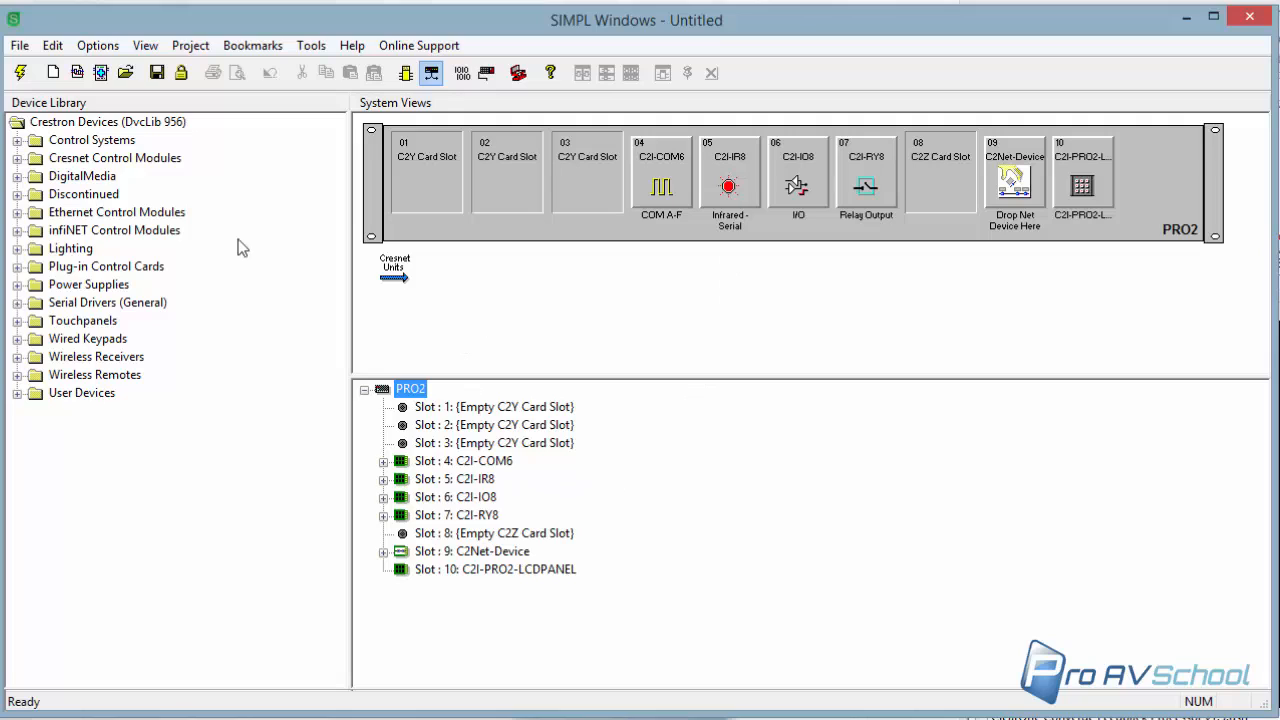
mouse_move(510, 156)
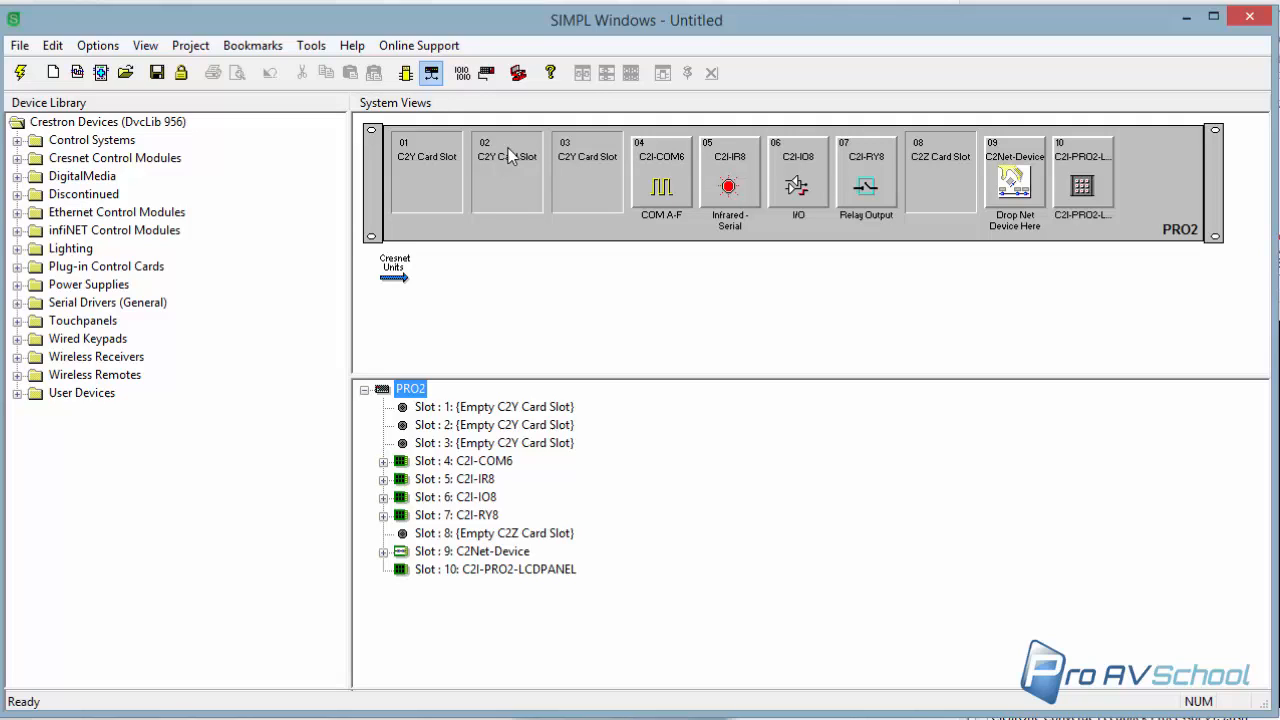
mouse_move(200, 216)
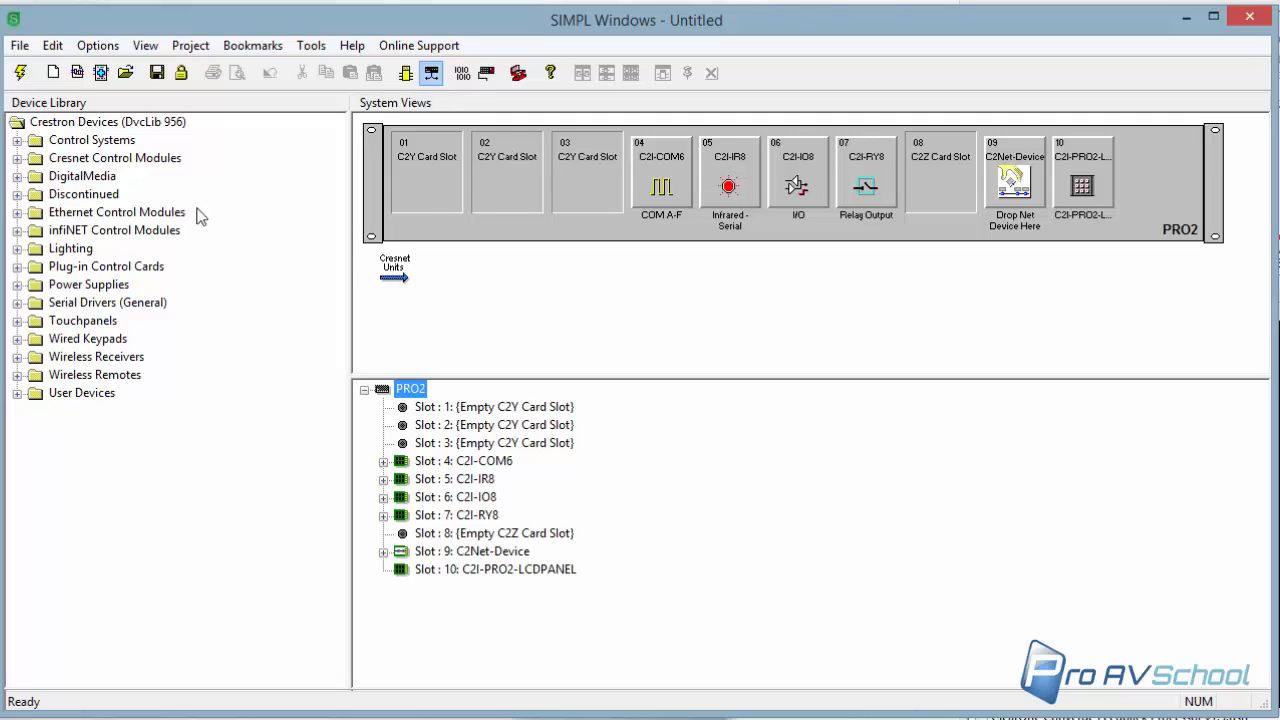
mouse_move(48, 332)
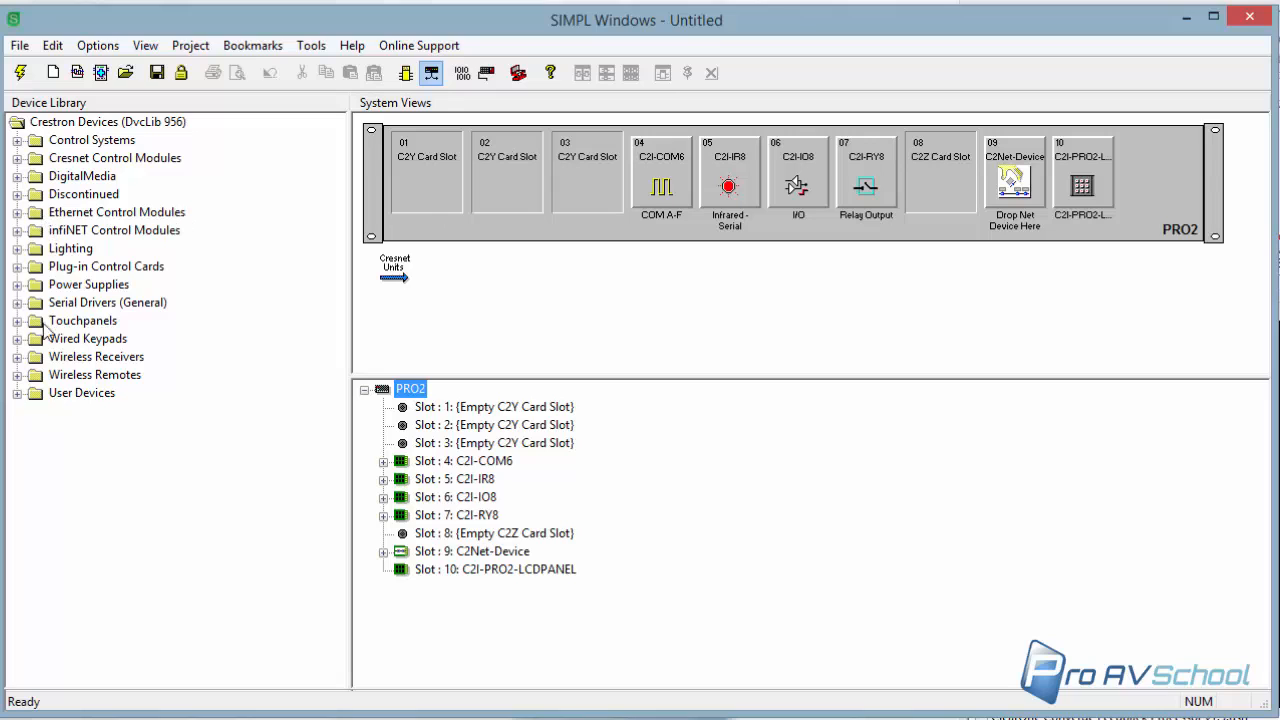
mouse_move(18, 378)
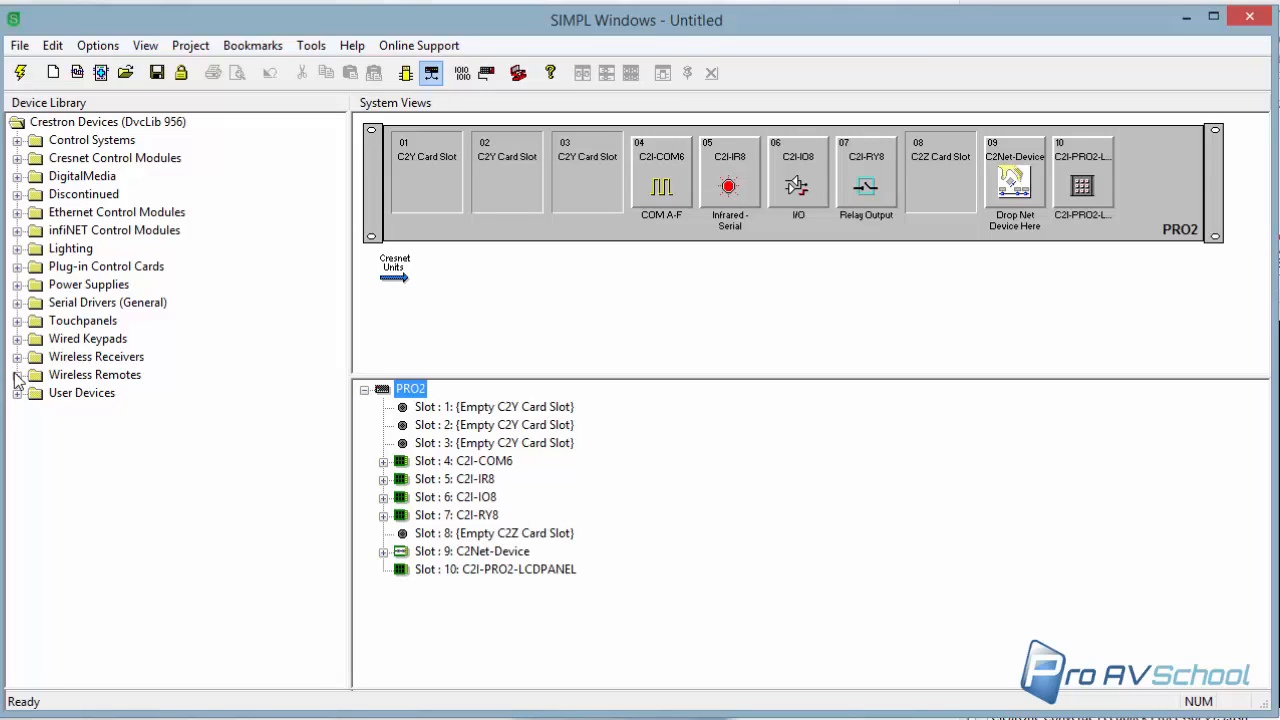
Step: Locate the CNRFGWA gateway under Wireless Receivers (RF) in the Device Library
click(18, 356)
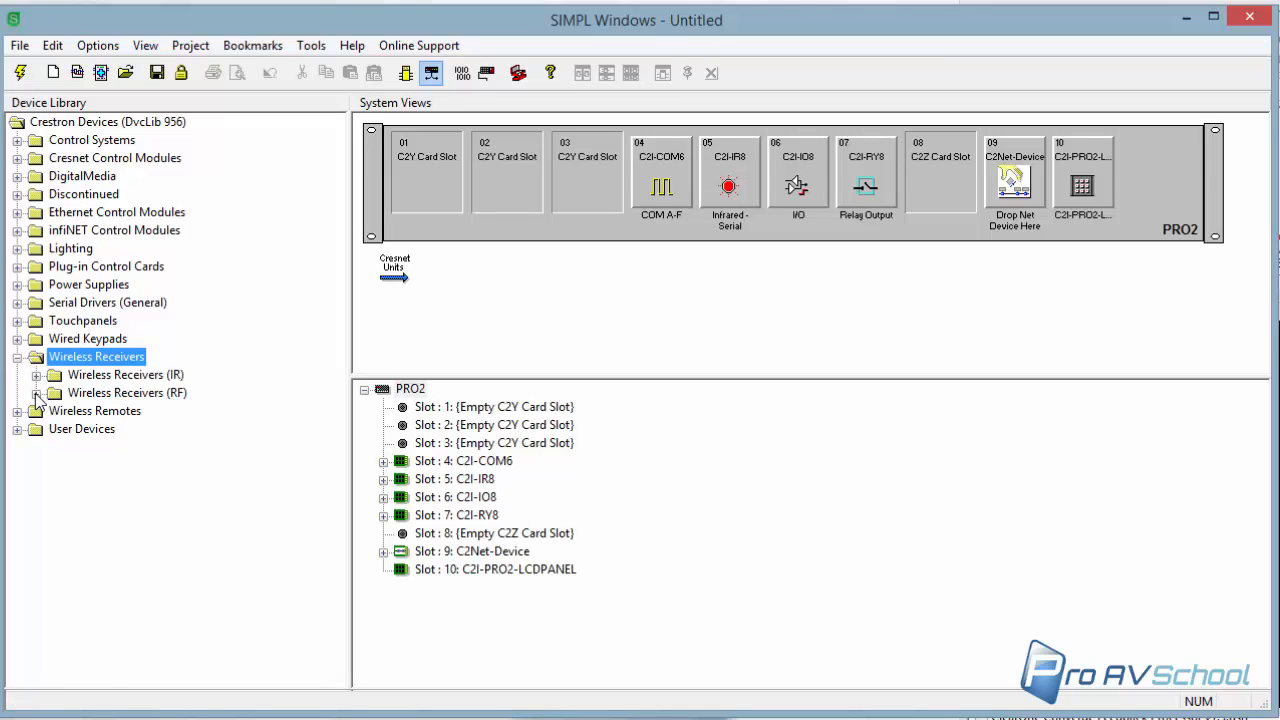
click(36, 392)
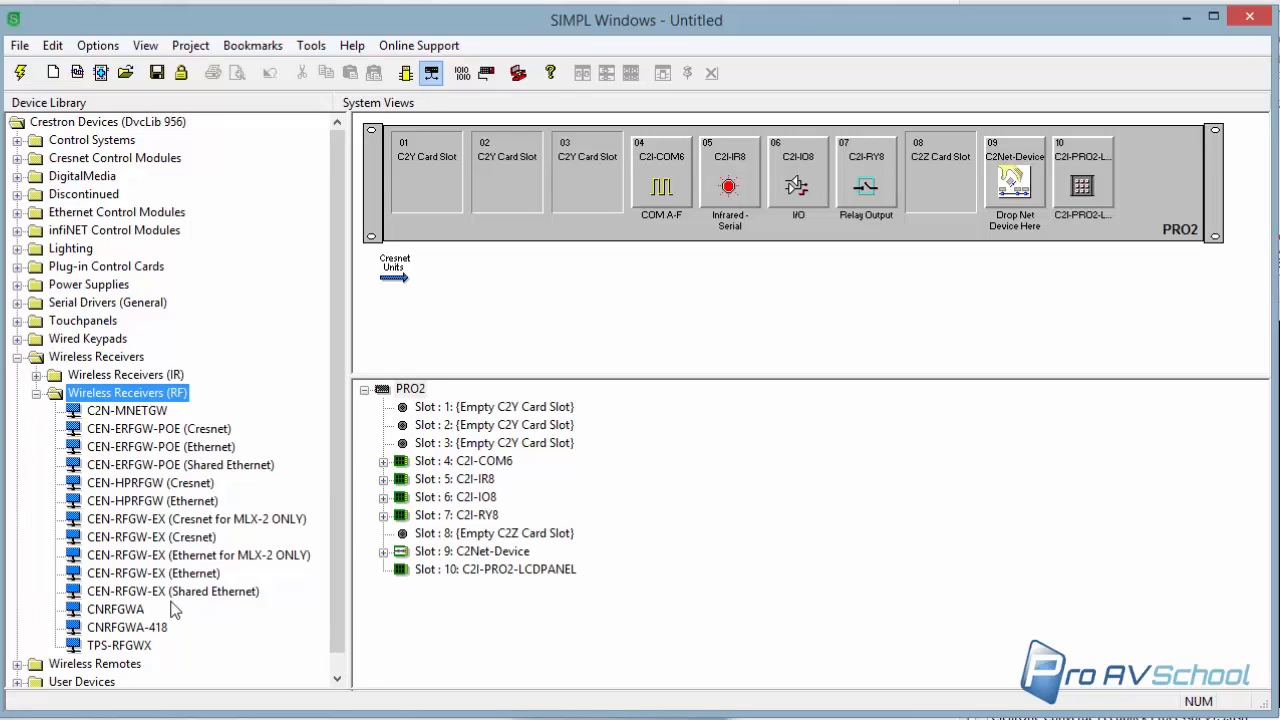
mouse_move(150, 664)
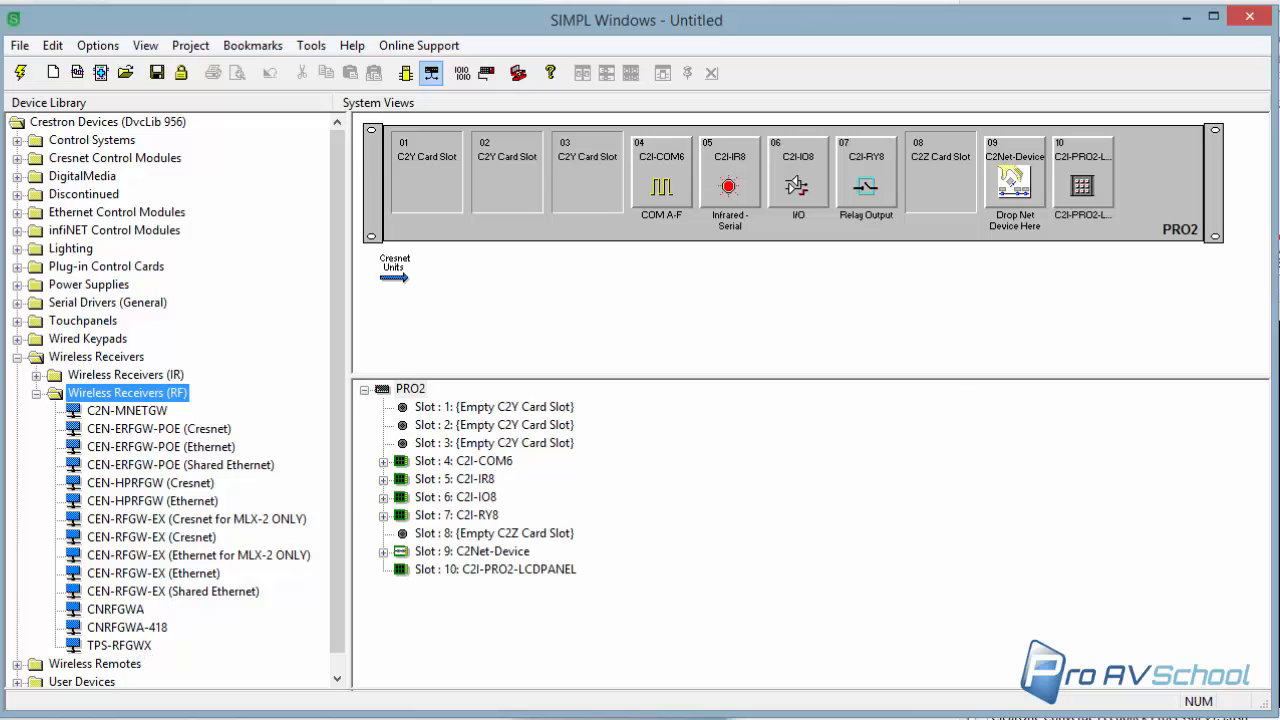
mouse_move(136, 614)
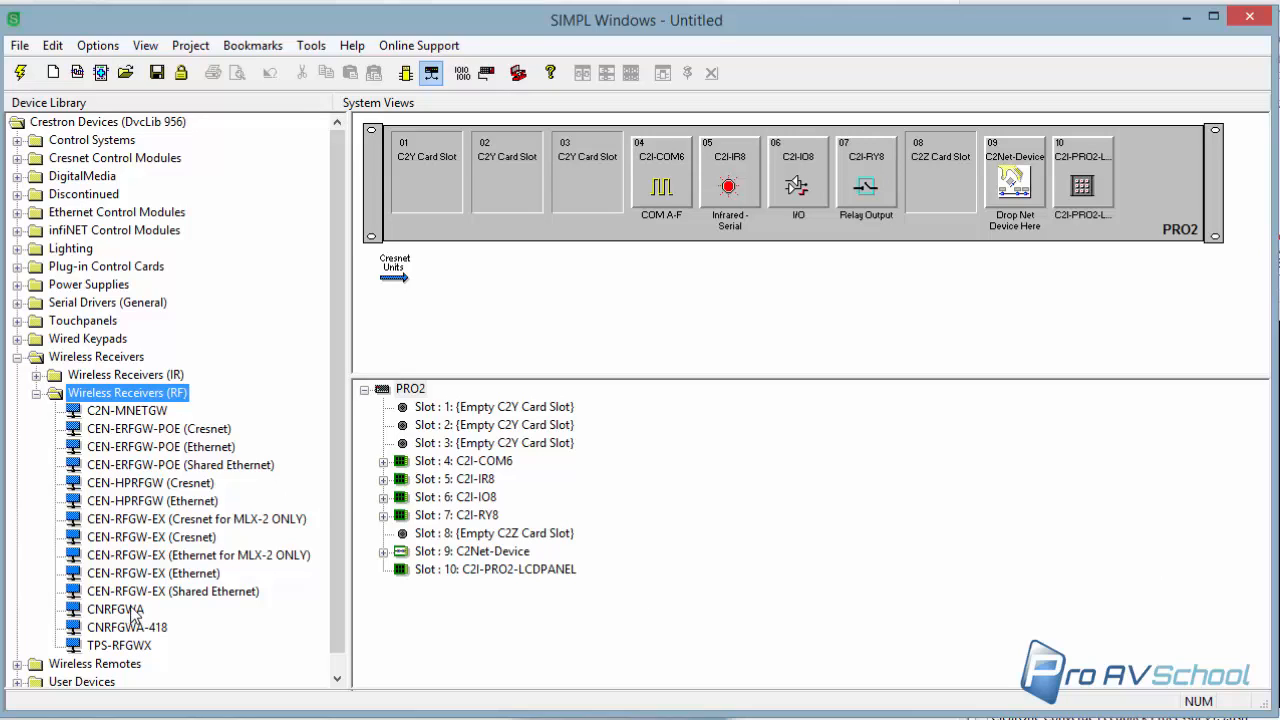
click(116, 608)
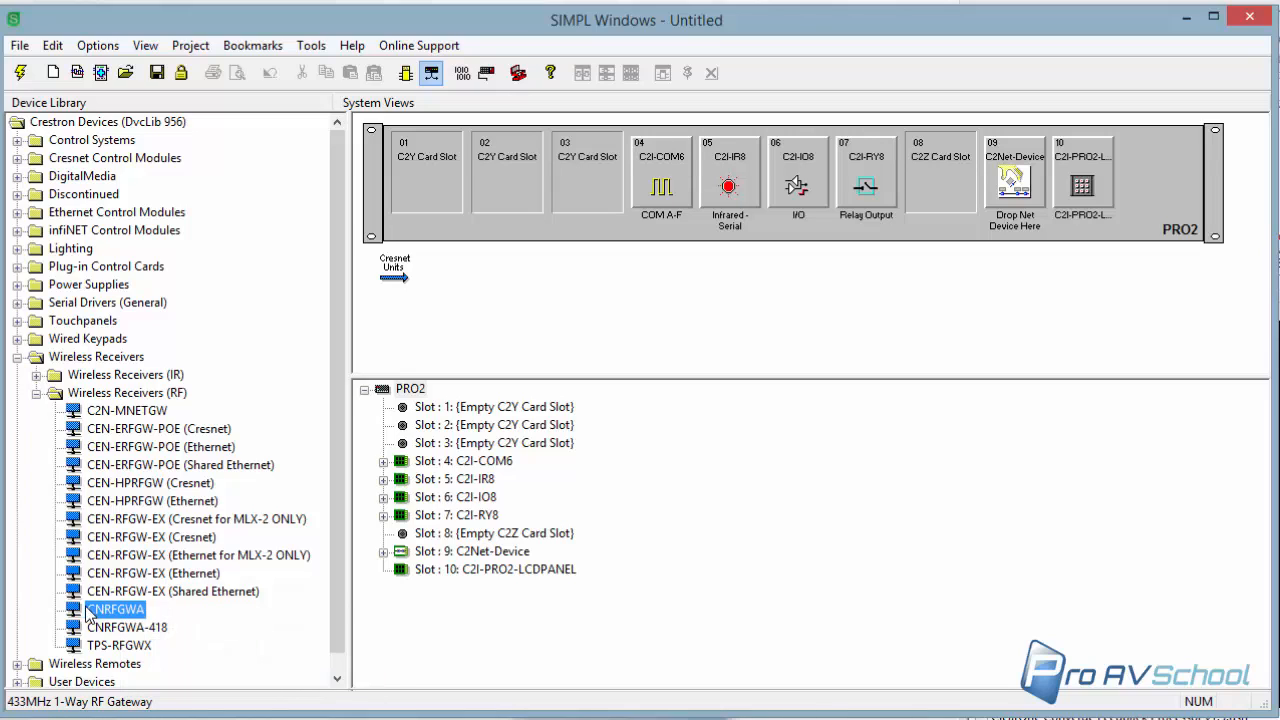
mouse_move(468, 564)
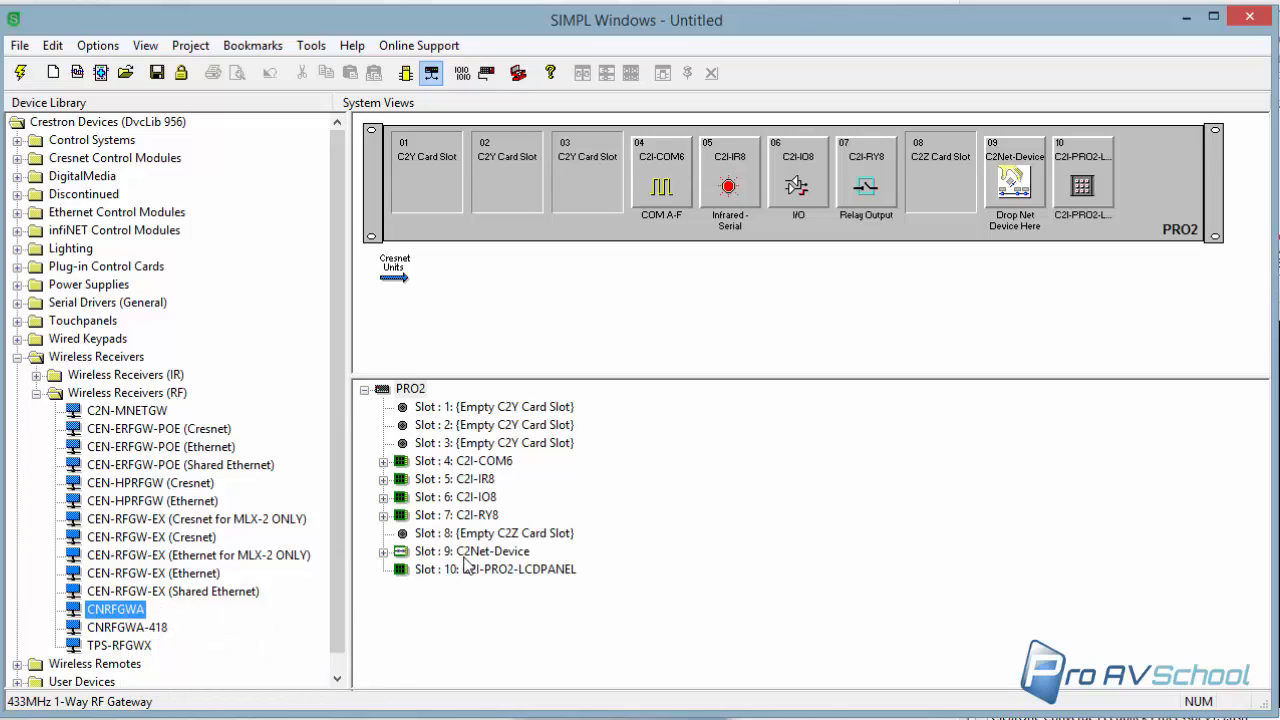
Step: Inspect the PRO2's empty Cresnet IDs, then bring up the add options for the CNRFGWA
click(384, 552)
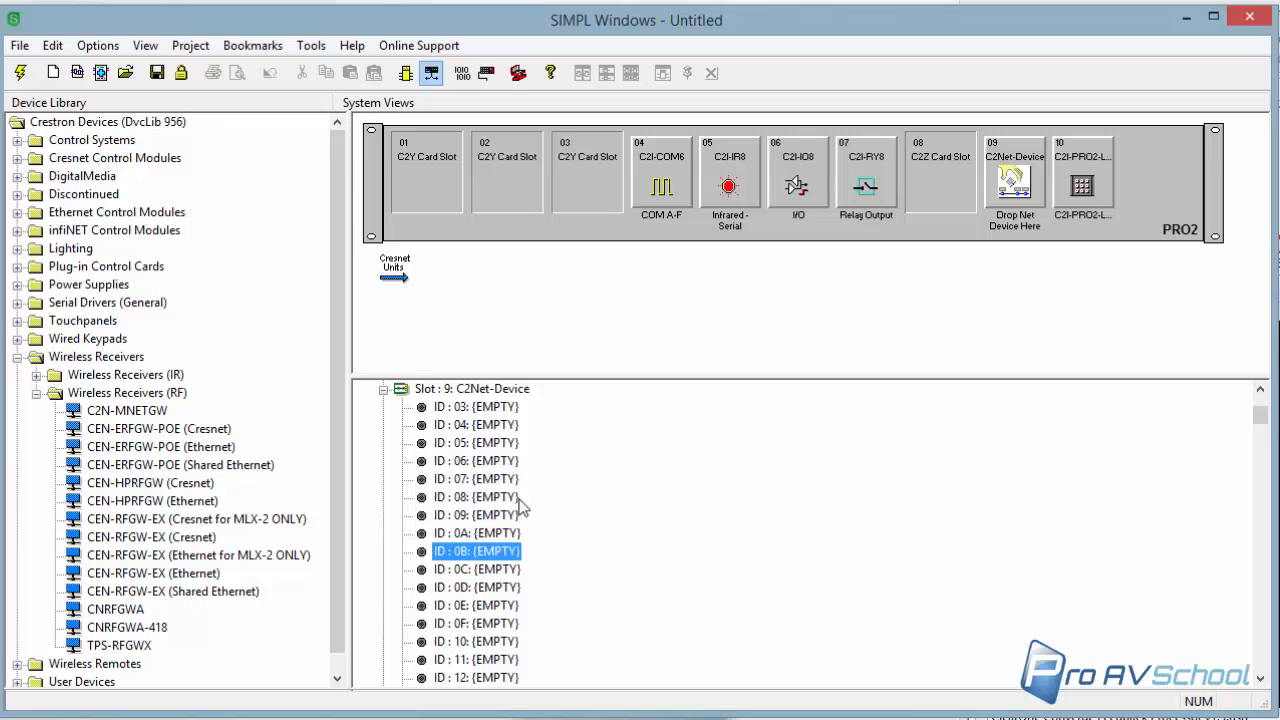
click(476, 442)
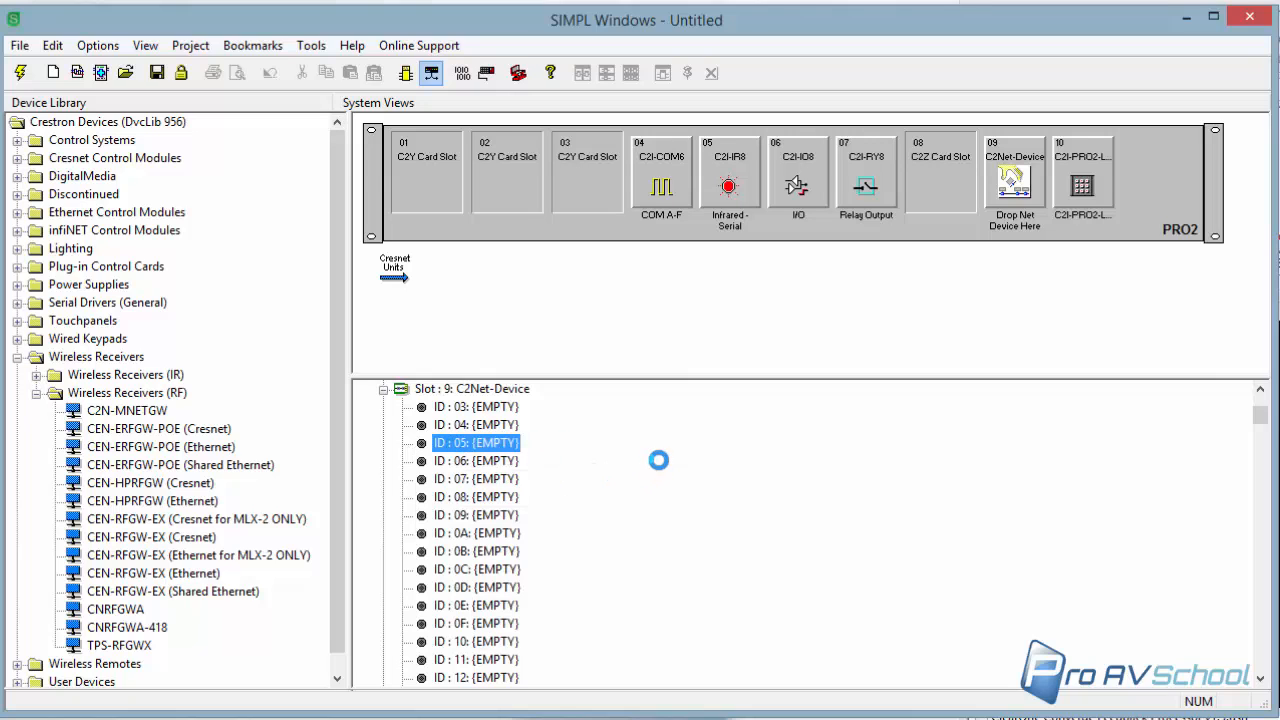
double_click(476, 442)
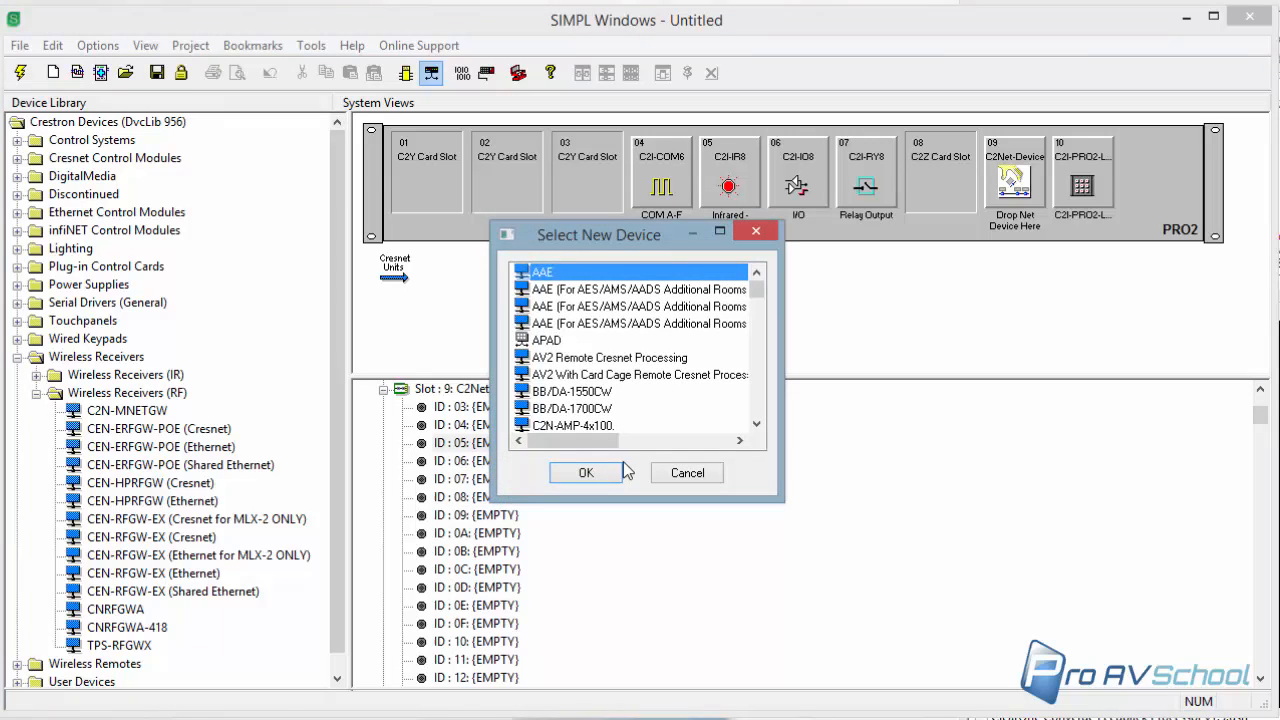
scroll(down, 3)
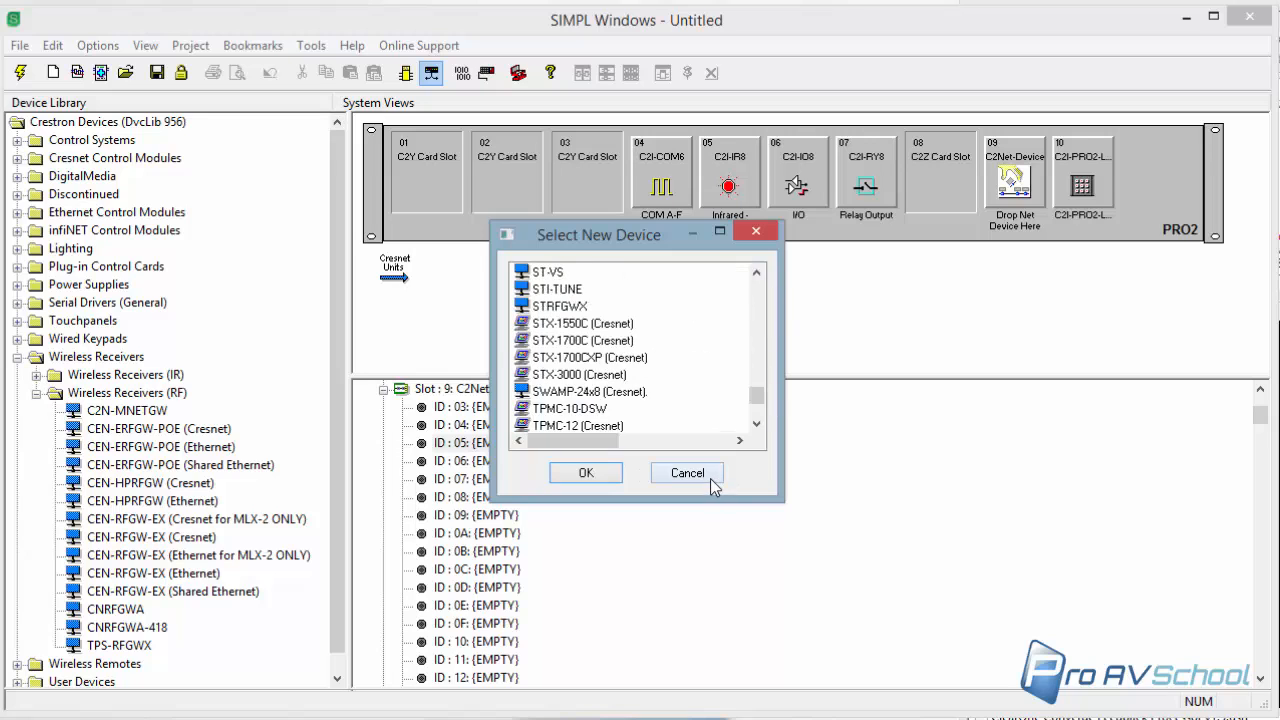
click(688, 472)
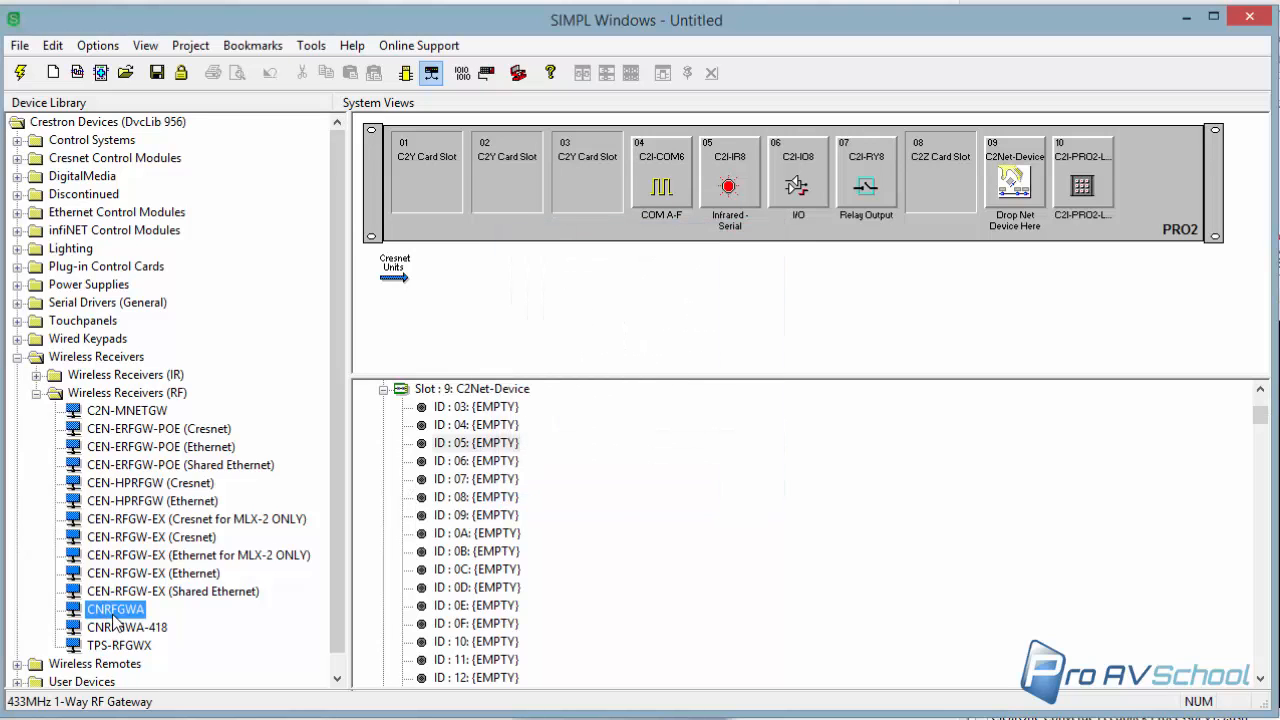
right_click(116, 608)
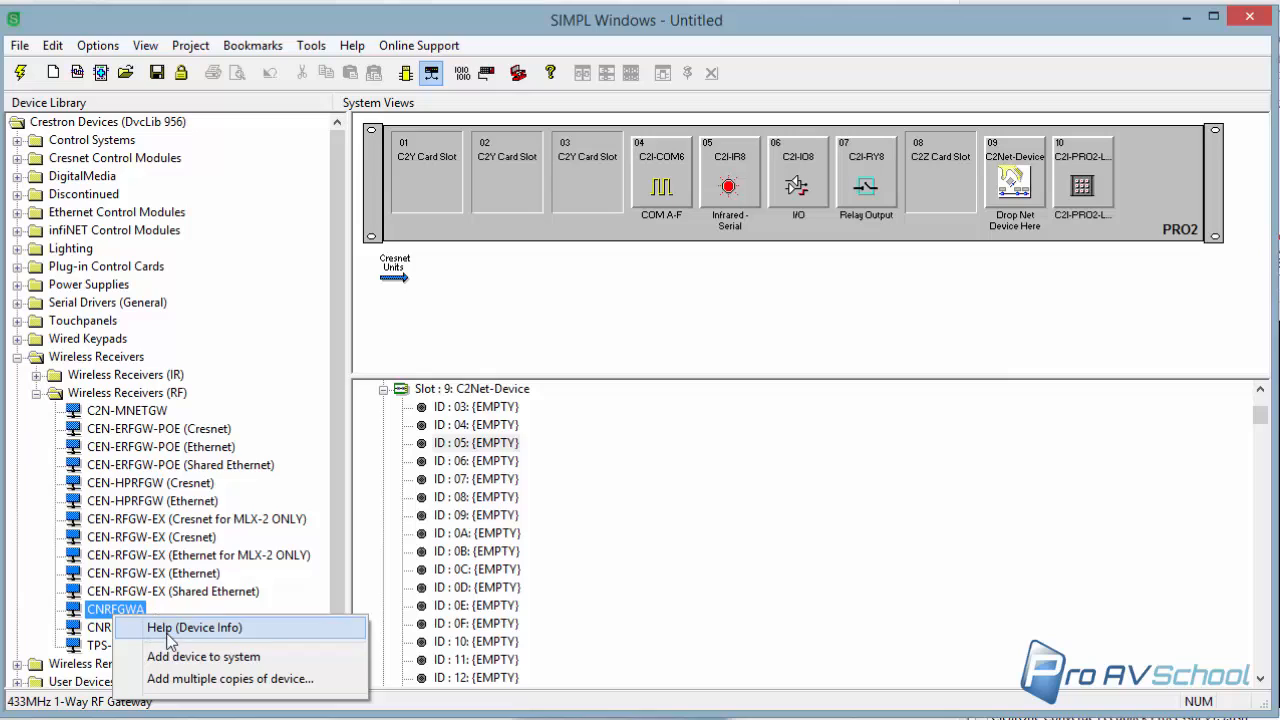
mouse_move(204, 656)
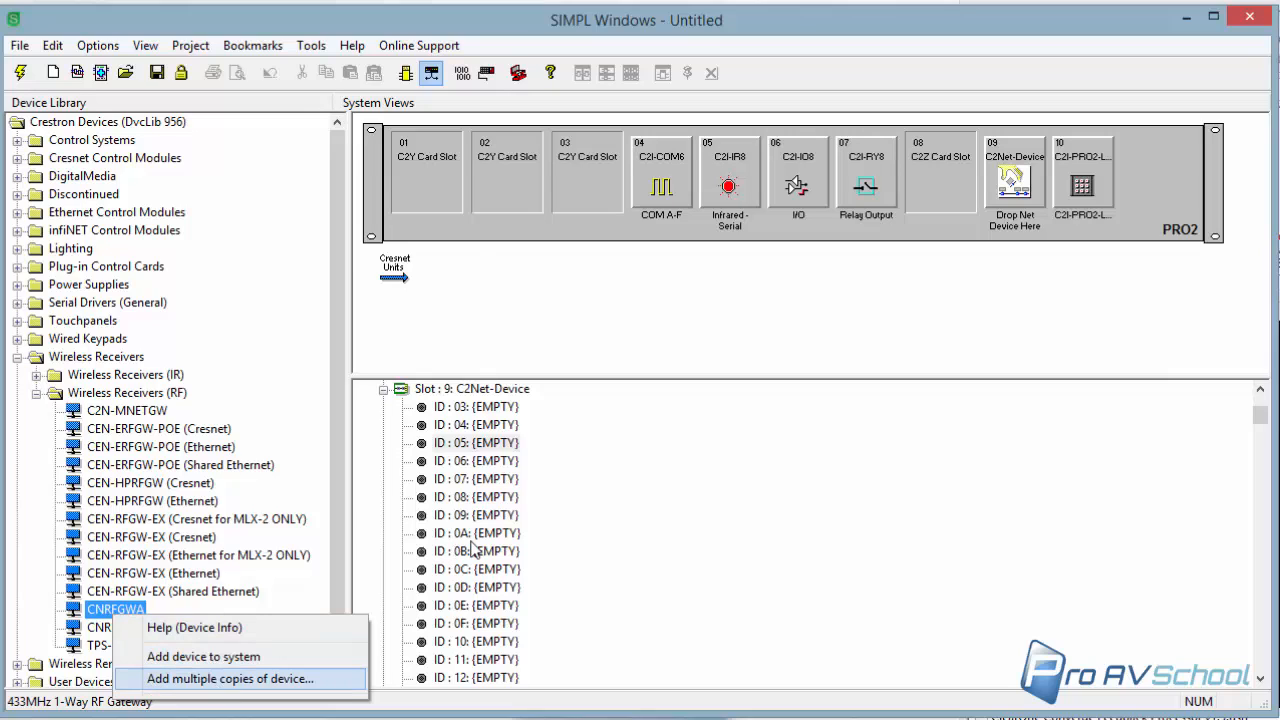
Step: Add the CNRFGWA at Cresnet ID 24 and recheck its zoomable photo in Chrome
click(204, 656)
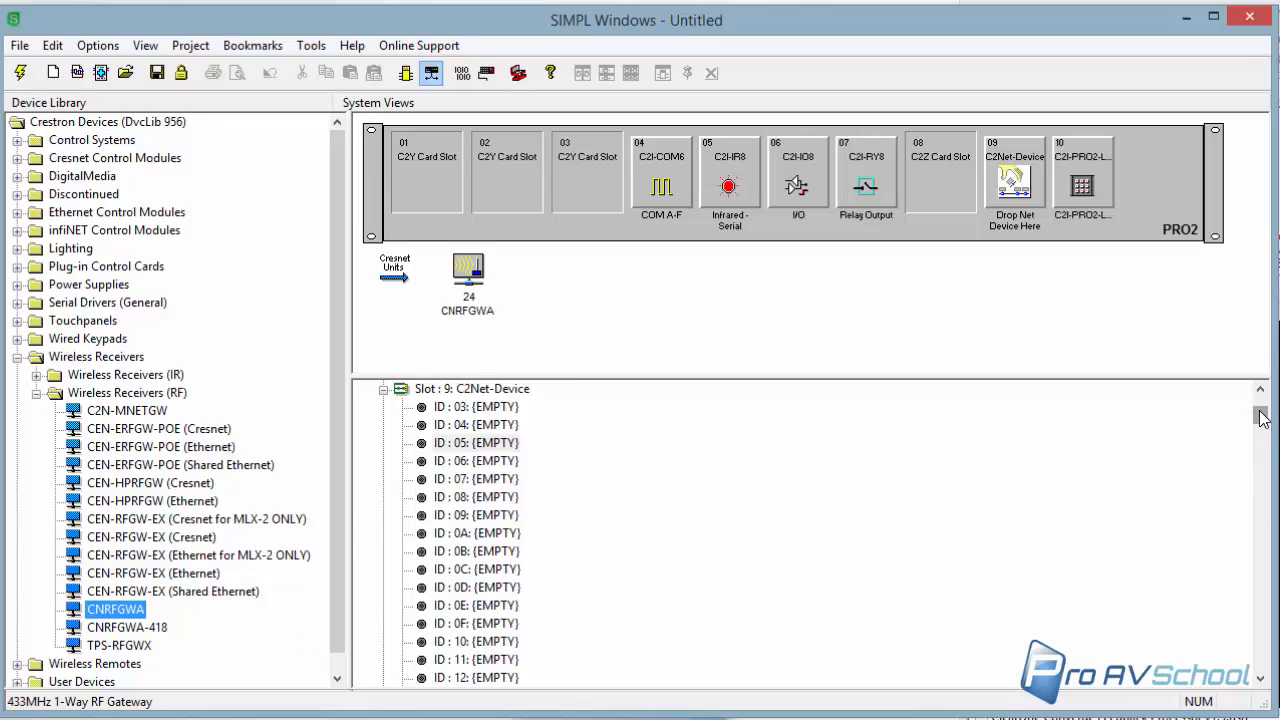
scroll(down, 3)
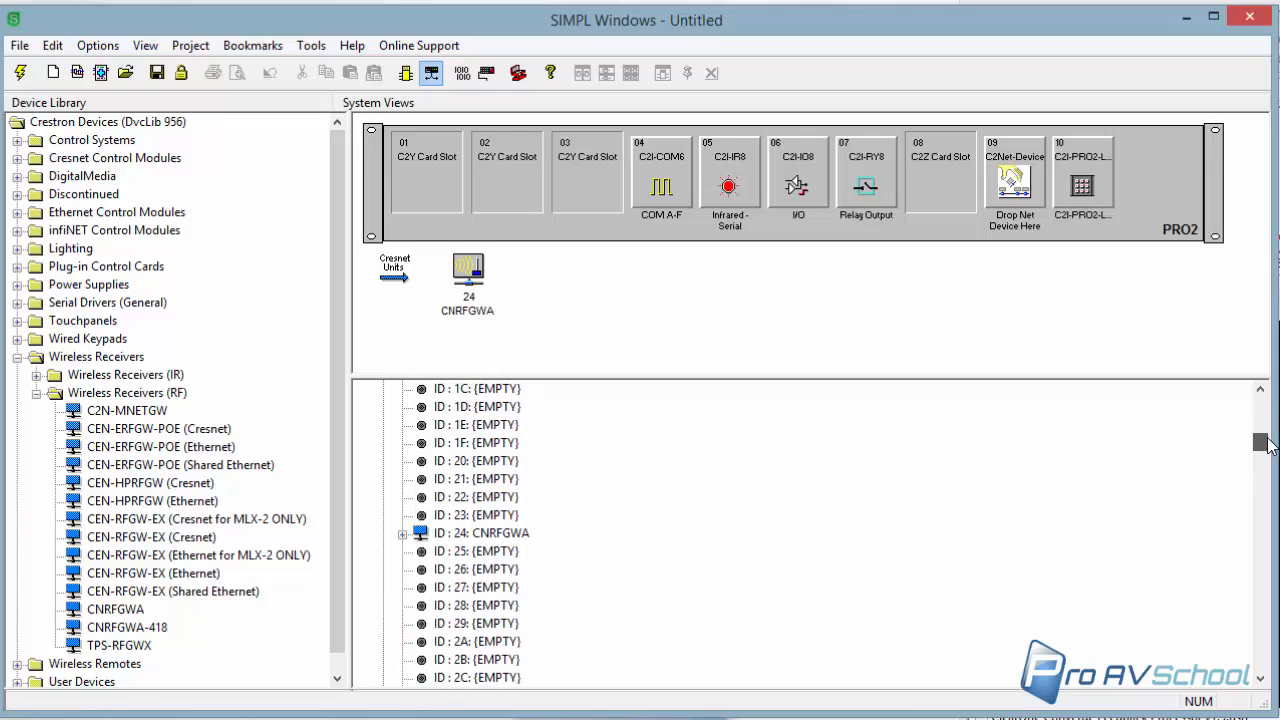
mouse_move(470, 552)
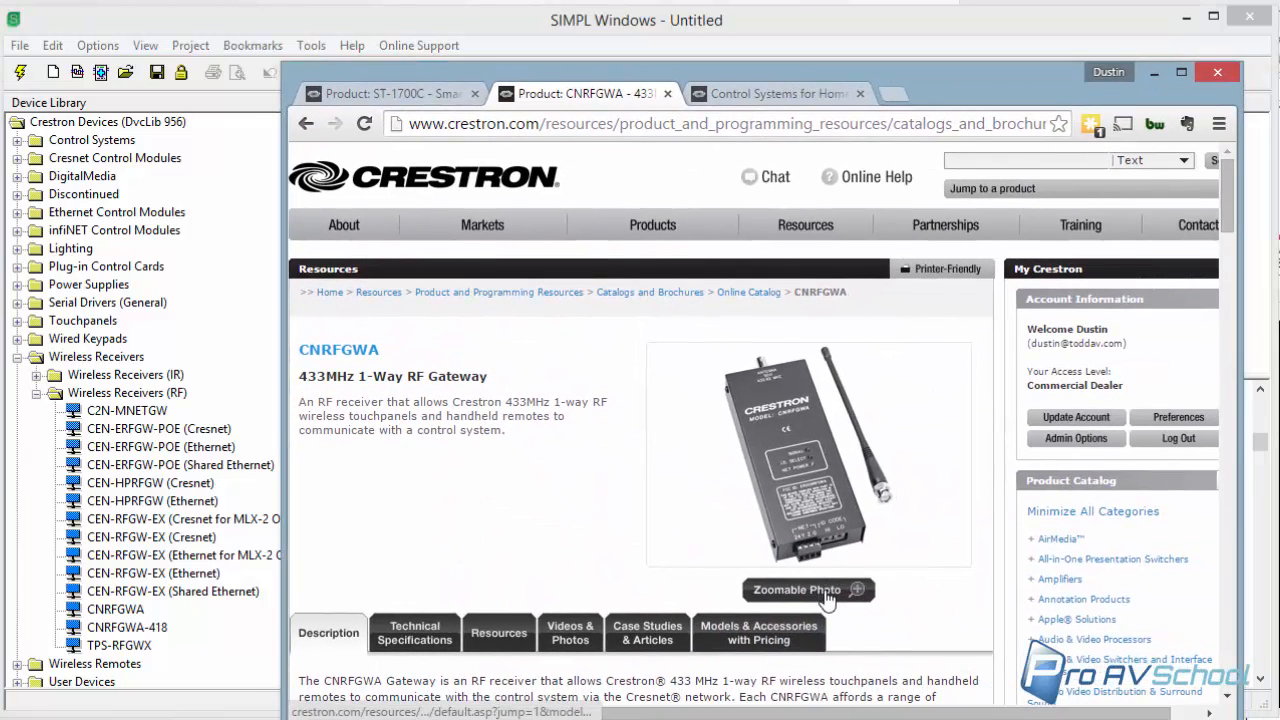
click(808, 590)
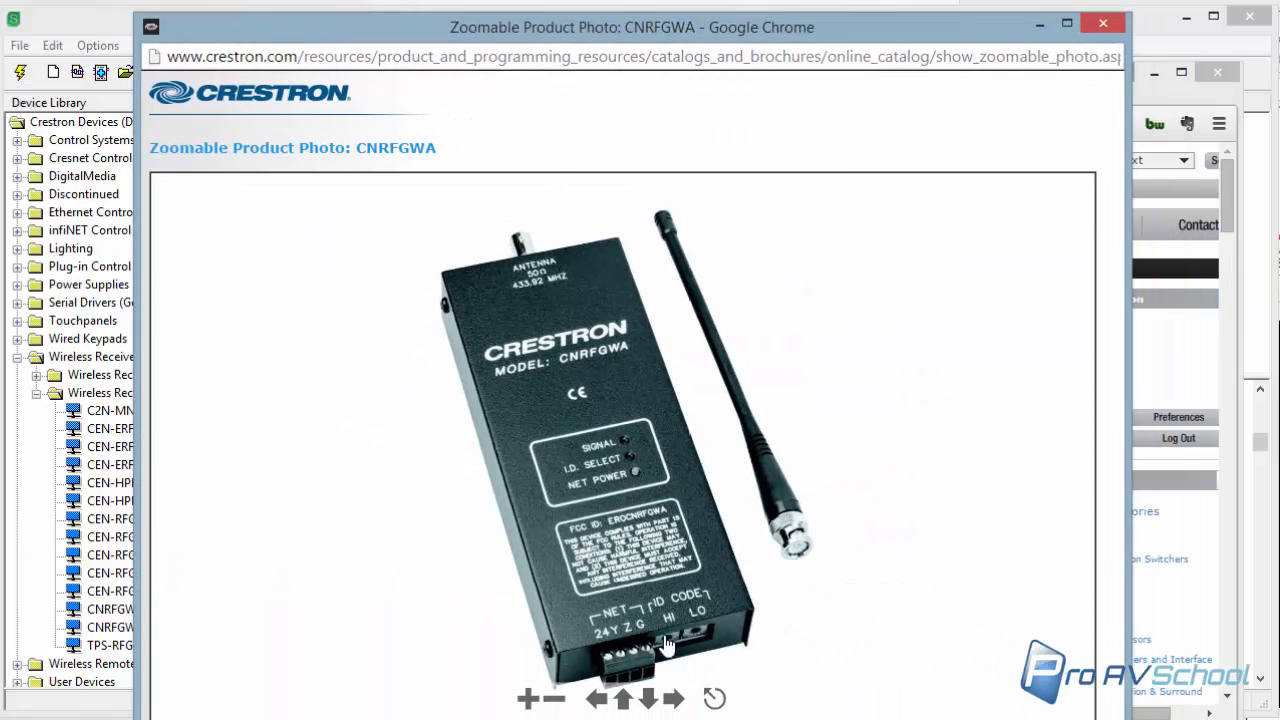
mouse_move(670, 616)
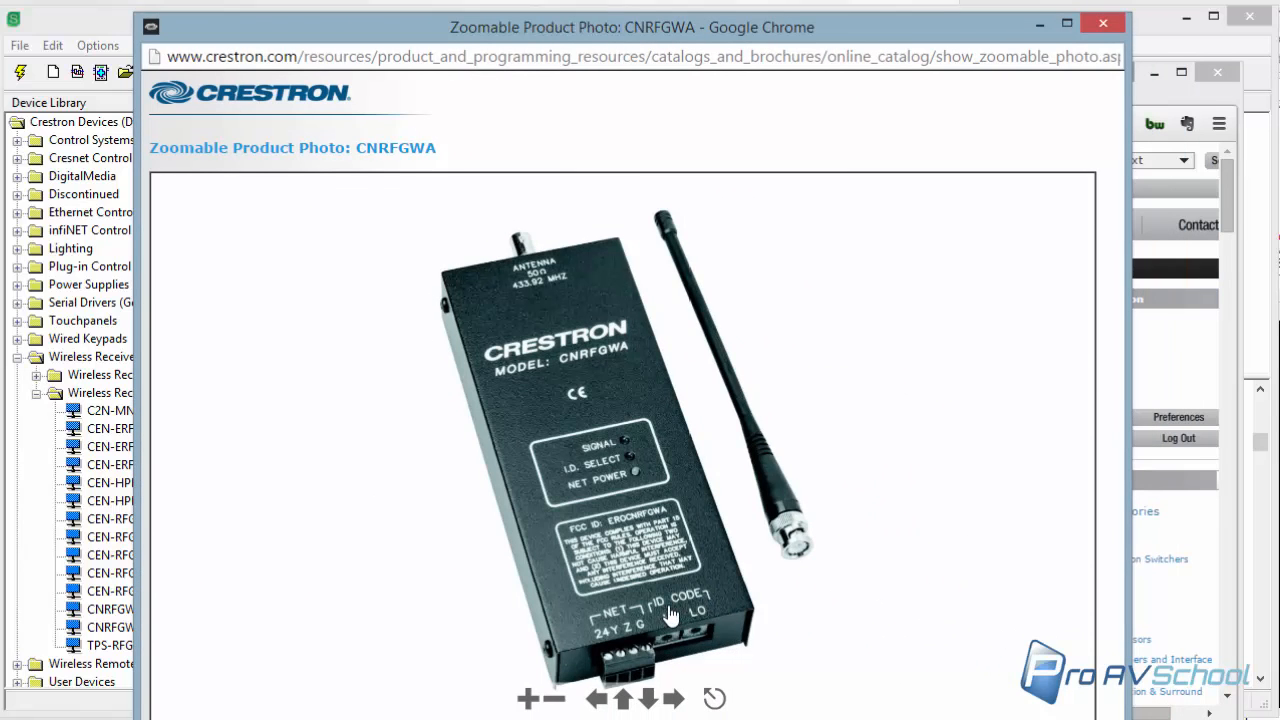
mouse_move(1190, 48)
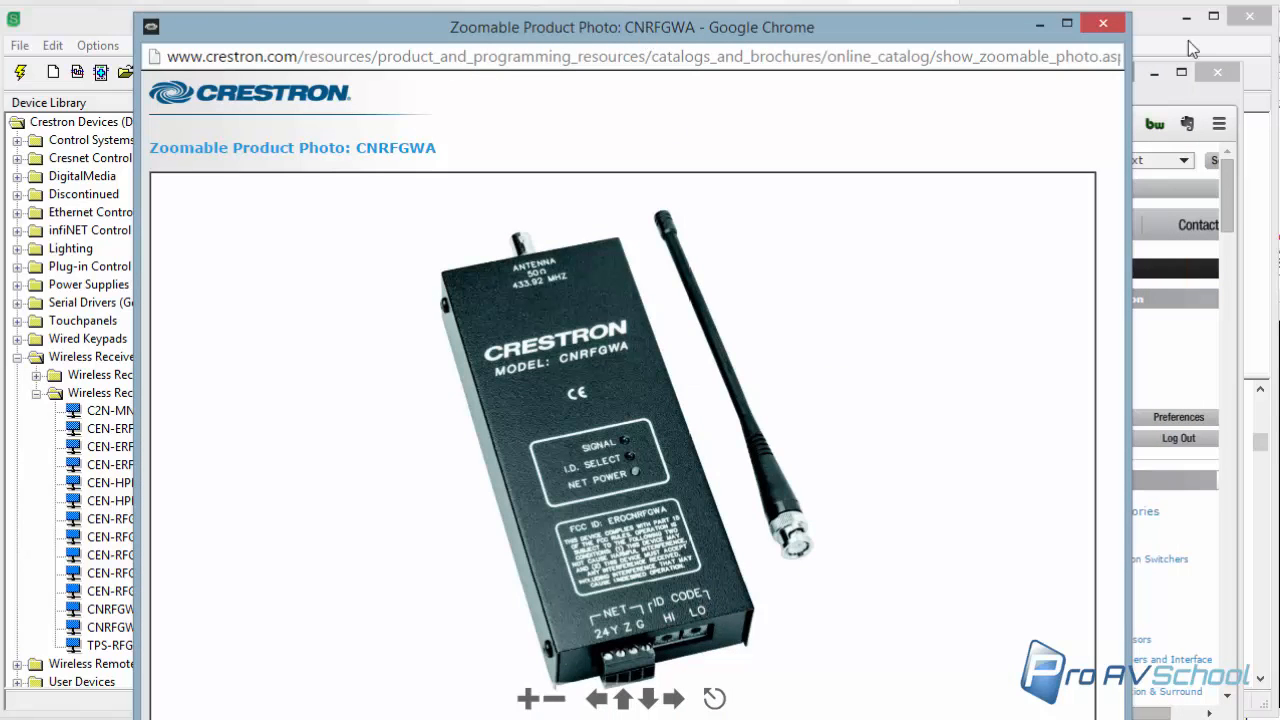
click(1104, 24)
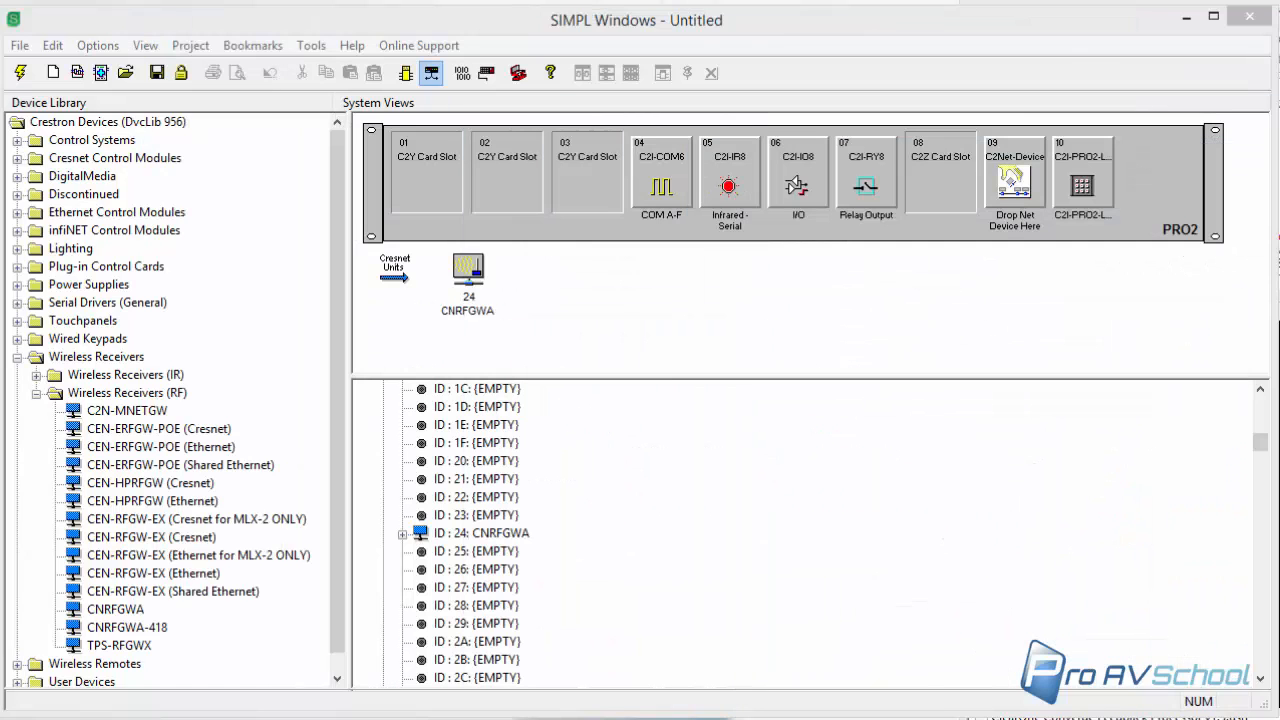
mouse_move(388, 532)
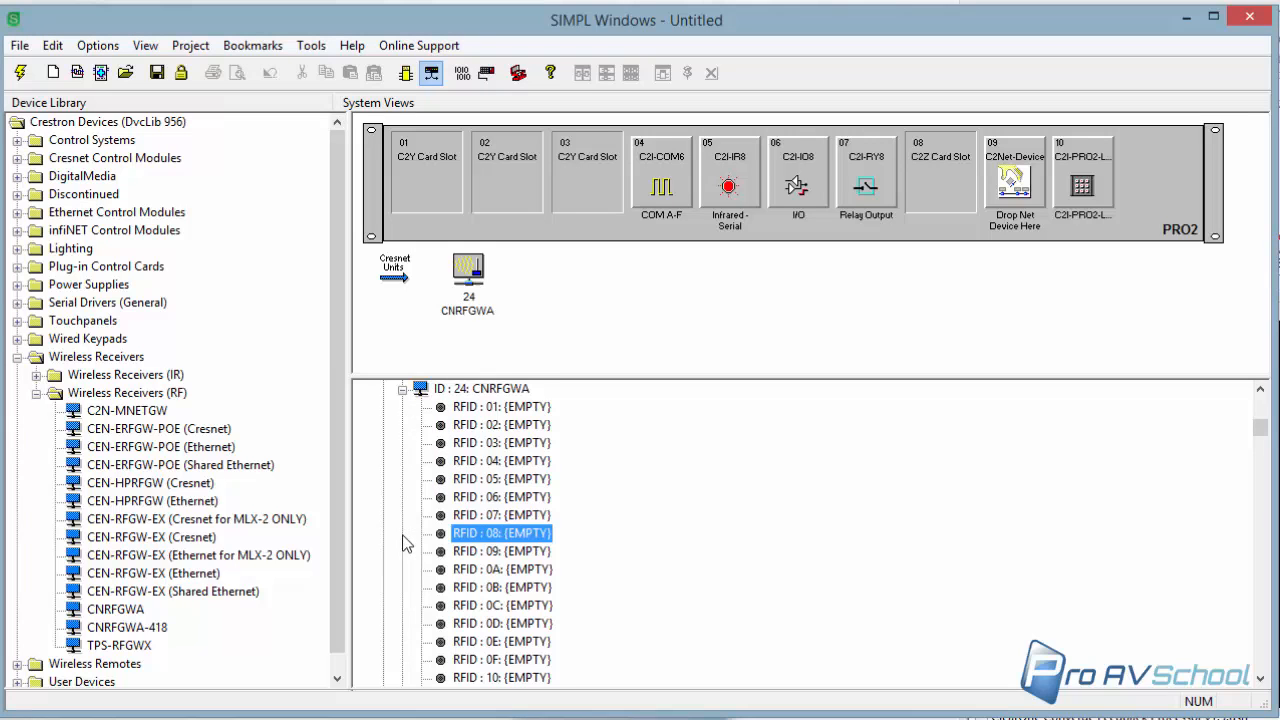
Step: Locate the ST-1700C under Touchpanels (Wireless One-Way) in the Device Library
scroll(up, 3)
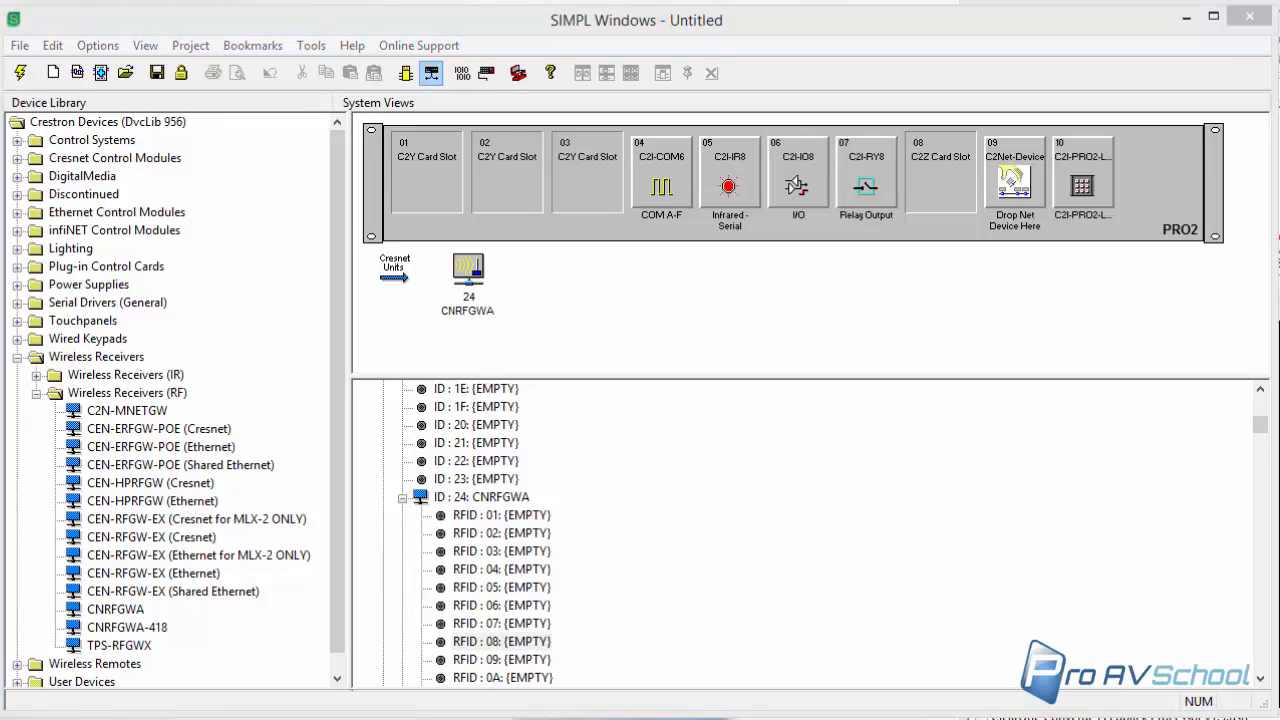
mouse_move(260, 498)
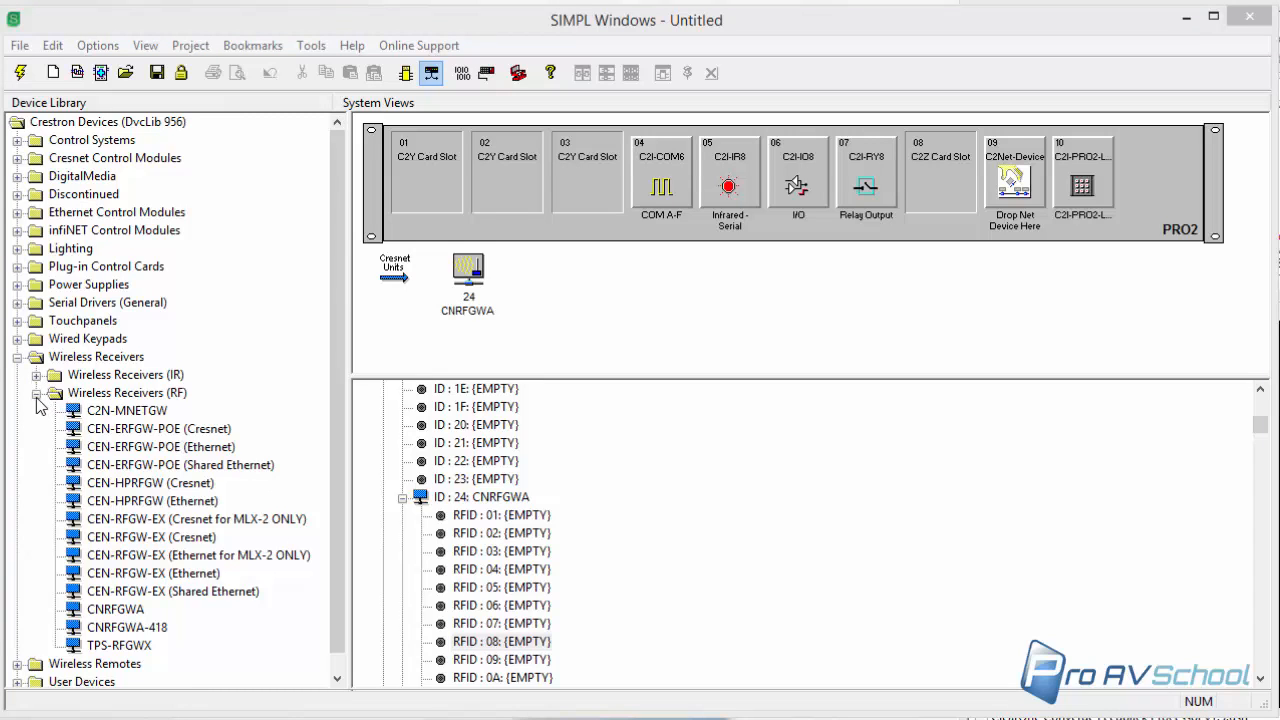
click(36, 392)
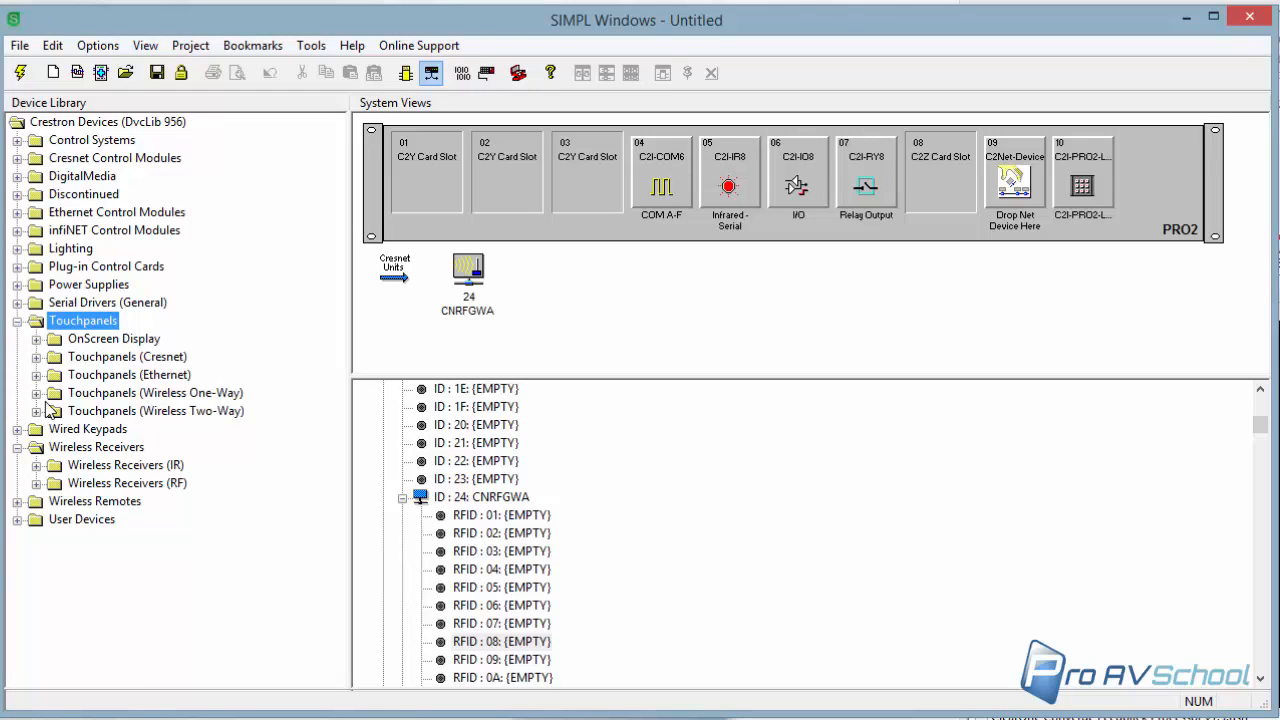
click(36, 392)
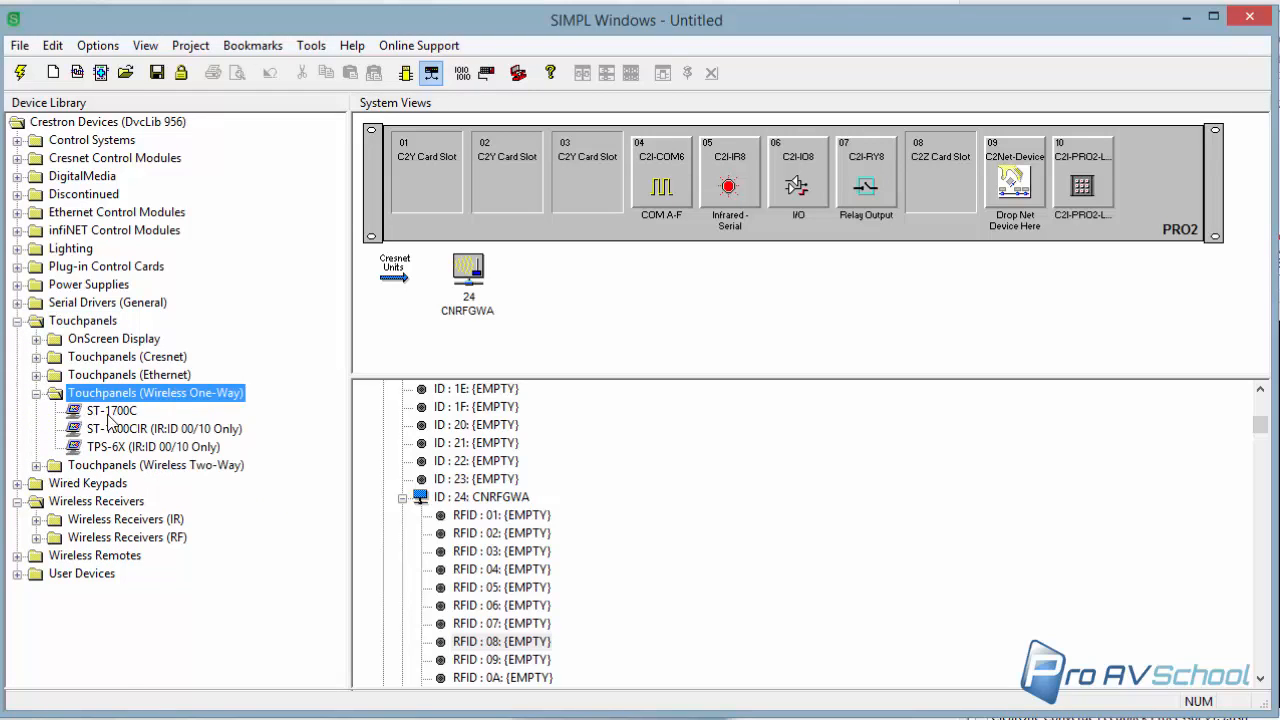
click(112, 410)
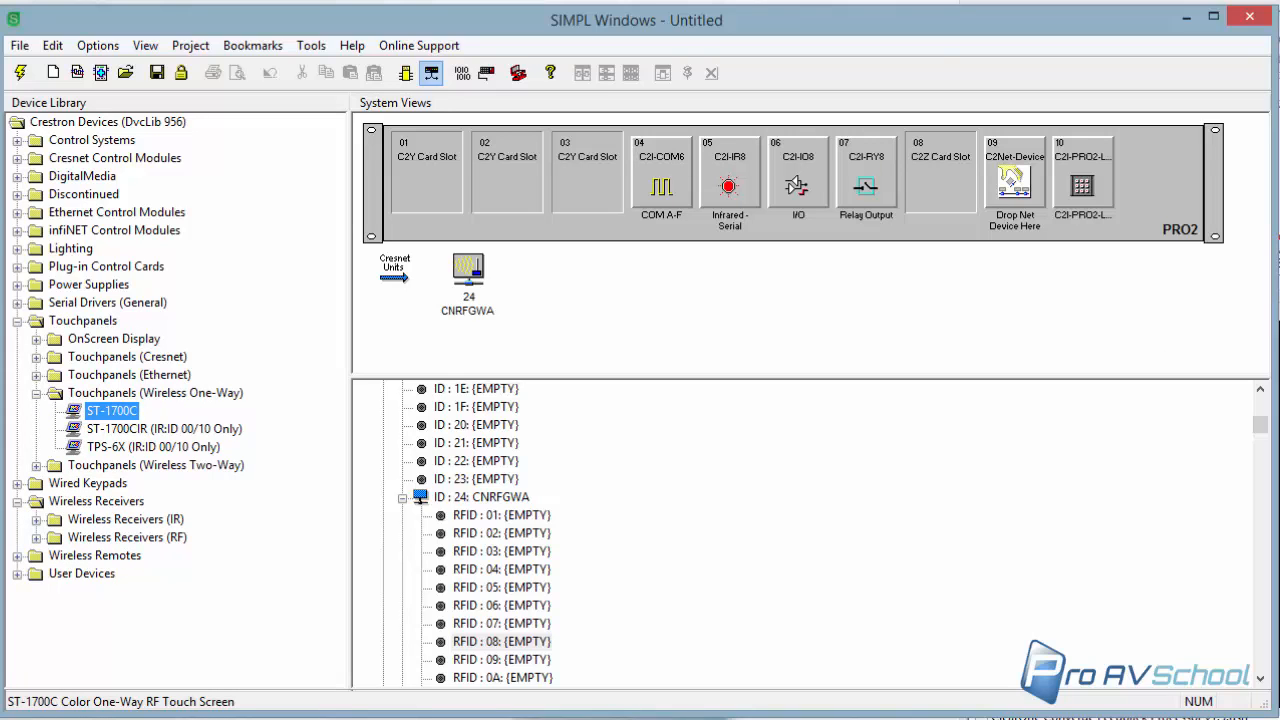
click(112, 410)
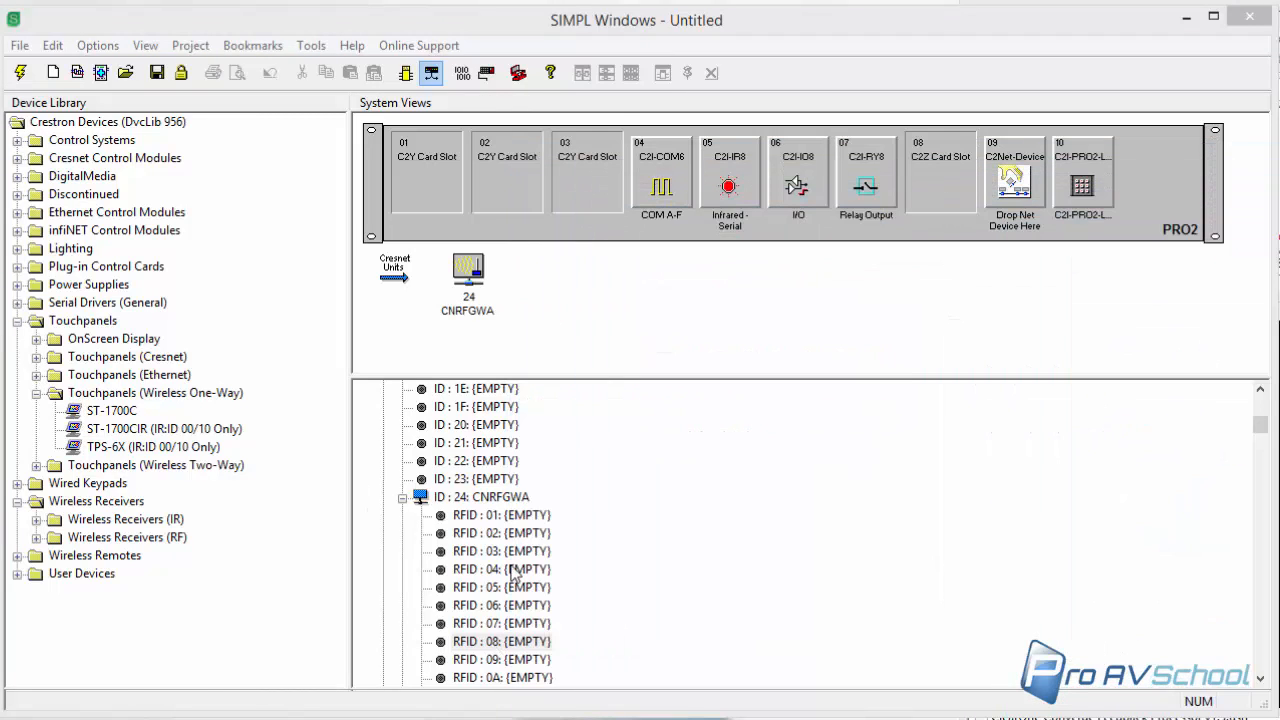
mouse_move(504, 532)
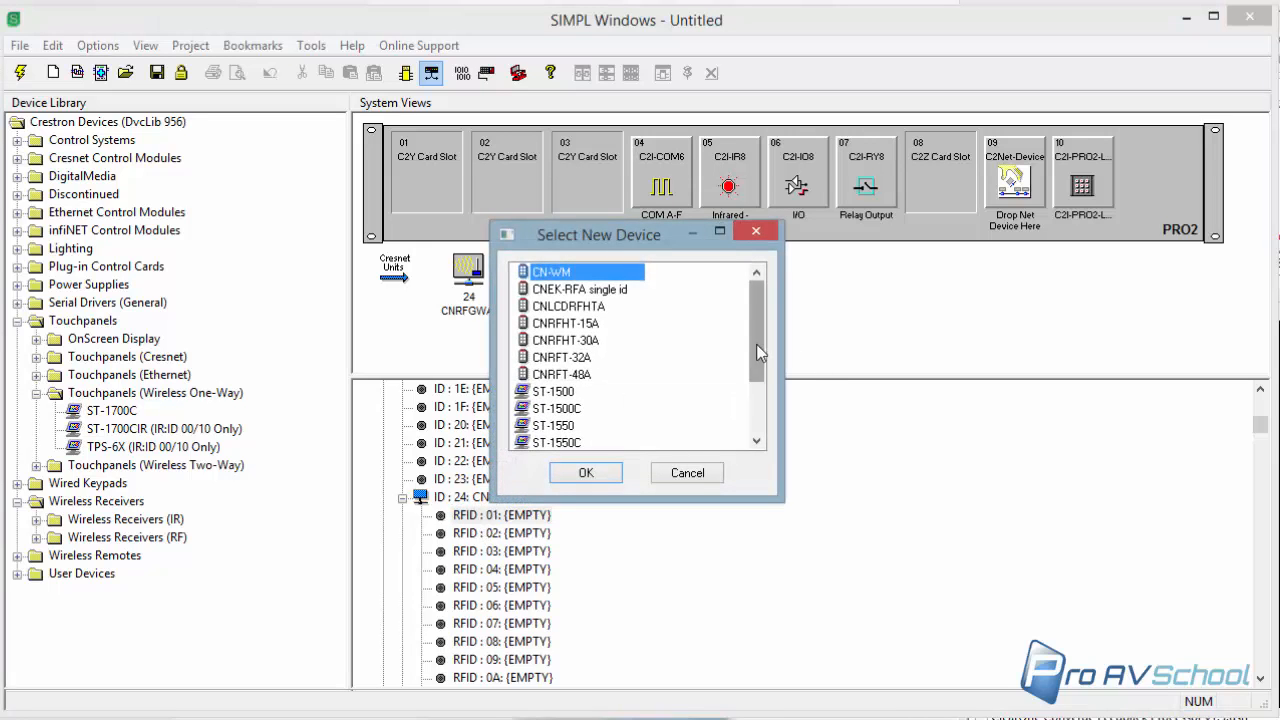
click(688, 472)
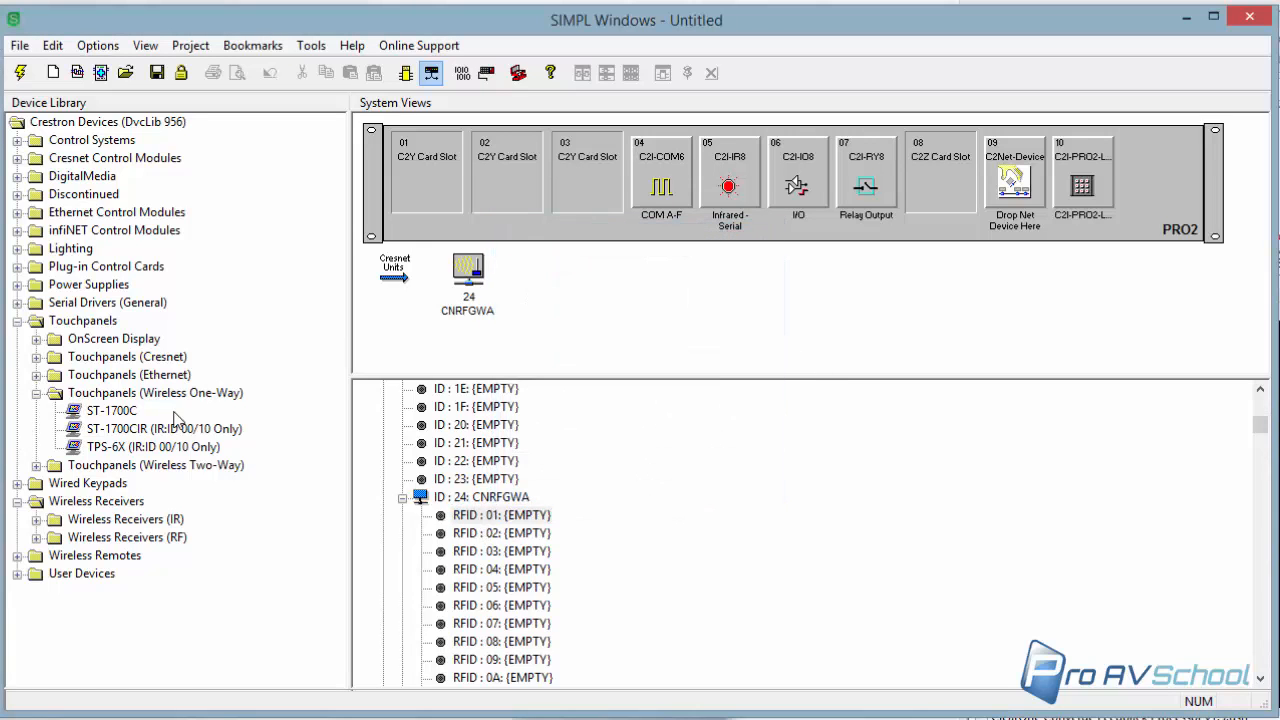
Step: Add the ST-1700C to the system at RFID 10 under the CNRFGWA gateway
right_click(112, 410)
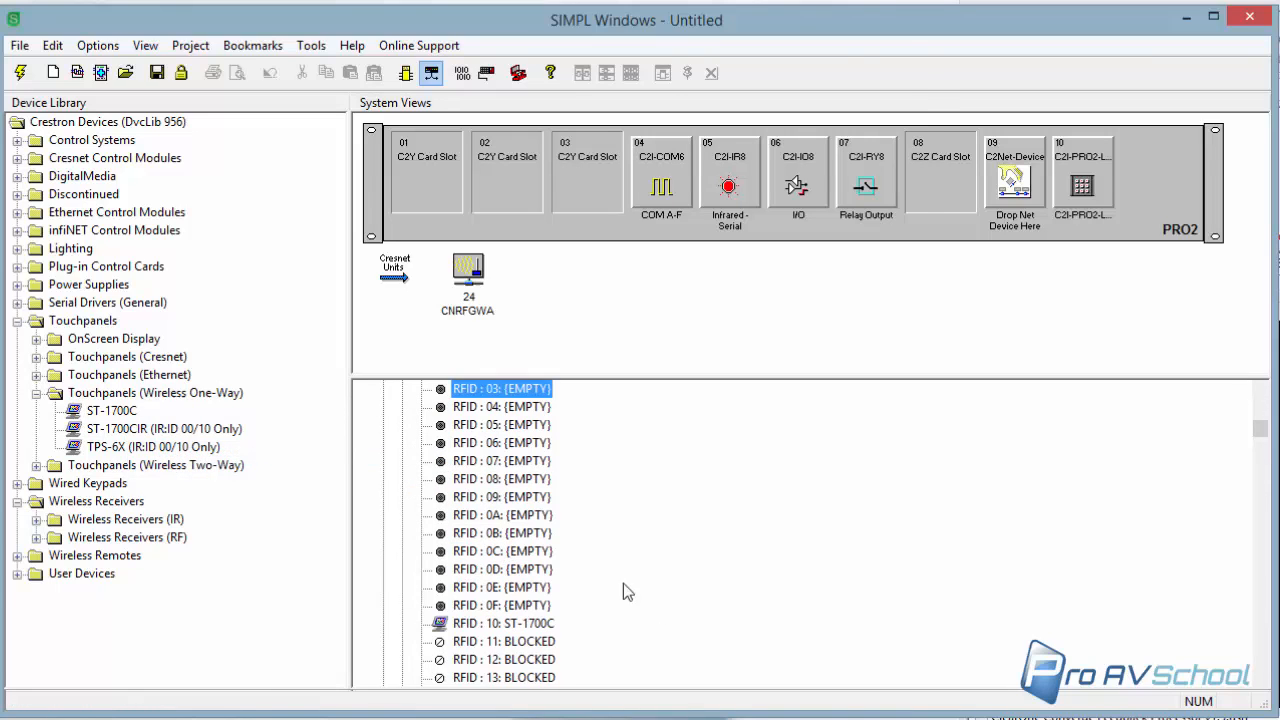
click(504, 624)
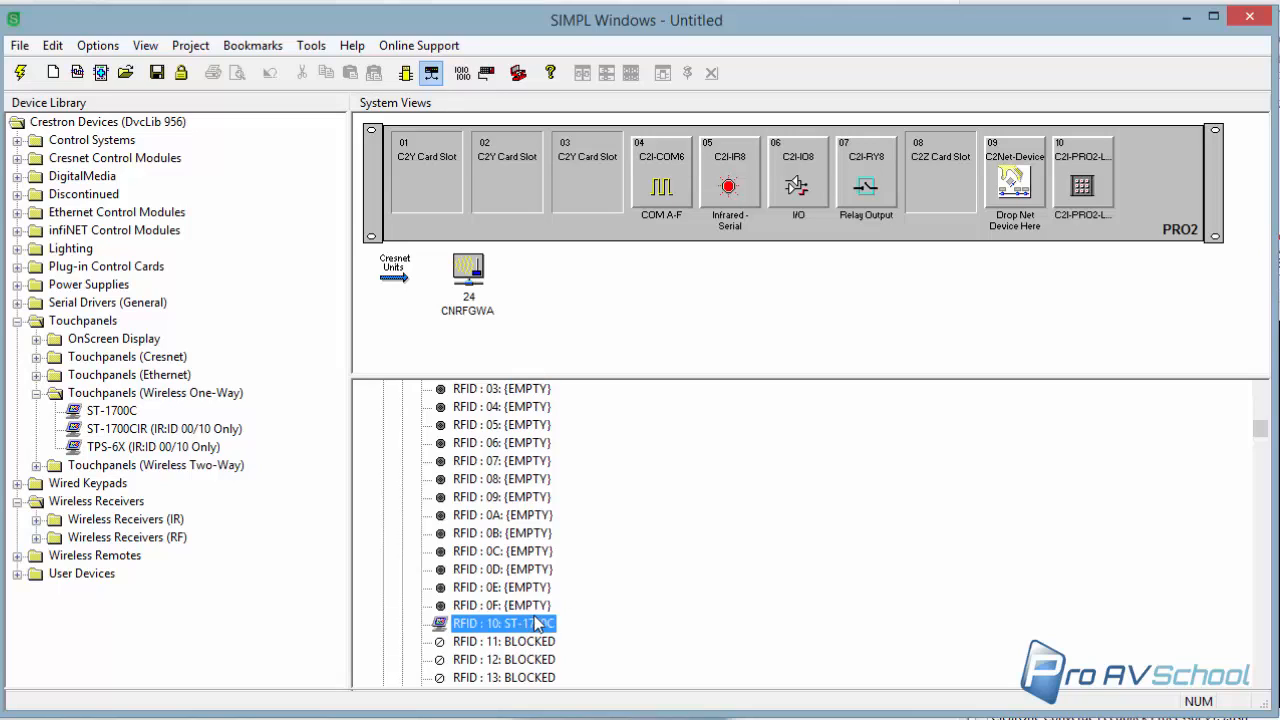
scroll(down, 3)
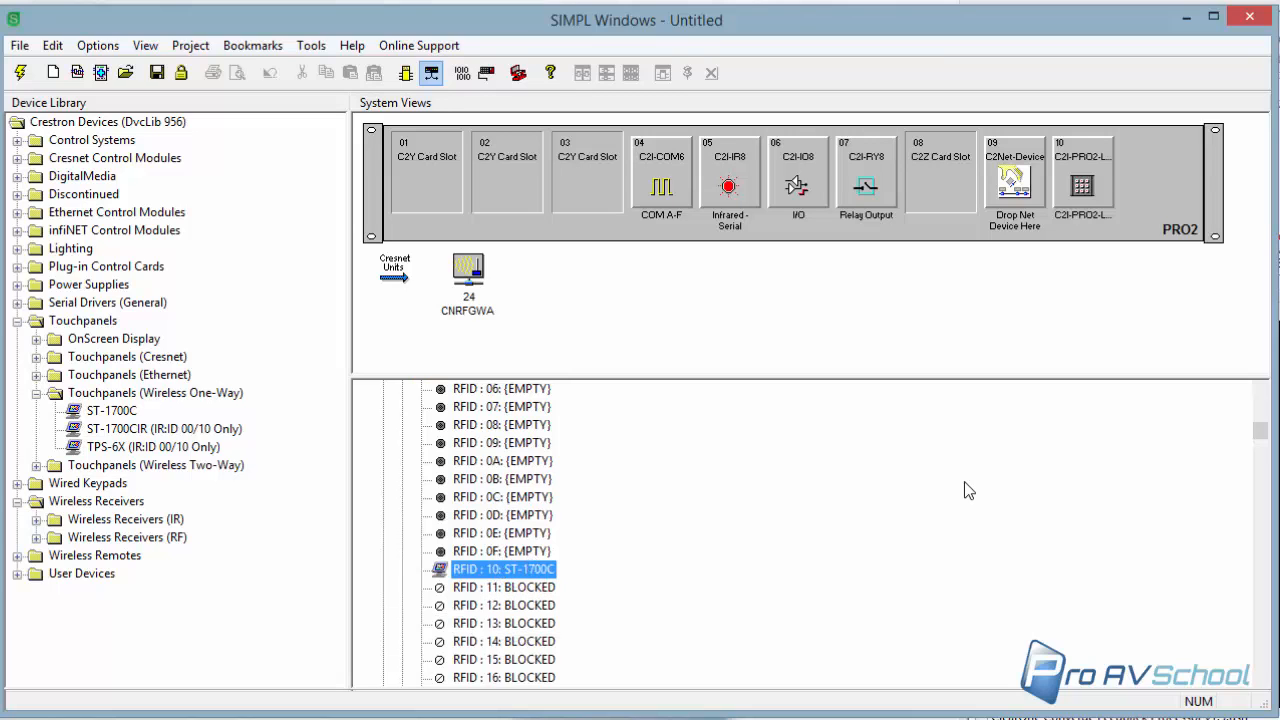
mouse_move(942, 478)
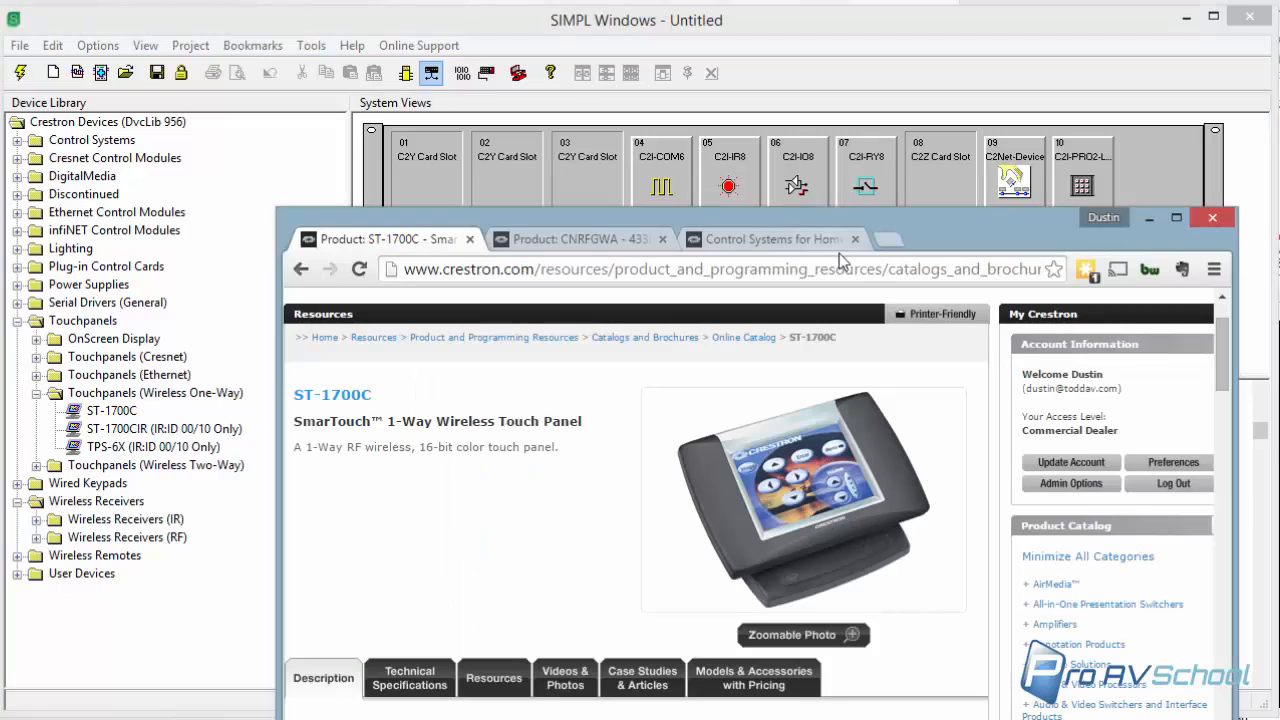
mouse_move(902, 374)
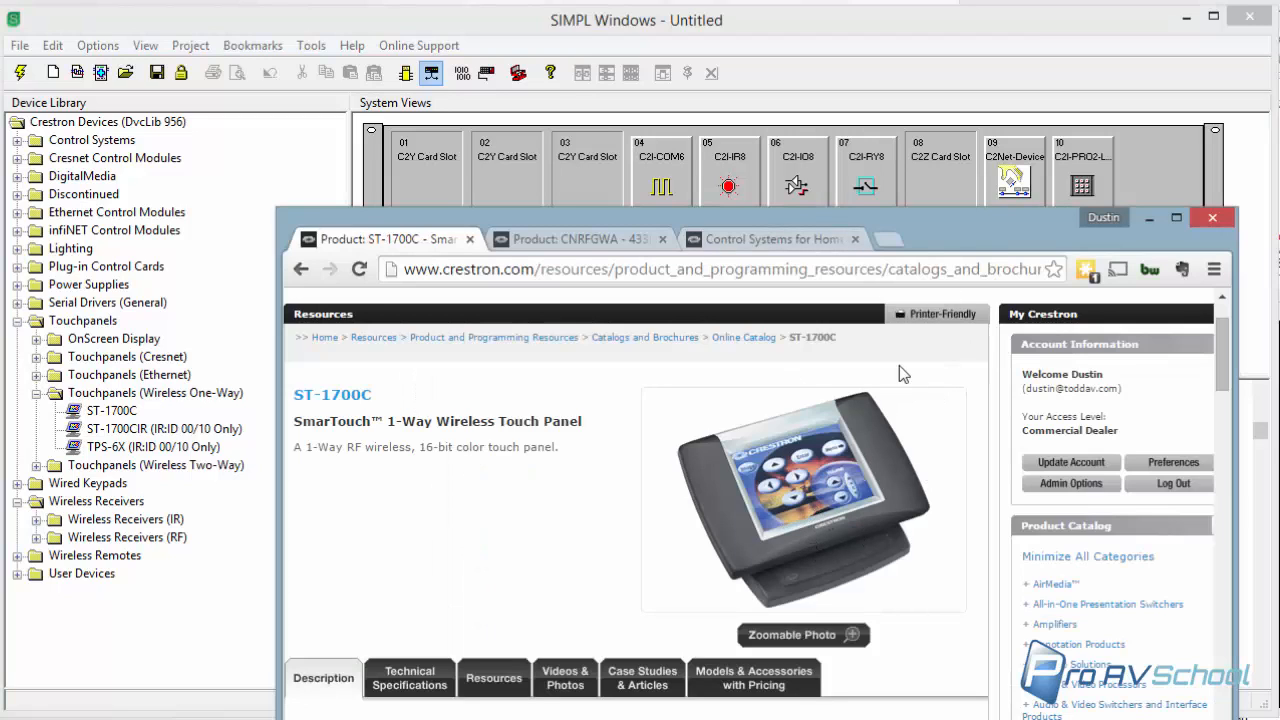
mouse_move(1018, 444)
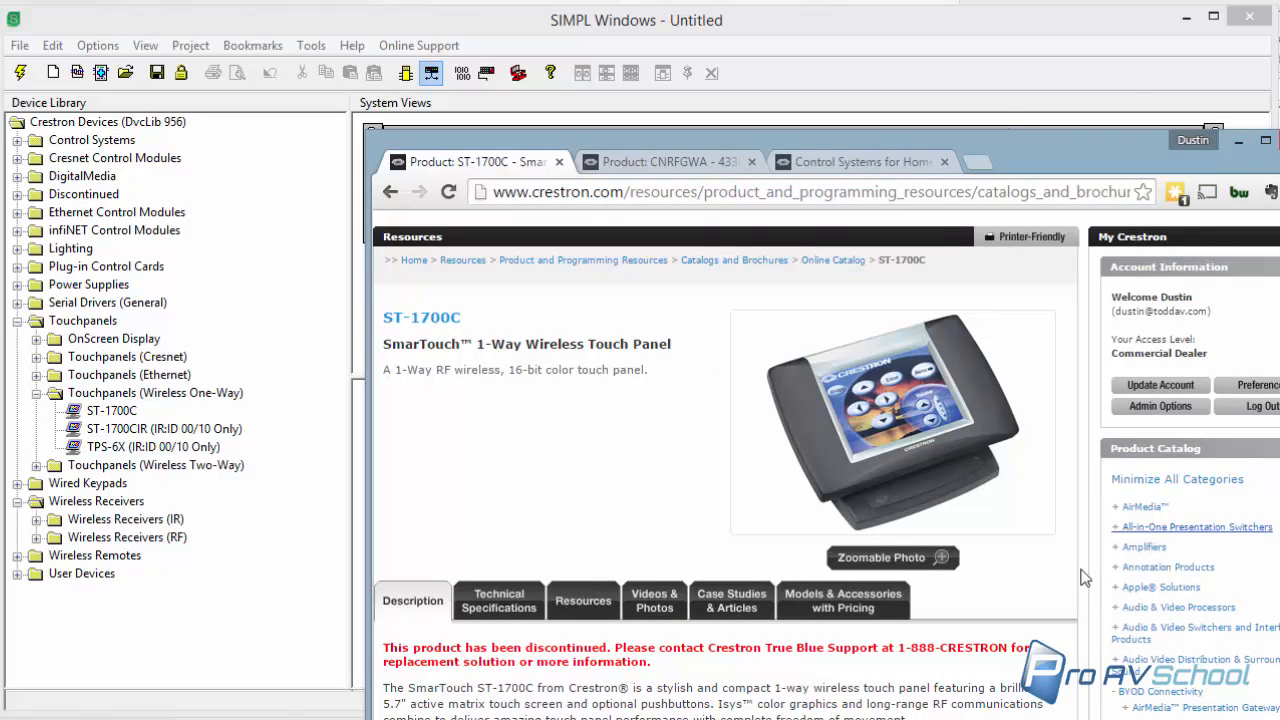
mouse_move(1078, 118)
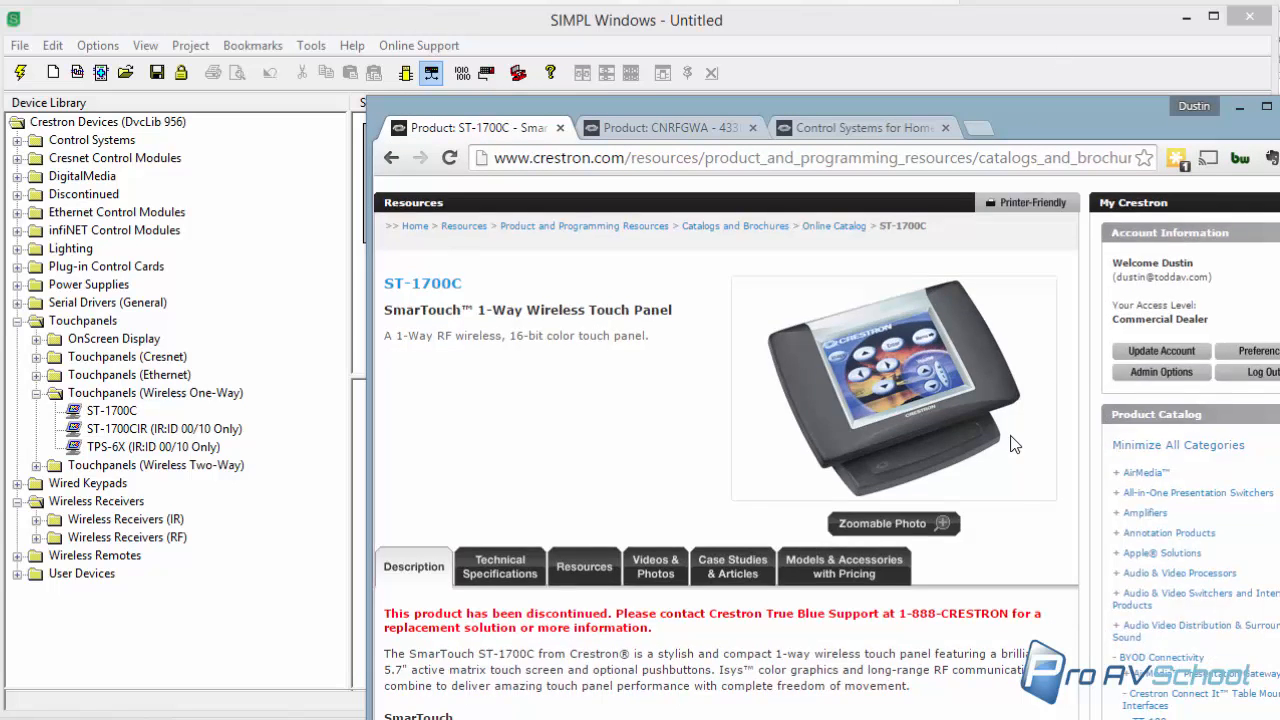
mouse_move(1044, 360)
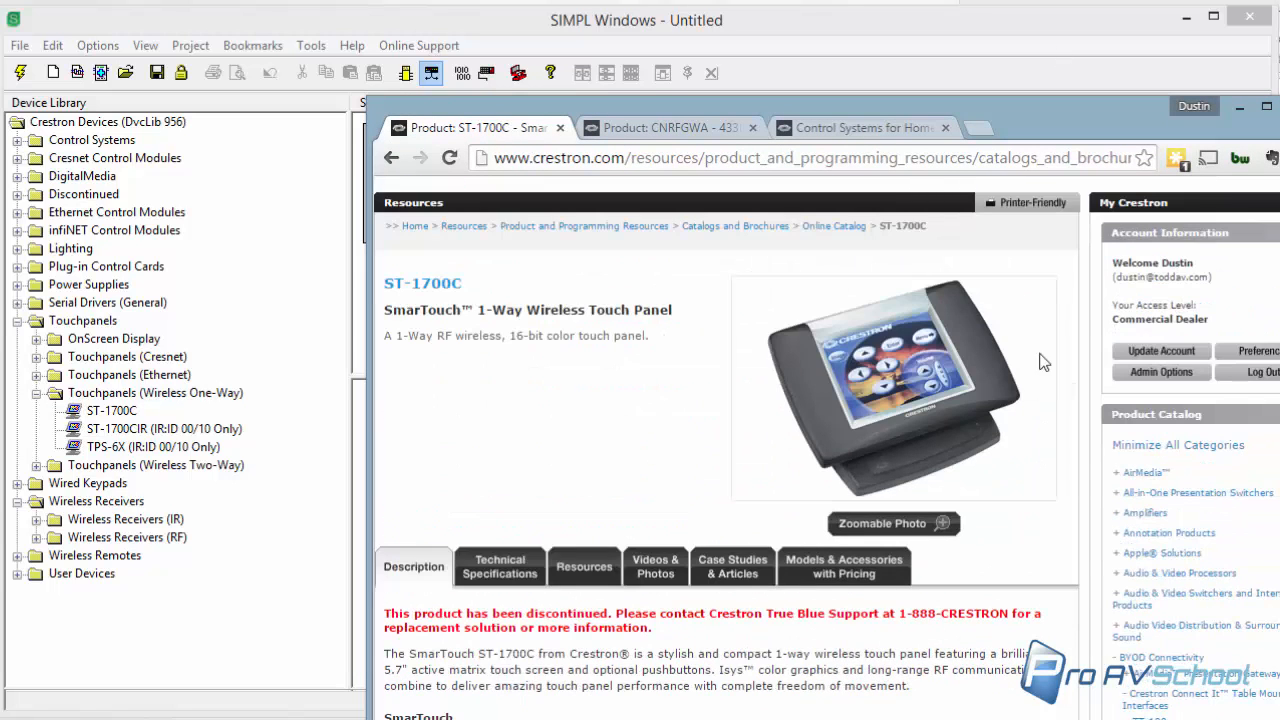
mouse_move(1060, 124)
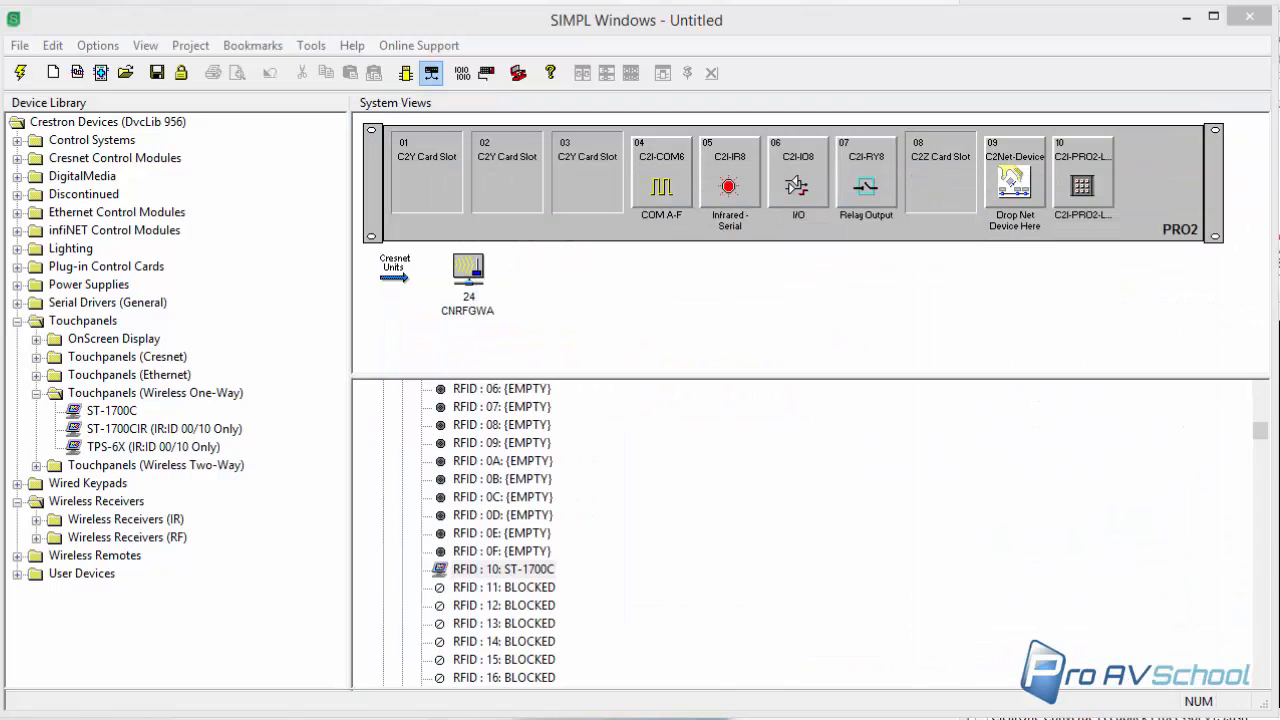
Step: Review the ST-1700C entry at RFID 10 under the CNRFGWA in the system tree
click(504, 568)
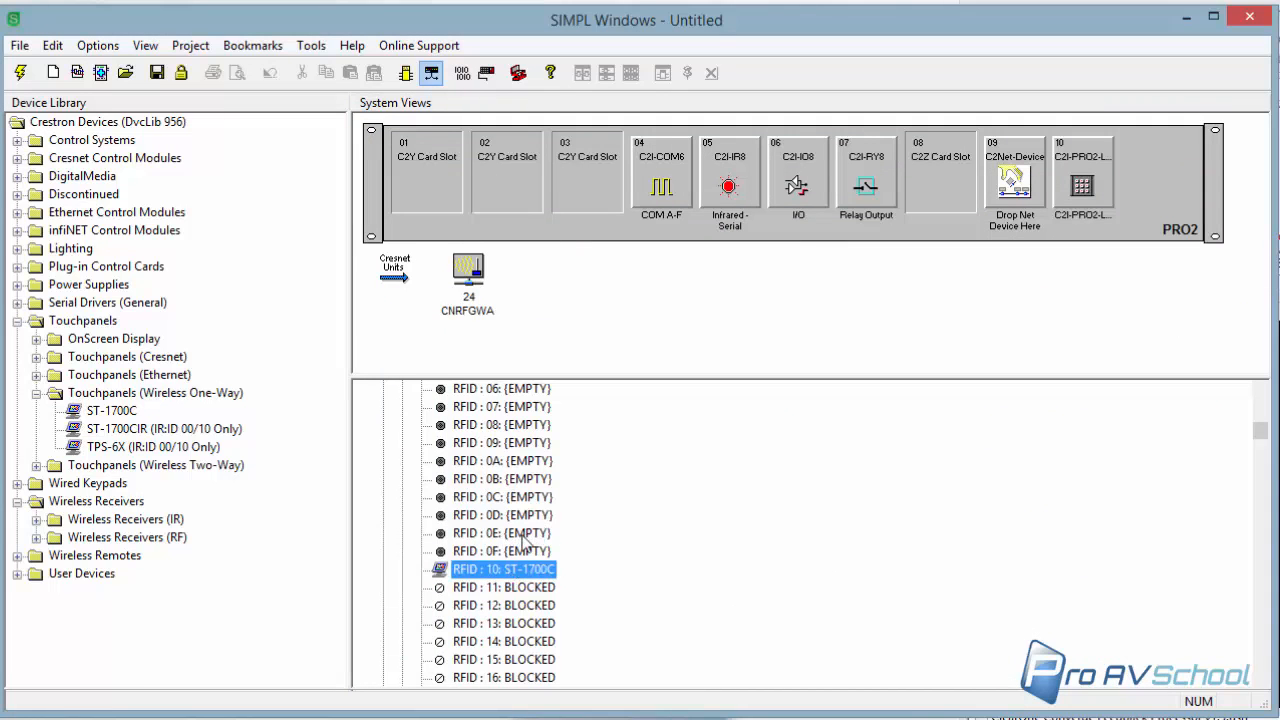
scroll(up, 3)
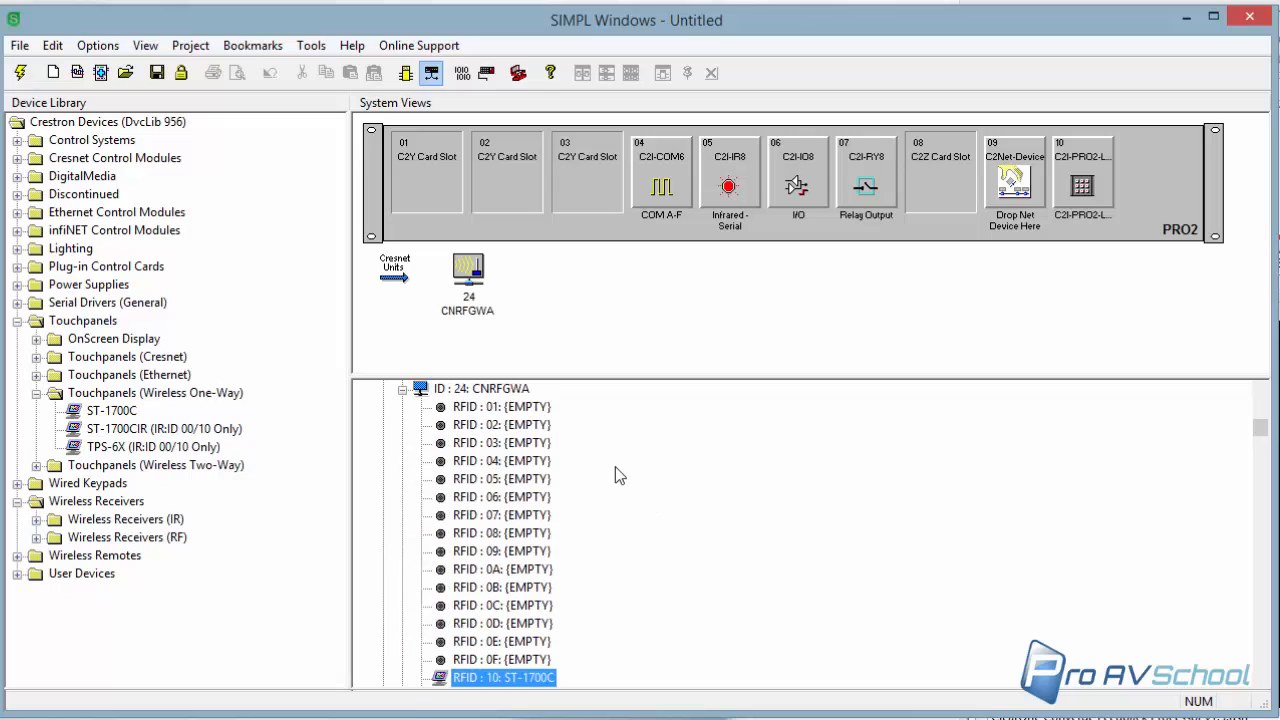
scroll(down, 3)
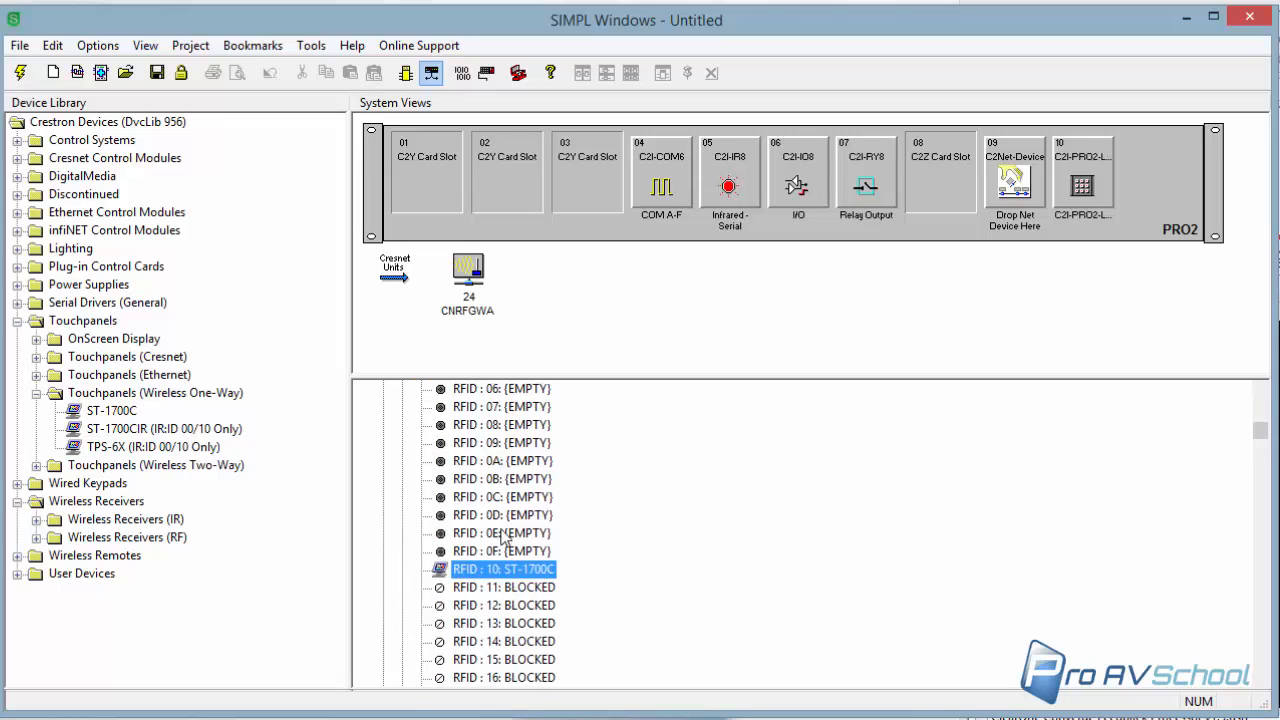
mouse_move(640, 604)
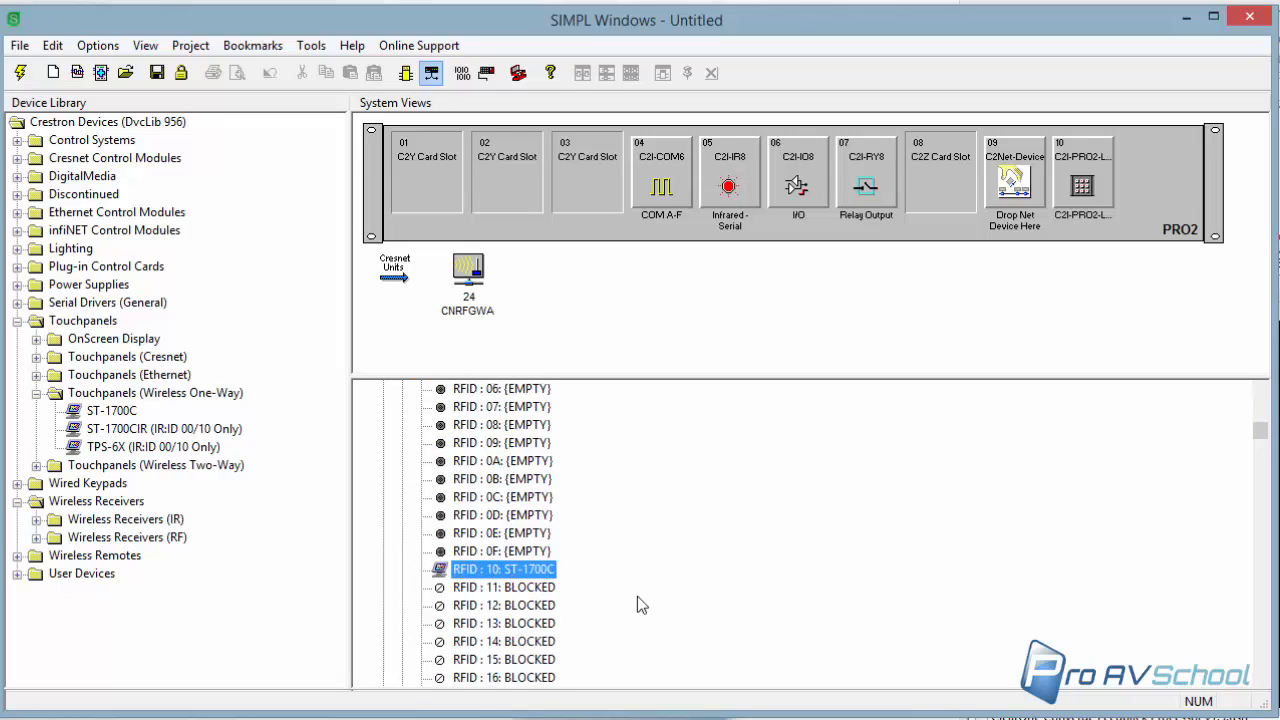
scroll(up, 3)
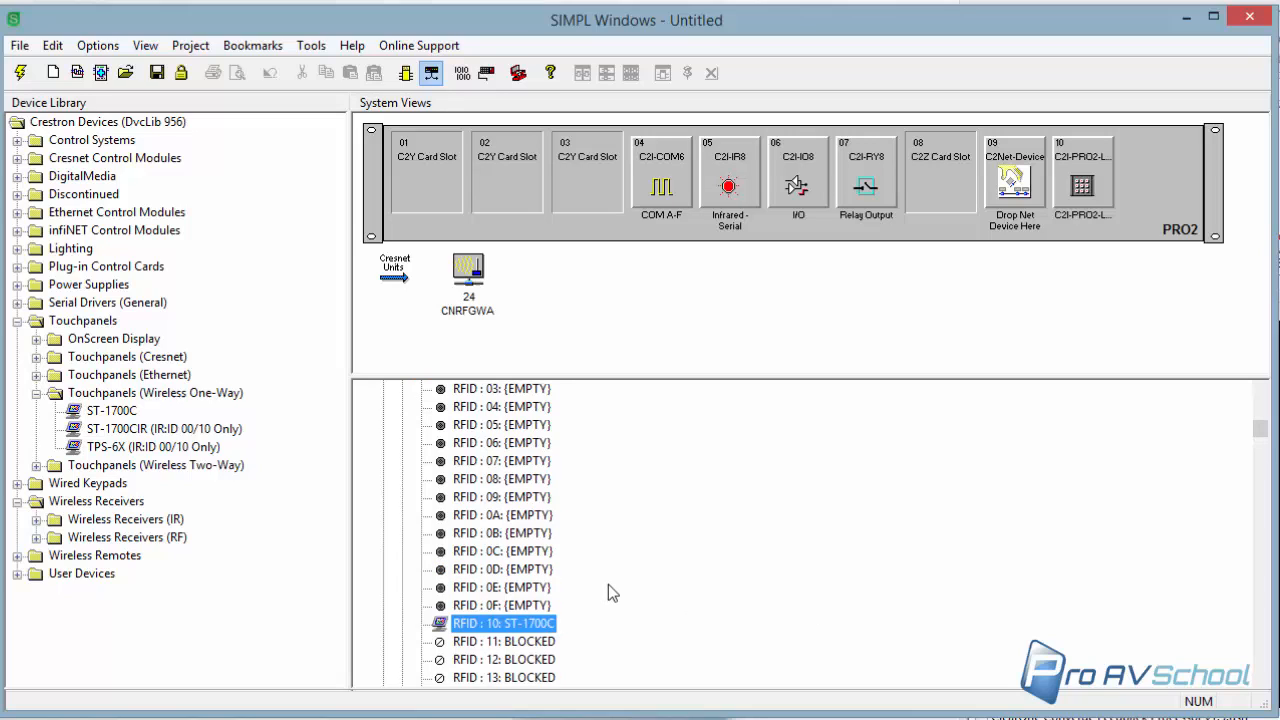
mouse_move(736, 590)
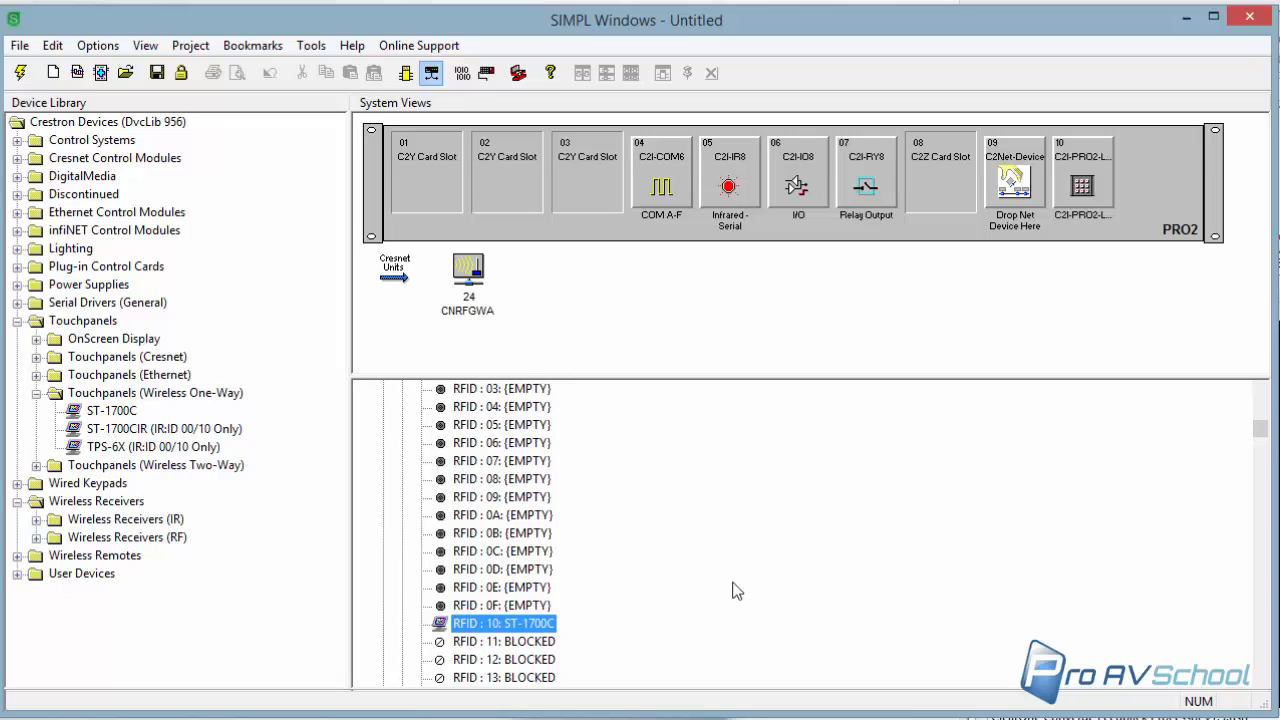
mouse_move(768, 482)
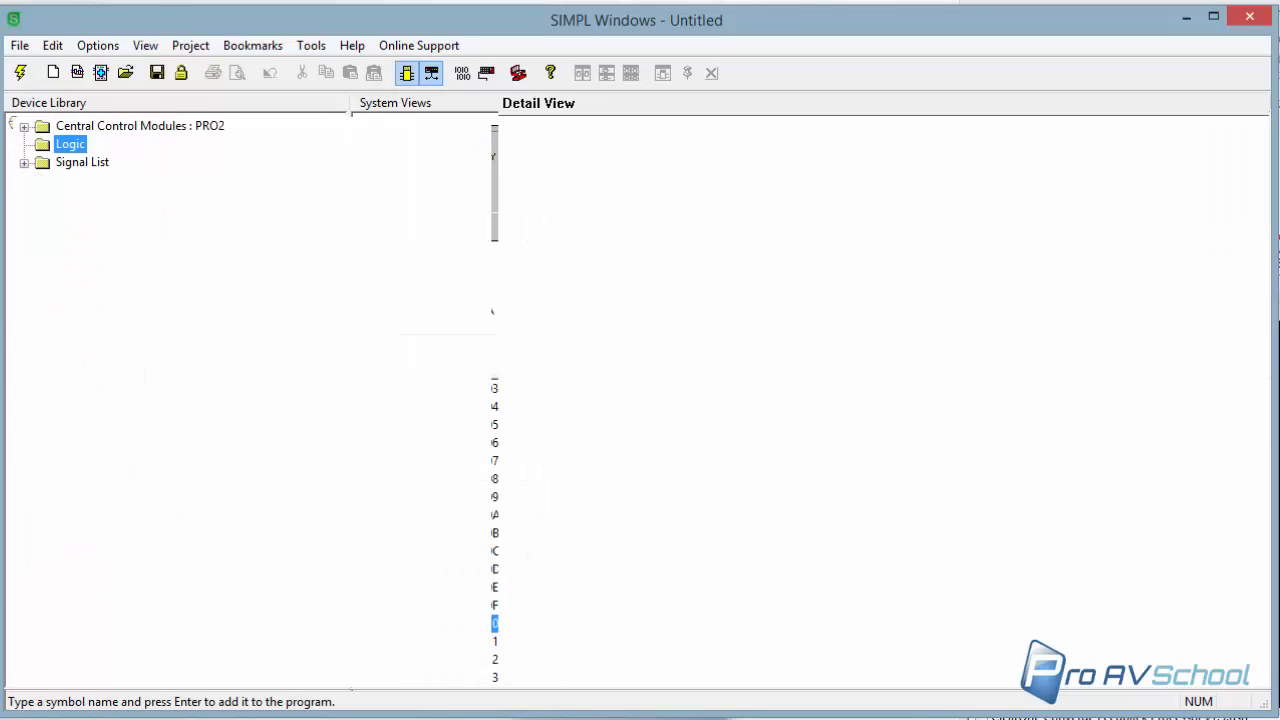
Step: In Program View, expand Slot-09 > ID-24 RF Receiver and show the ST-1700C symbol detail
click(406, 72)
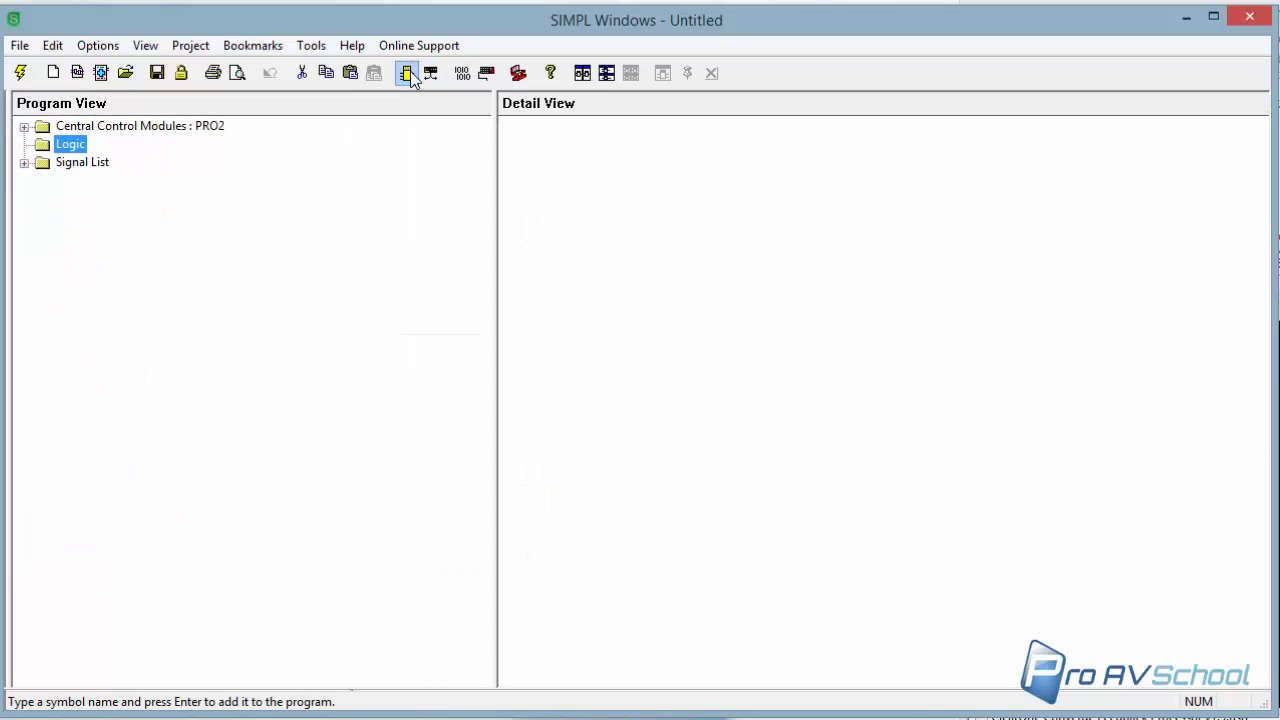
click(24, 124)
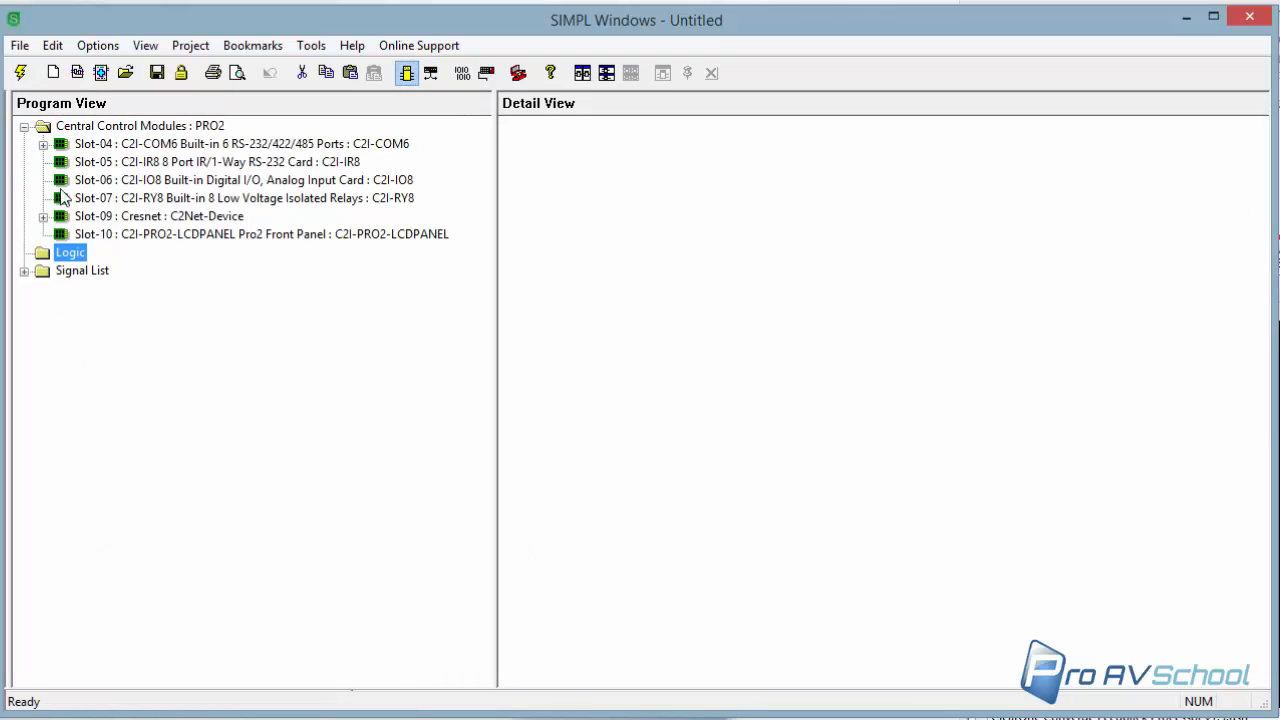
click(44, 216)
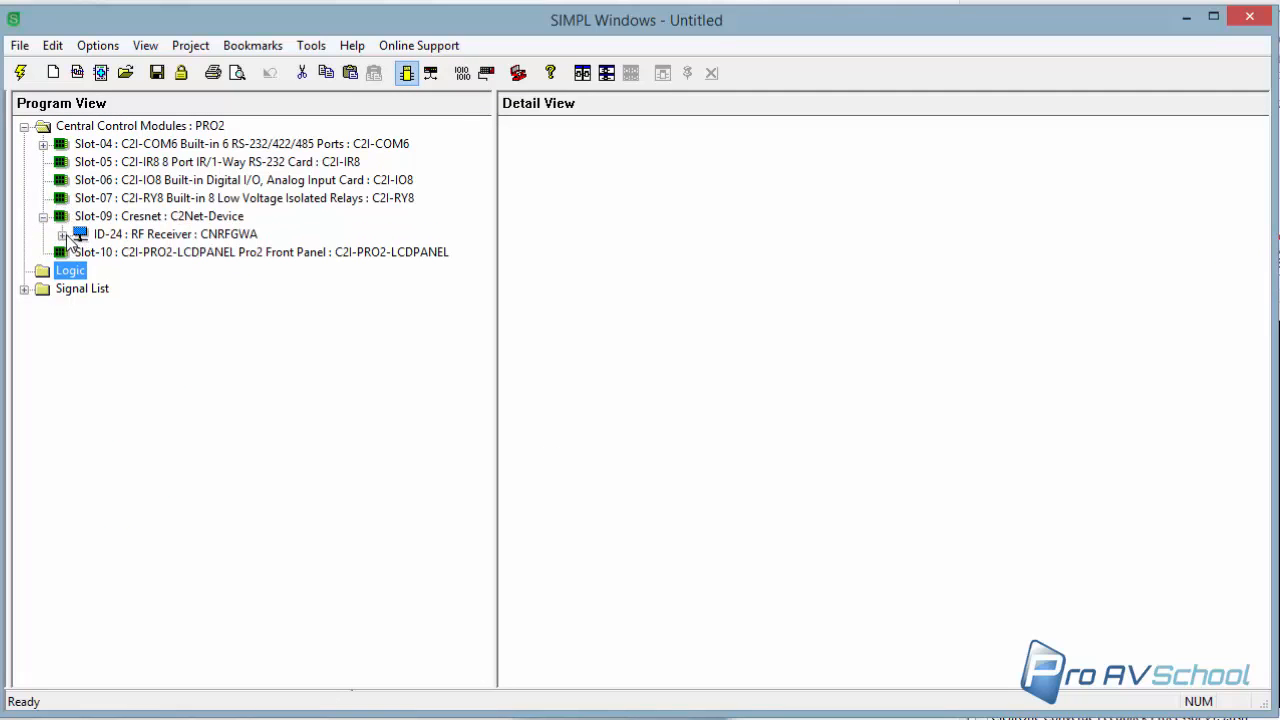
click(62, 234)
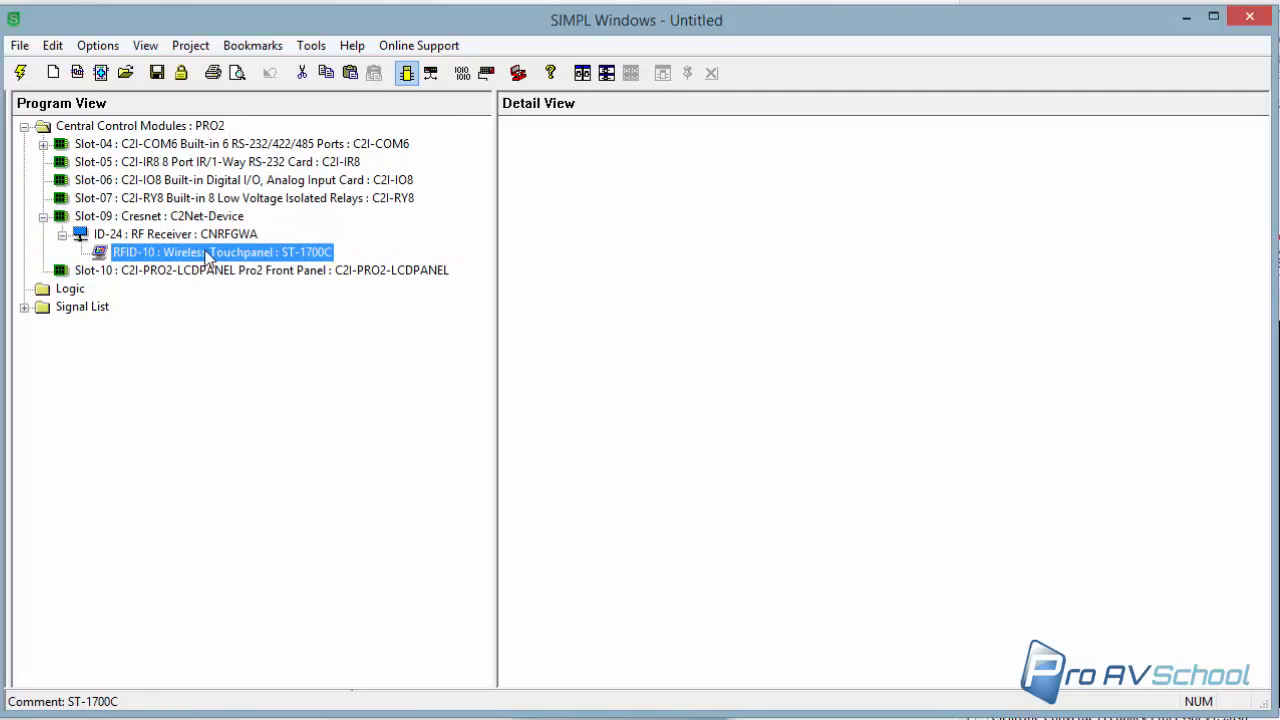
double_click(222, 252)
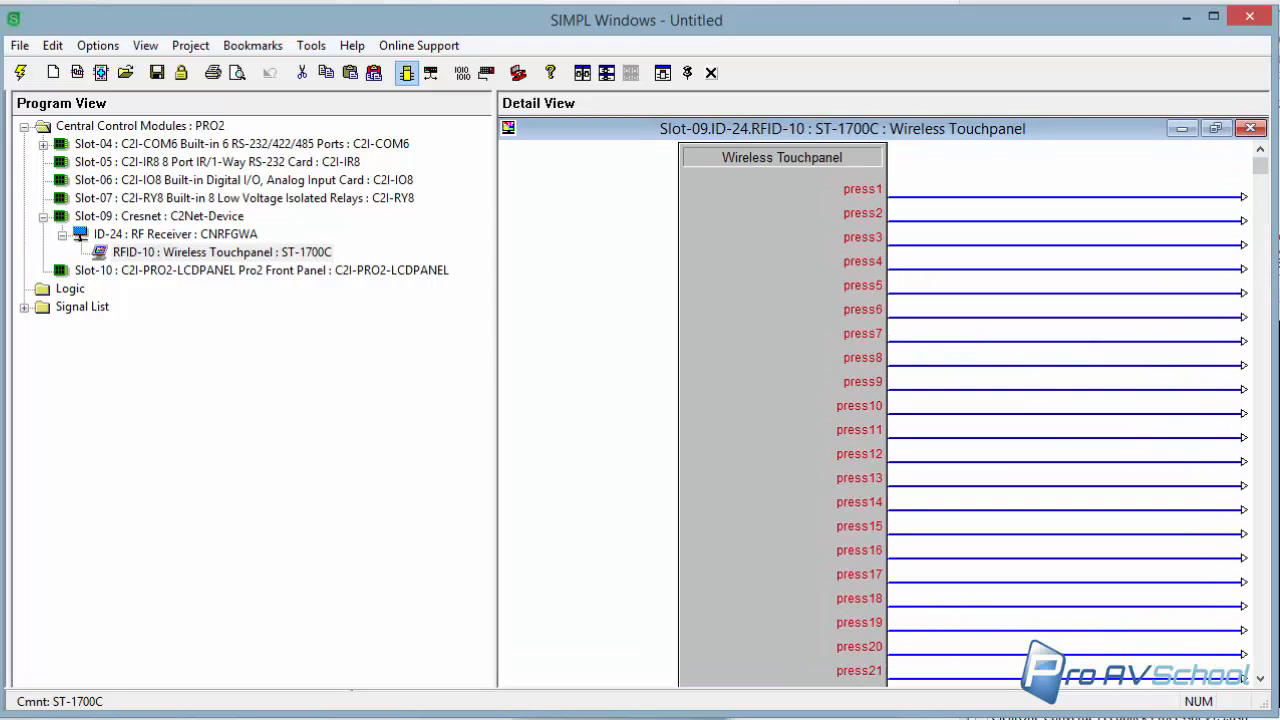
mouse_move(592, 218)
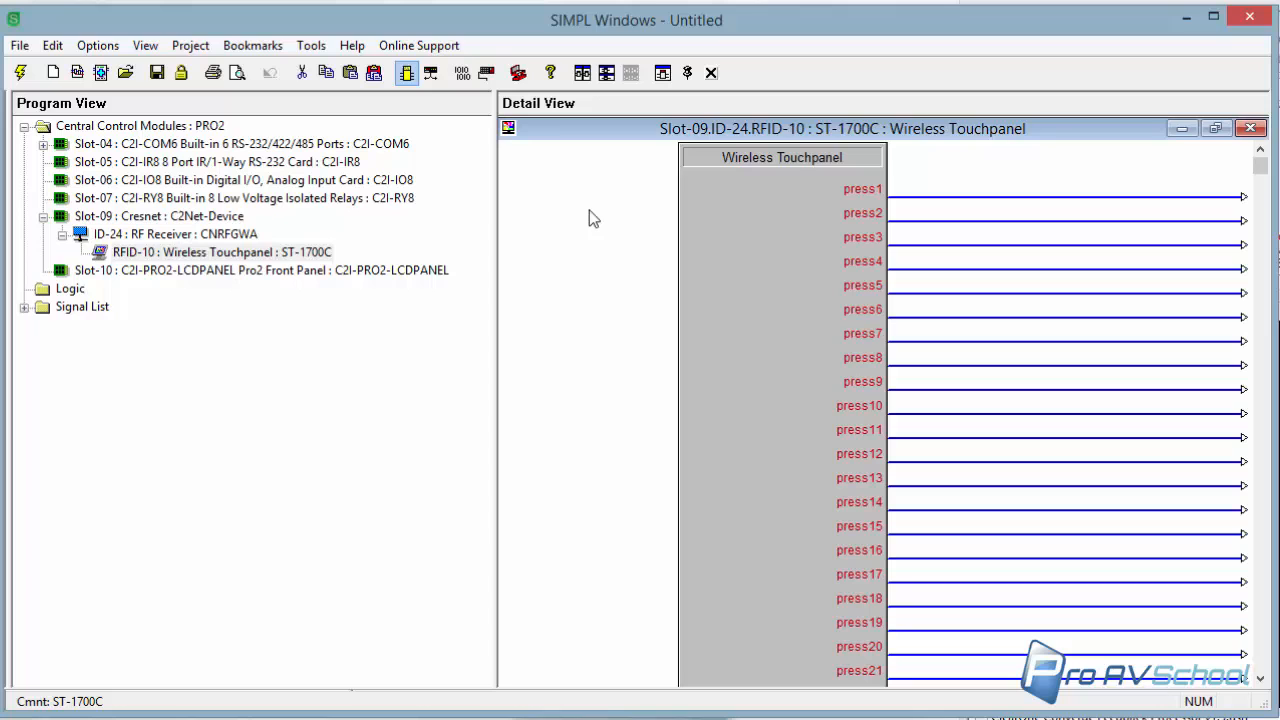
Step: Select the press1 signal and review the touchpanel's context options without changing anything
click(1064, 188)
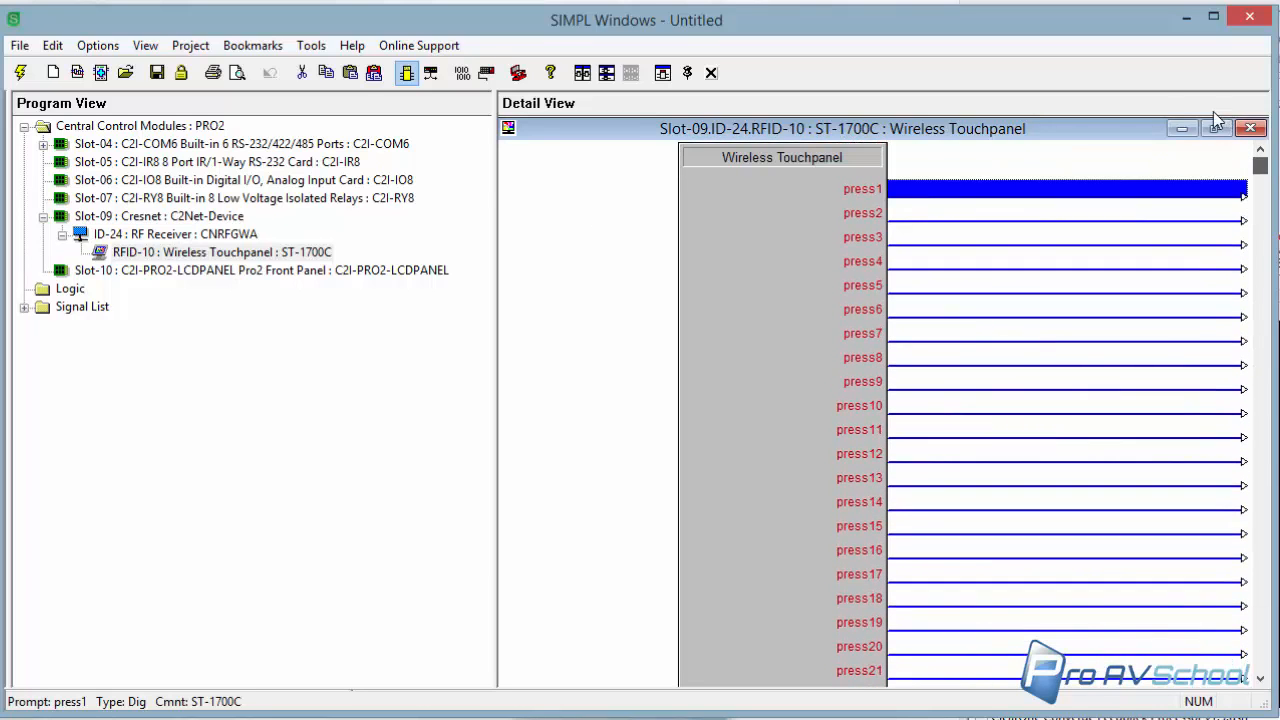
right_click(220, 252)
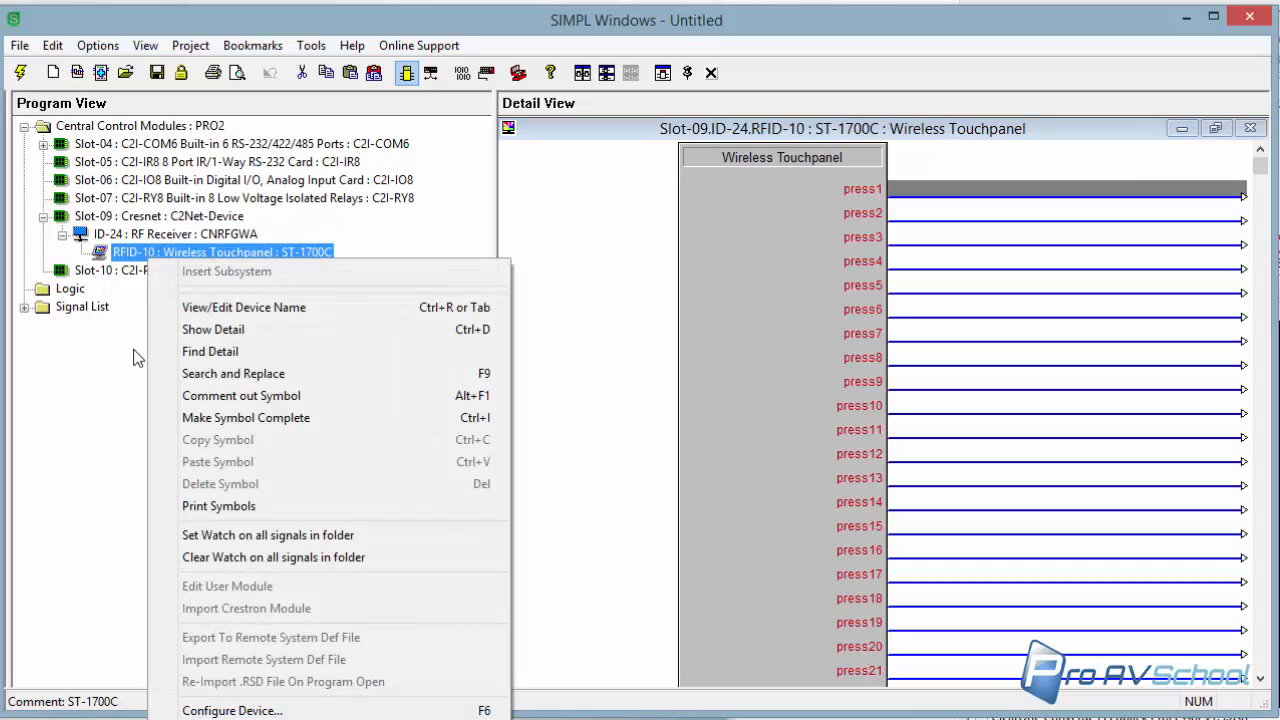
mouse_move(64, 390)
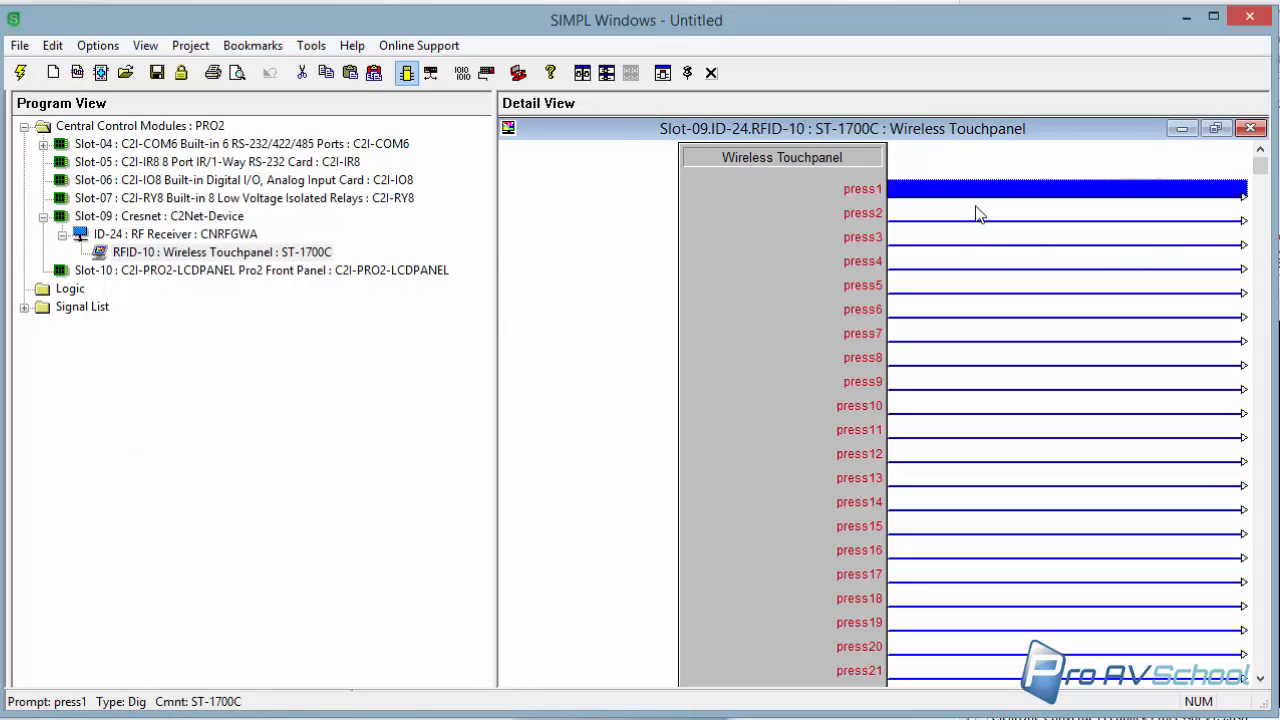
mouse_move(1000, 238)
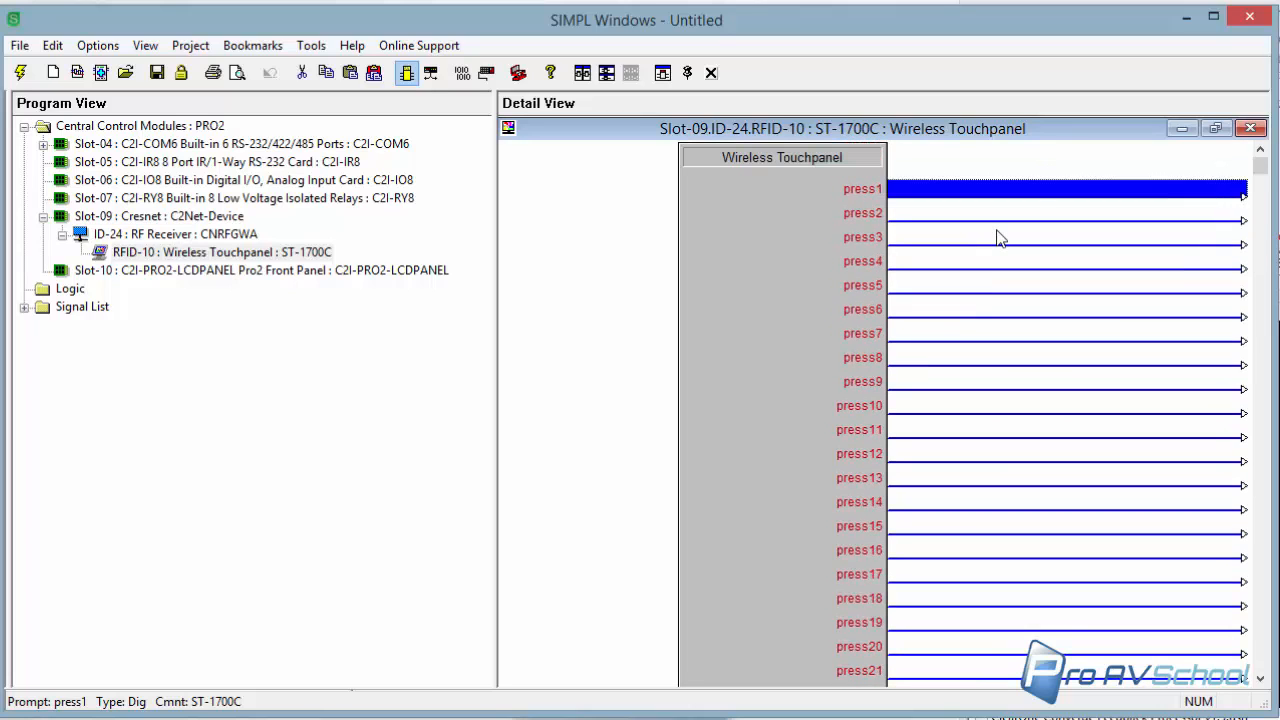
right_click(220, 252)
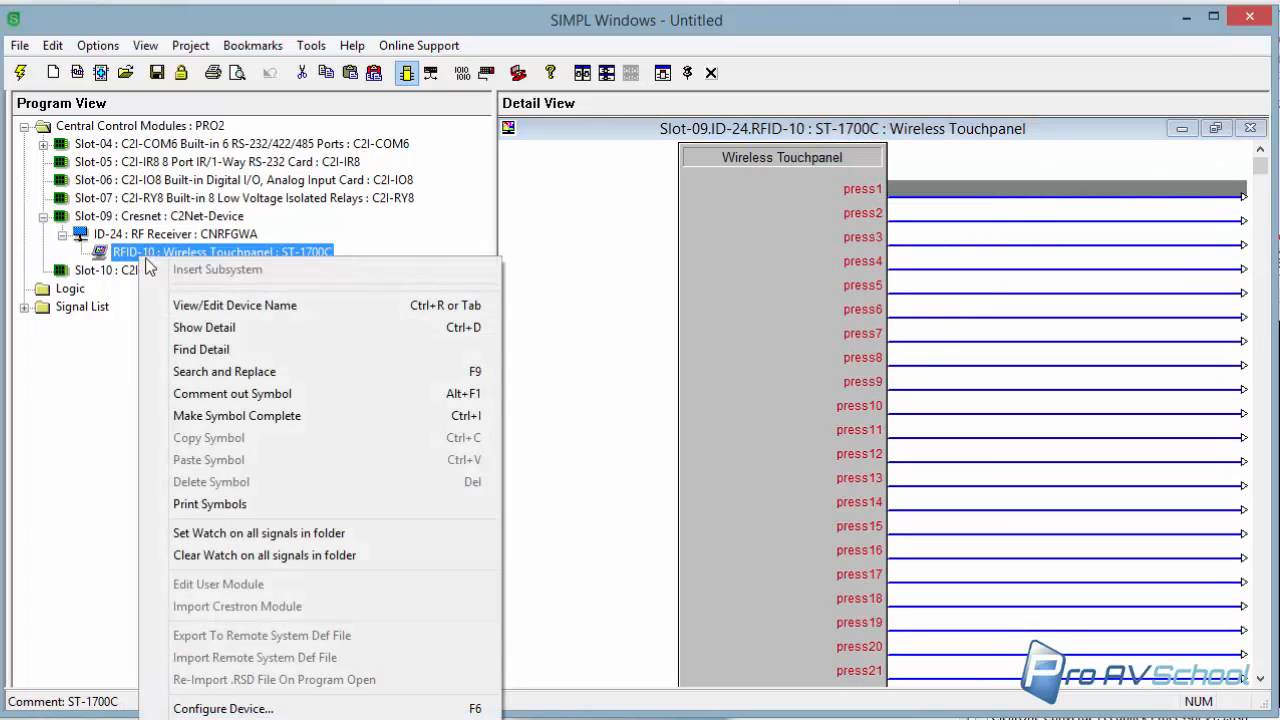
click(130, 388)
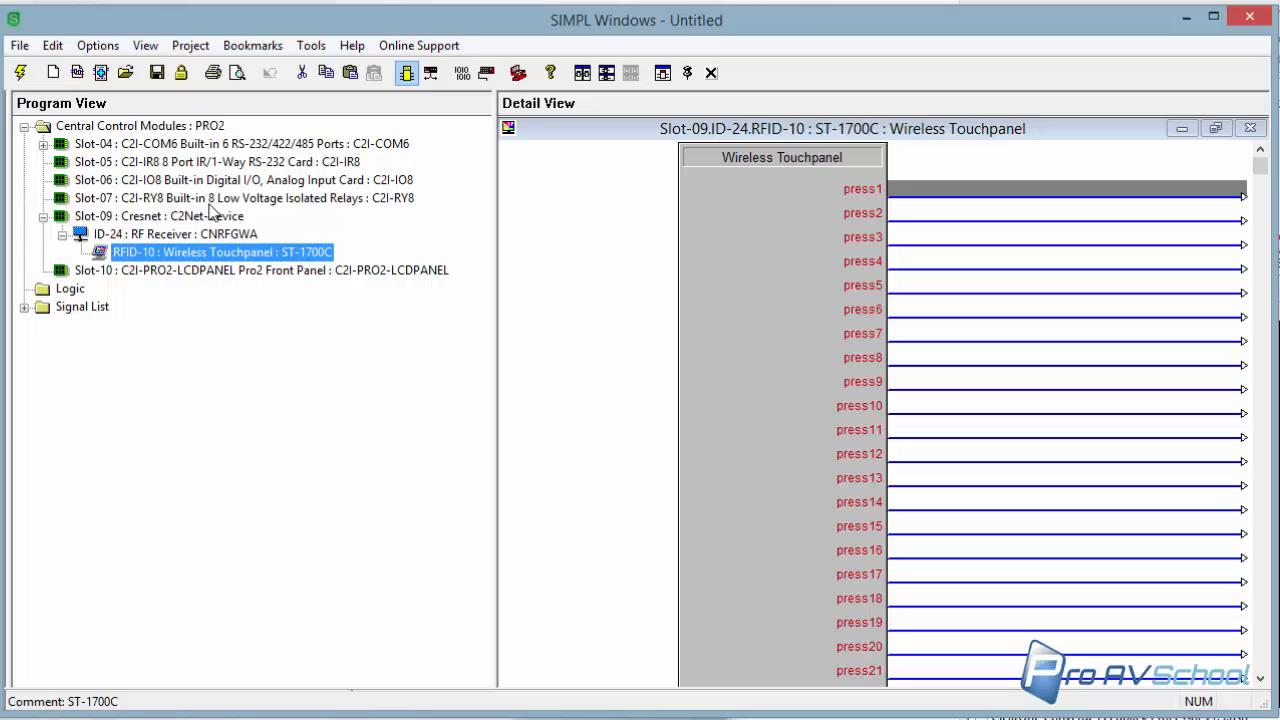
mouse_move(252, 304)
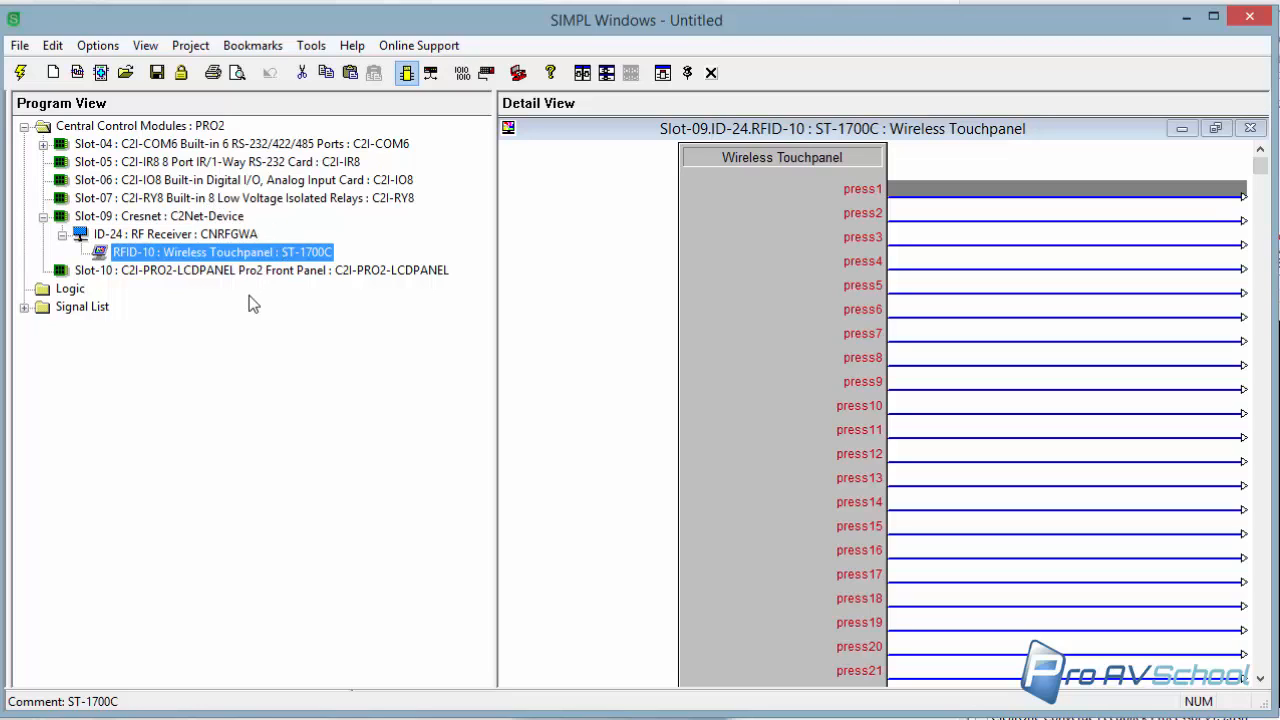
mouse_move(252, 304)
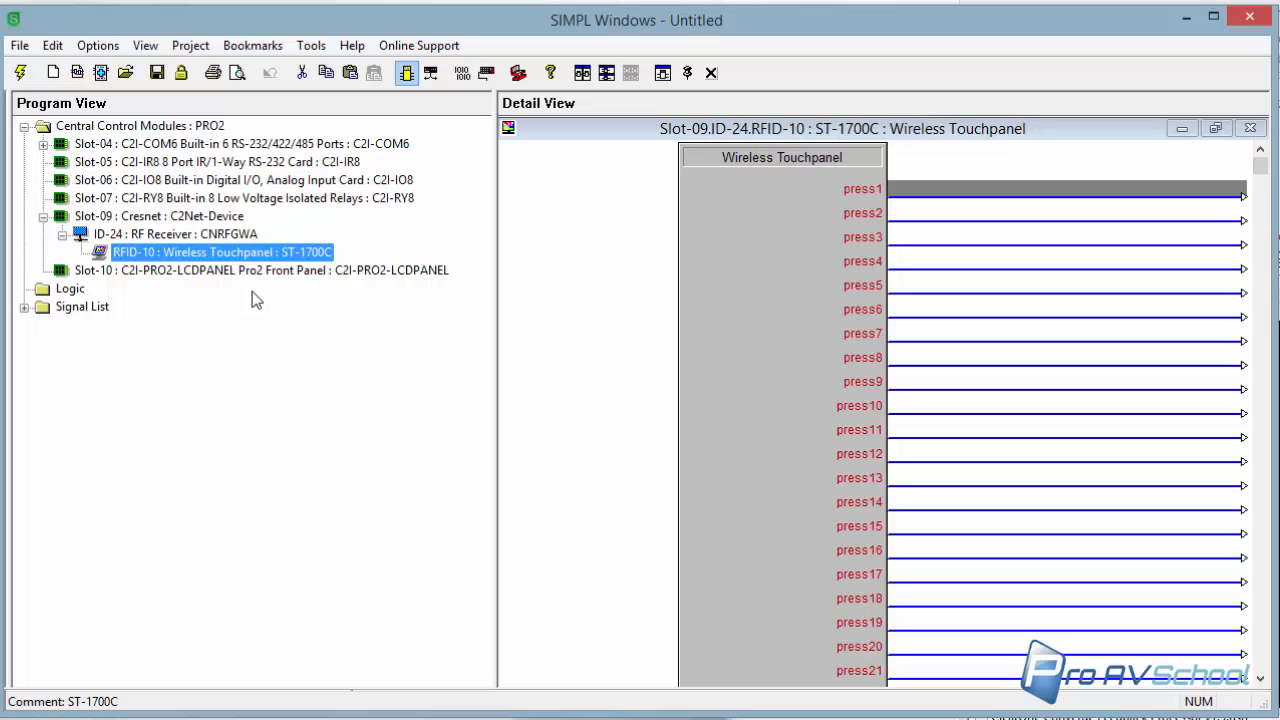
mouse_move(276, 276)
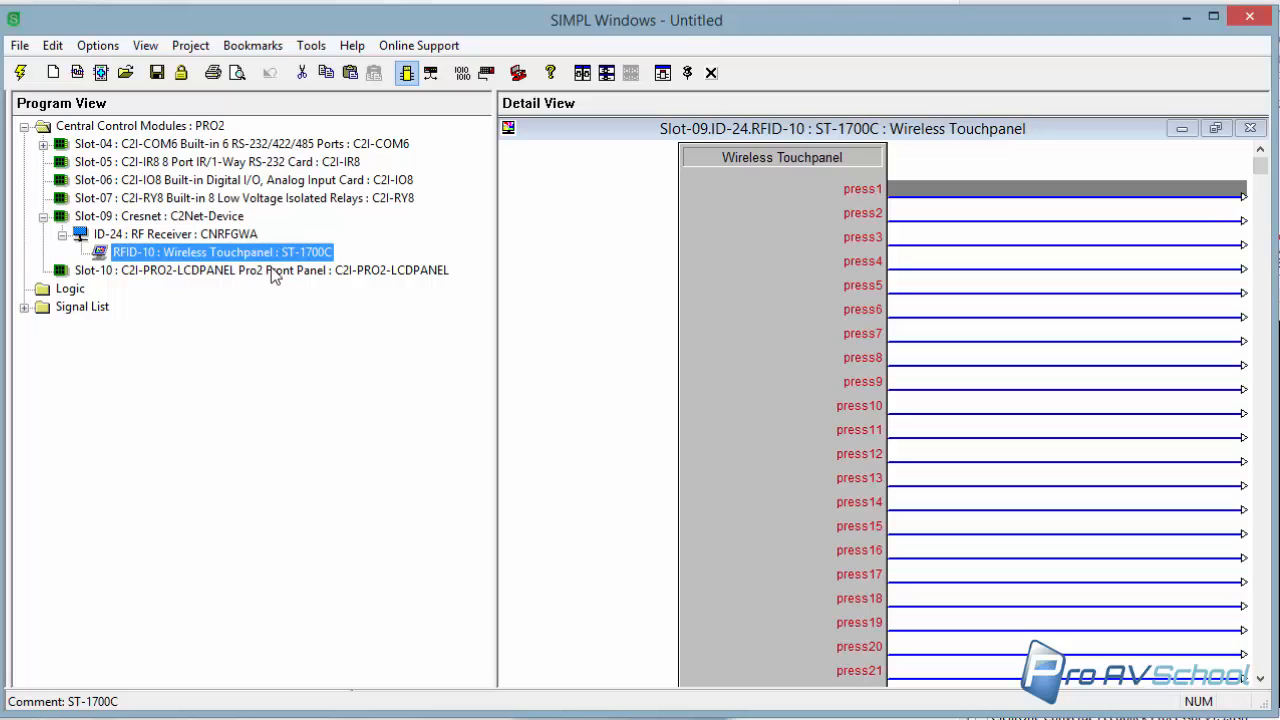
mouse_move(304, 224)
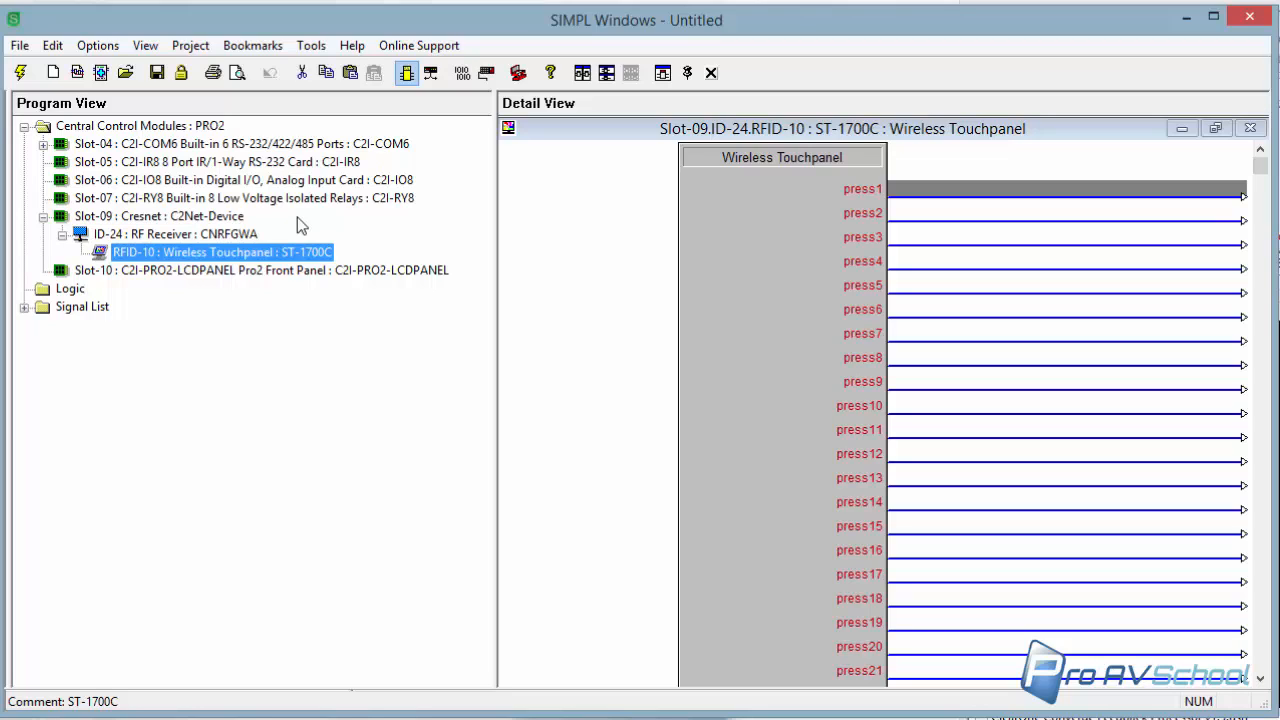
mouse_move(176, 244)
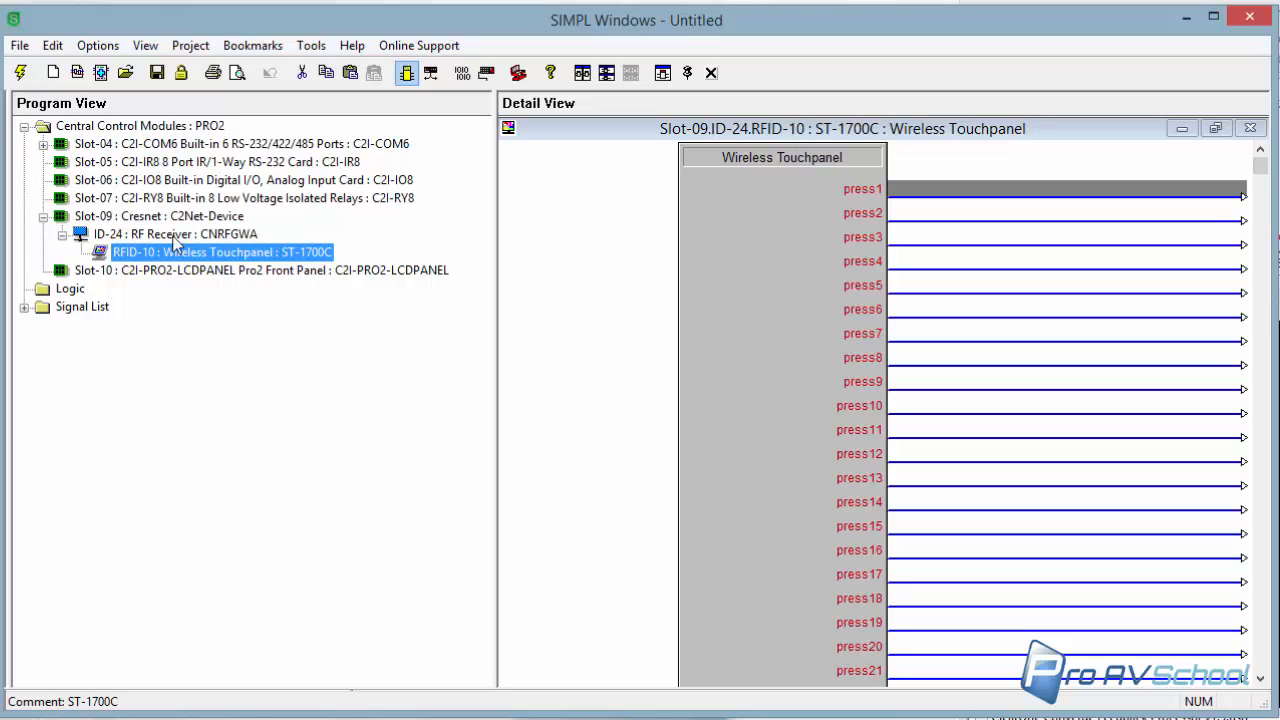
mouse_move(336, 256)
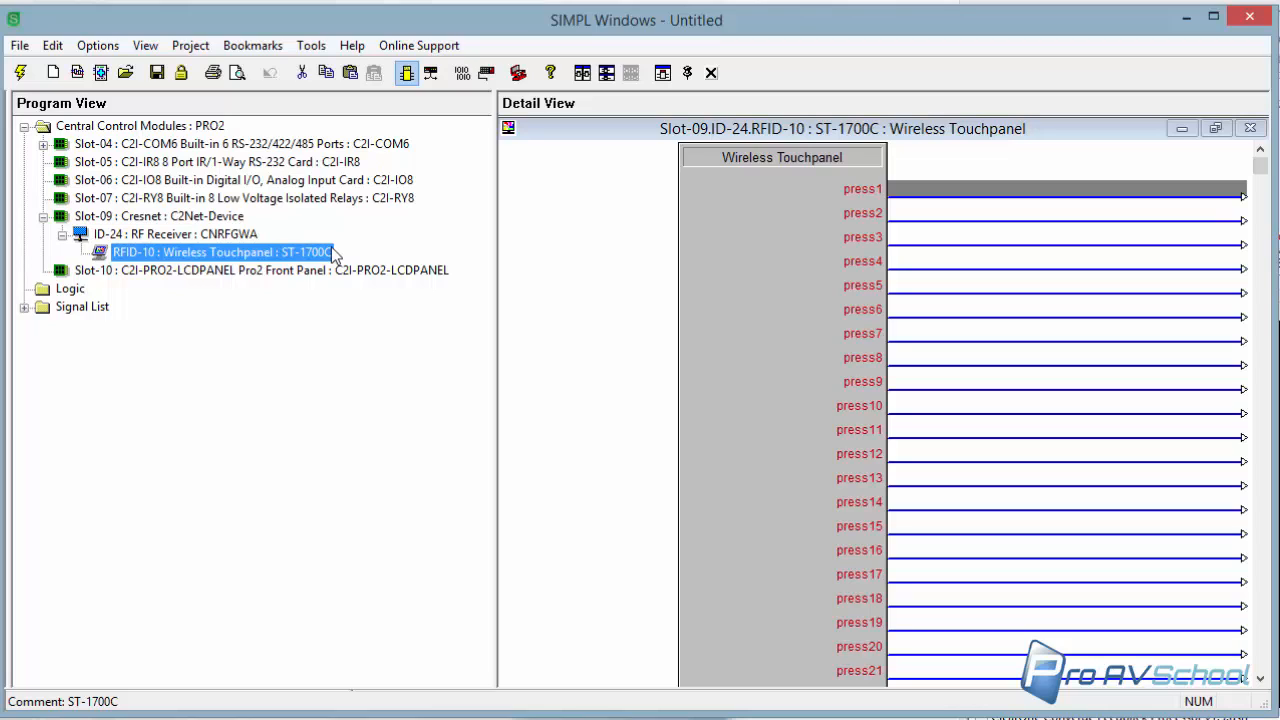
mouse_move(448, 248)
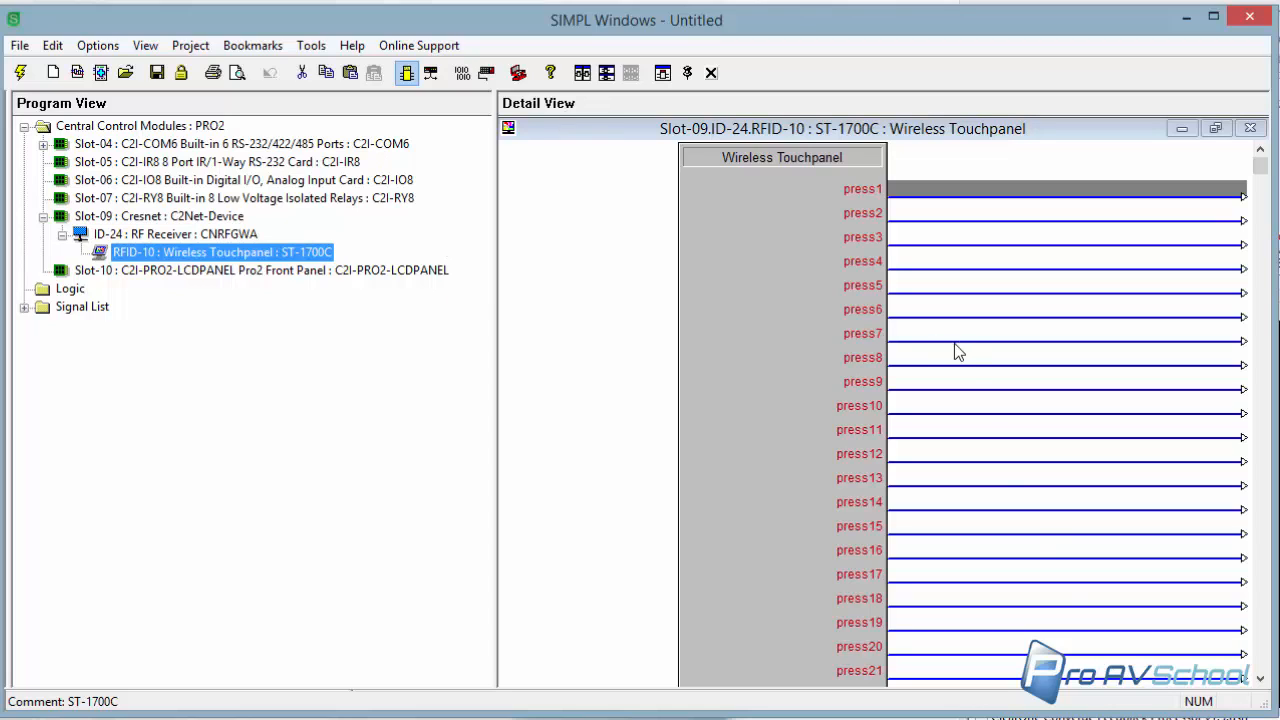
mouse_move(284, 560)
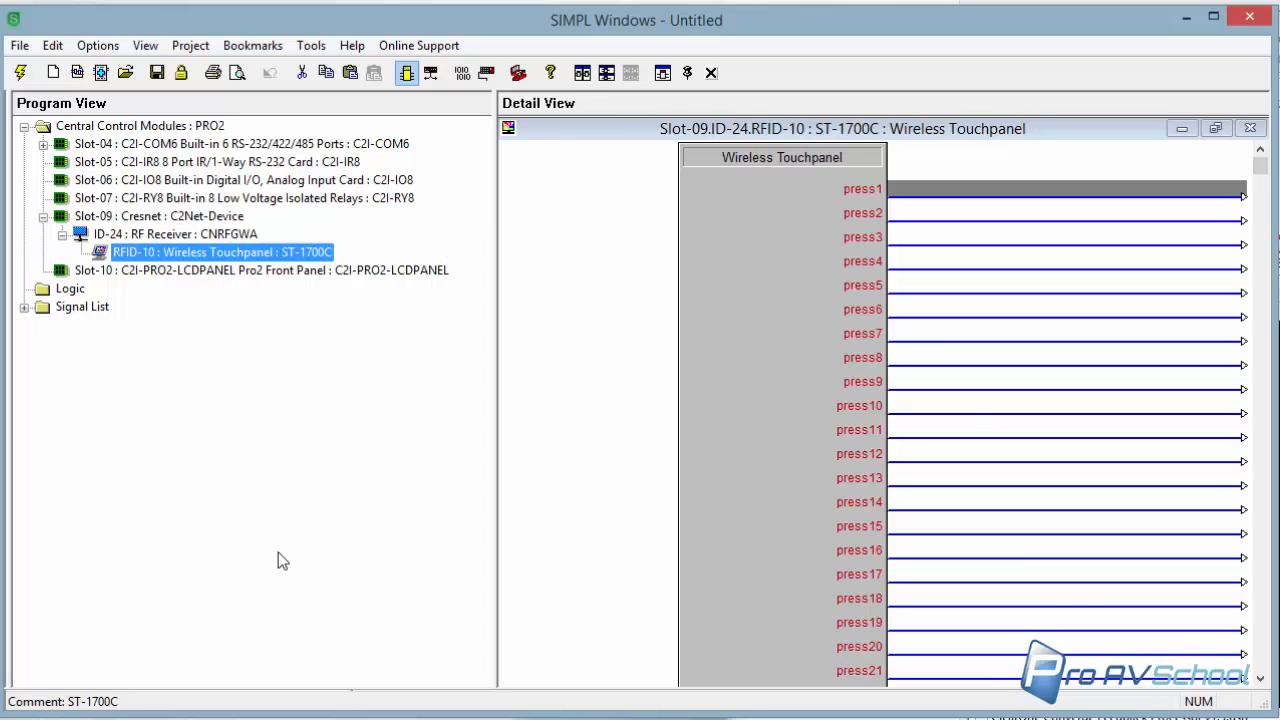